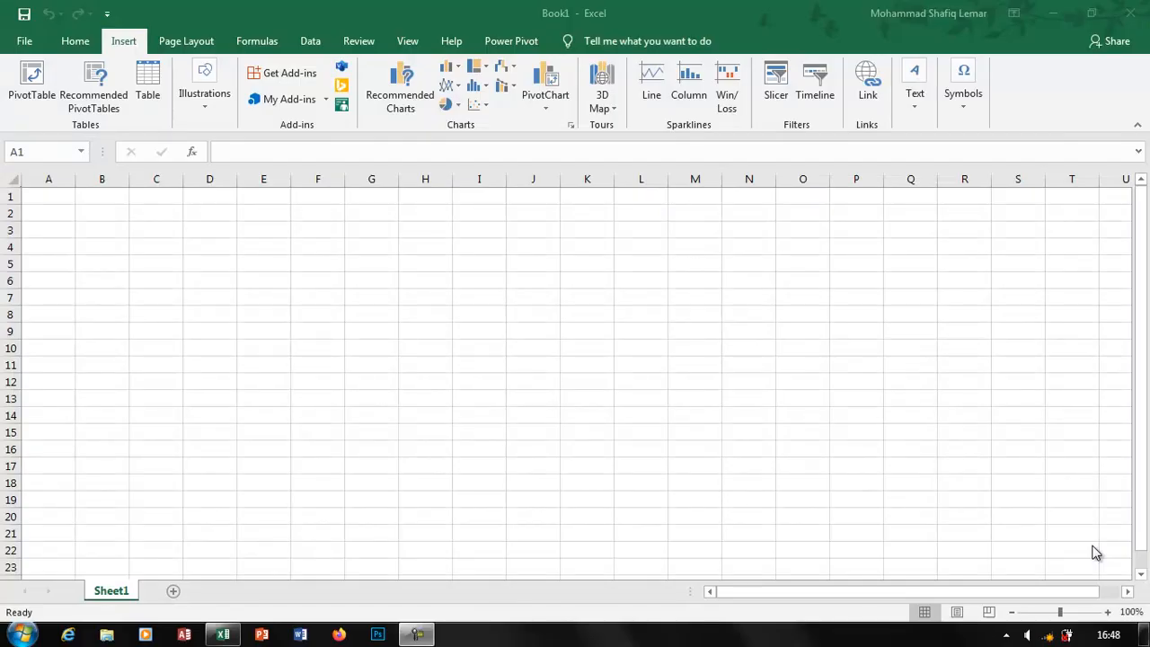
pyautogui.moveTo(183, 140)
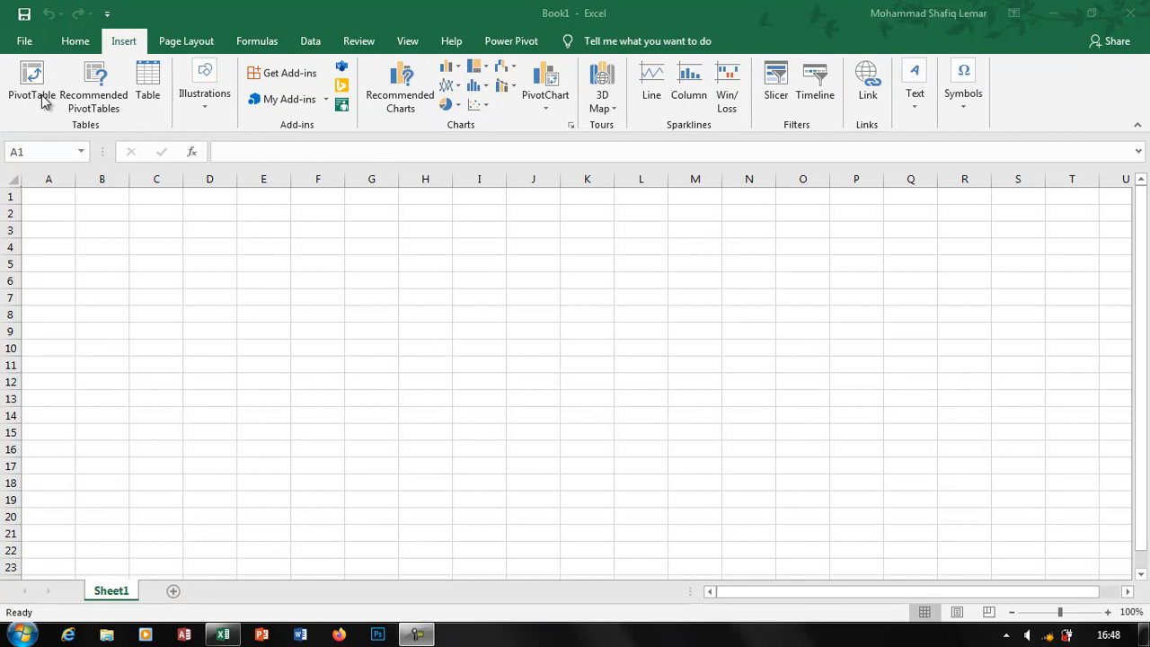
pyautogui.moveTo(105, 106)
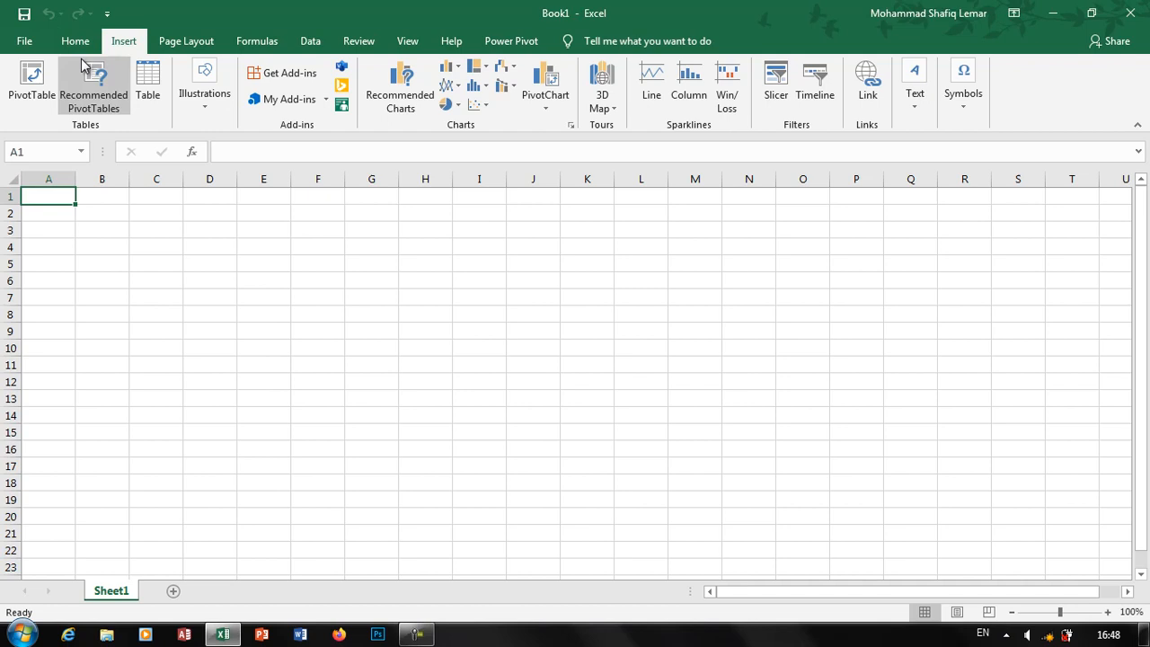
# - Toggle italic formatting and select cell B1 in the starting workbook
pyautogui.click(75, 40)
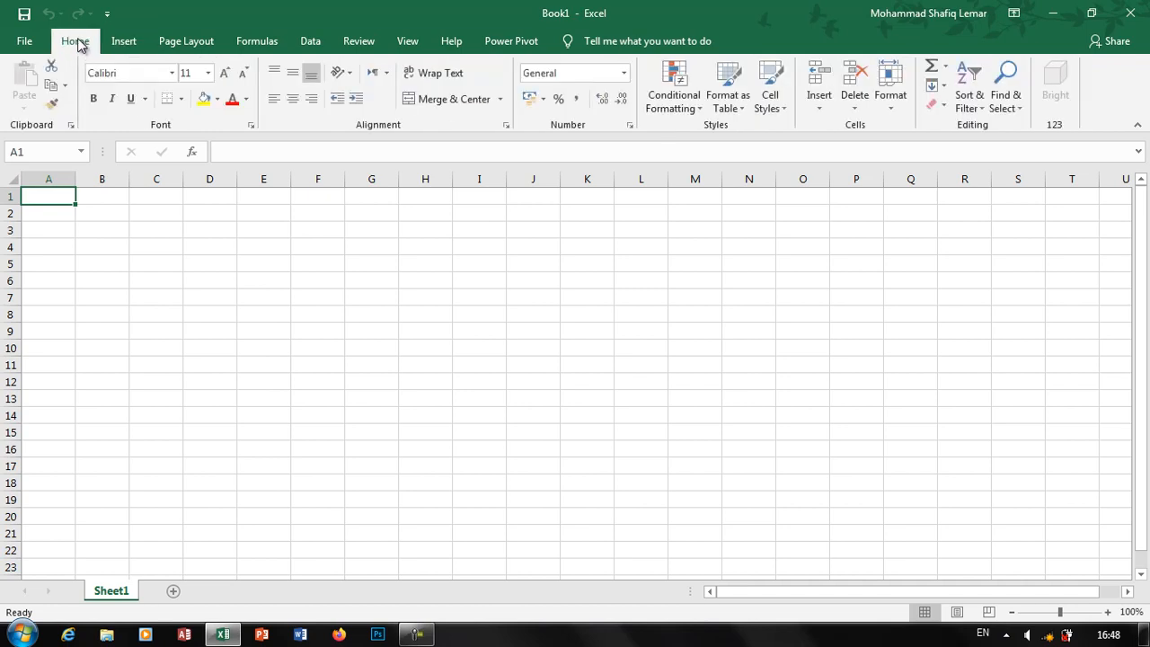
pyautogui.press('ctrl+i')
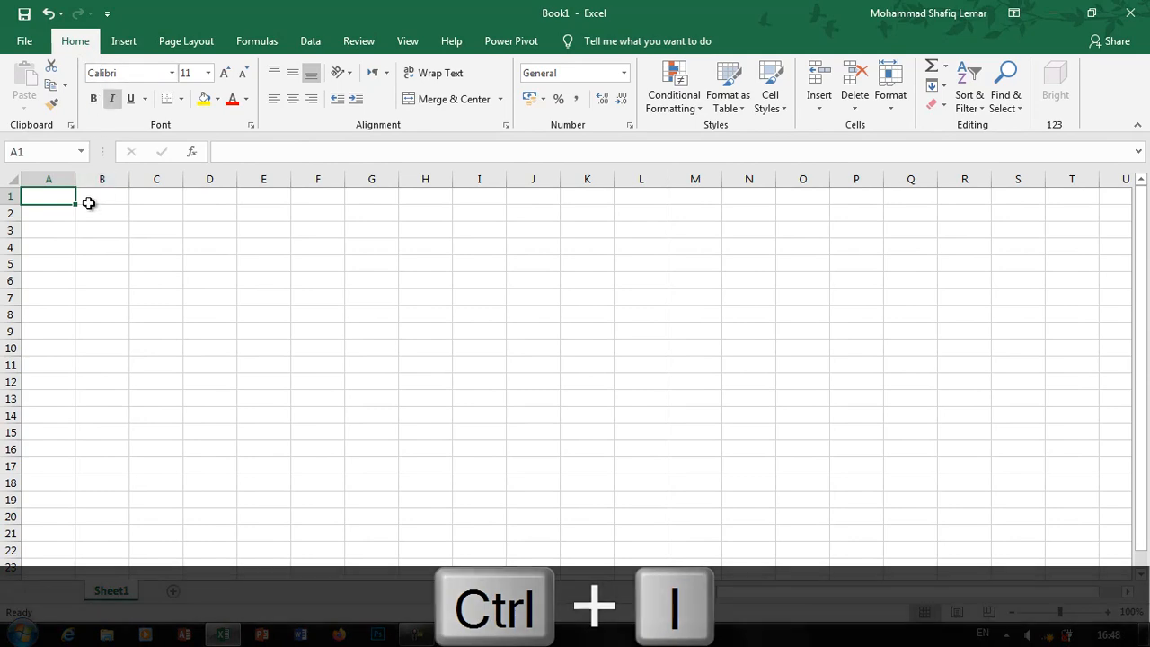
pyautogui.click(101, 196)
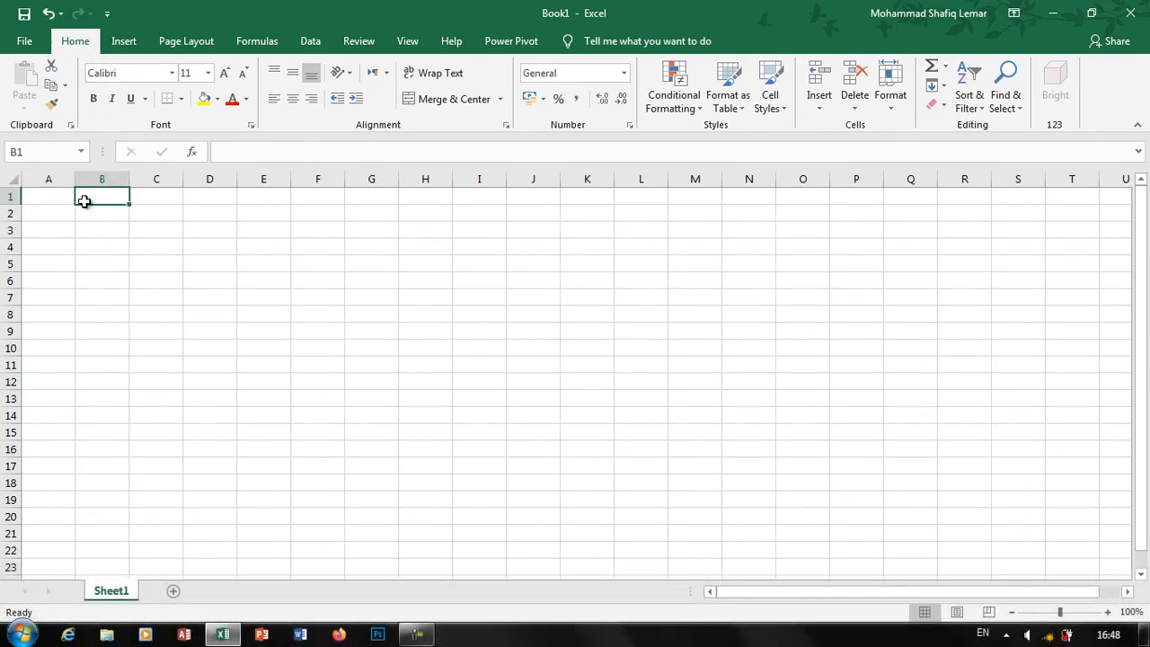
# - Open Excel Nov Test.xlsx with Ctrl+O and view Sheet2's student data
pyautogui.press('ctrl+o')
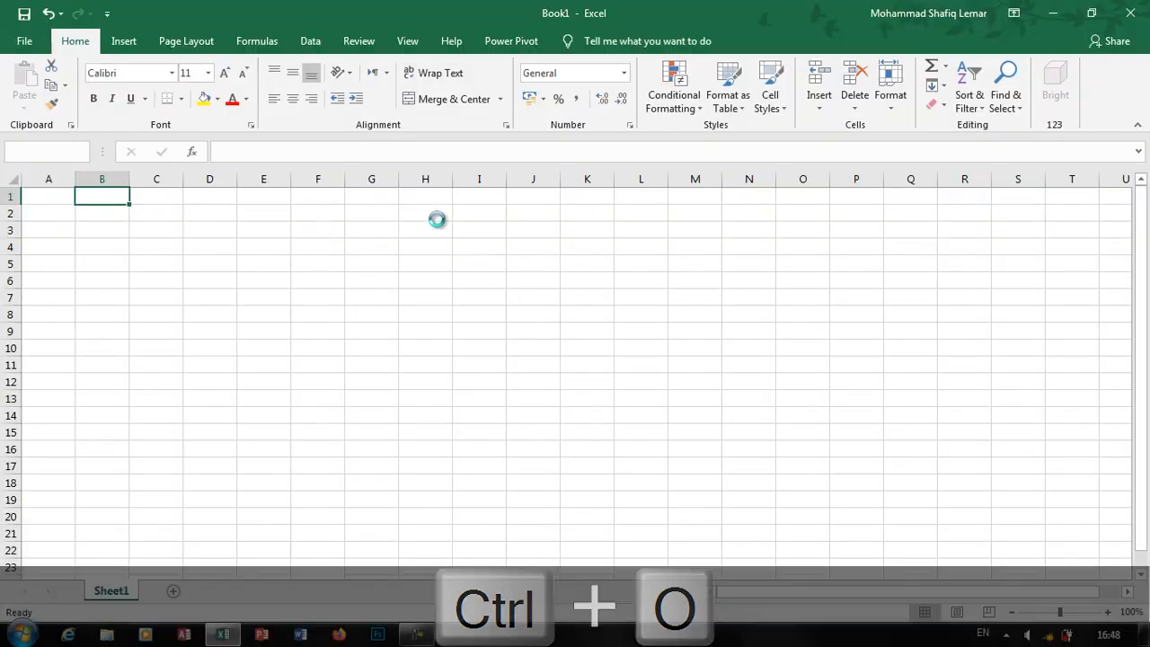
pyautogui.press('ctrl+o')
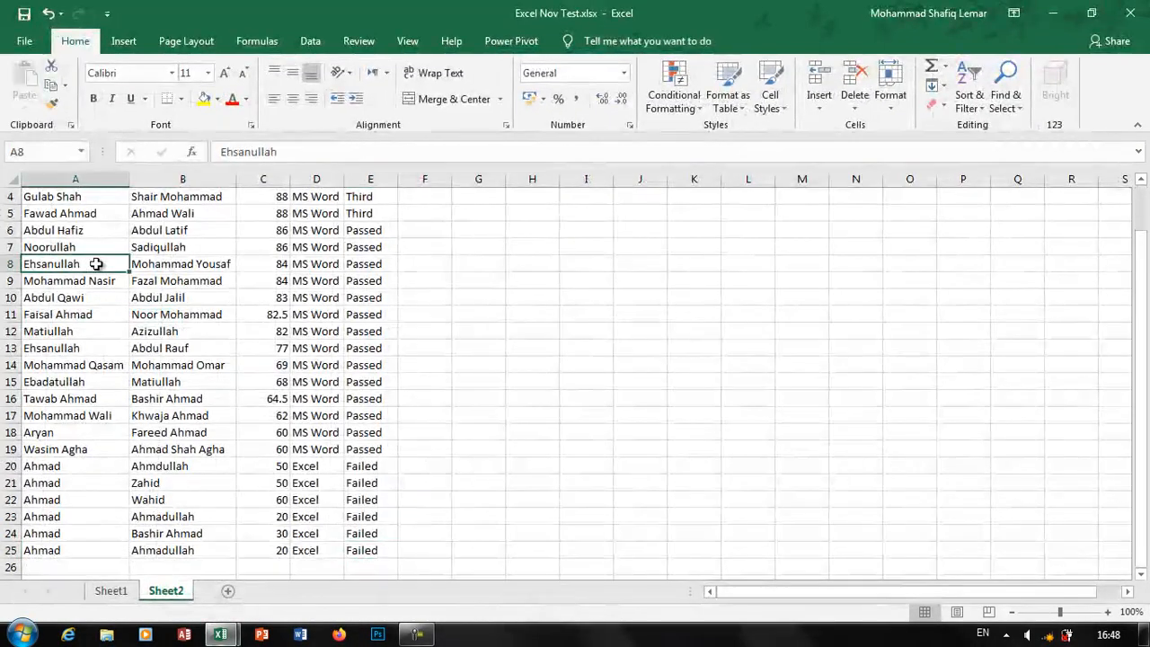
pyautogui.scroll(3)
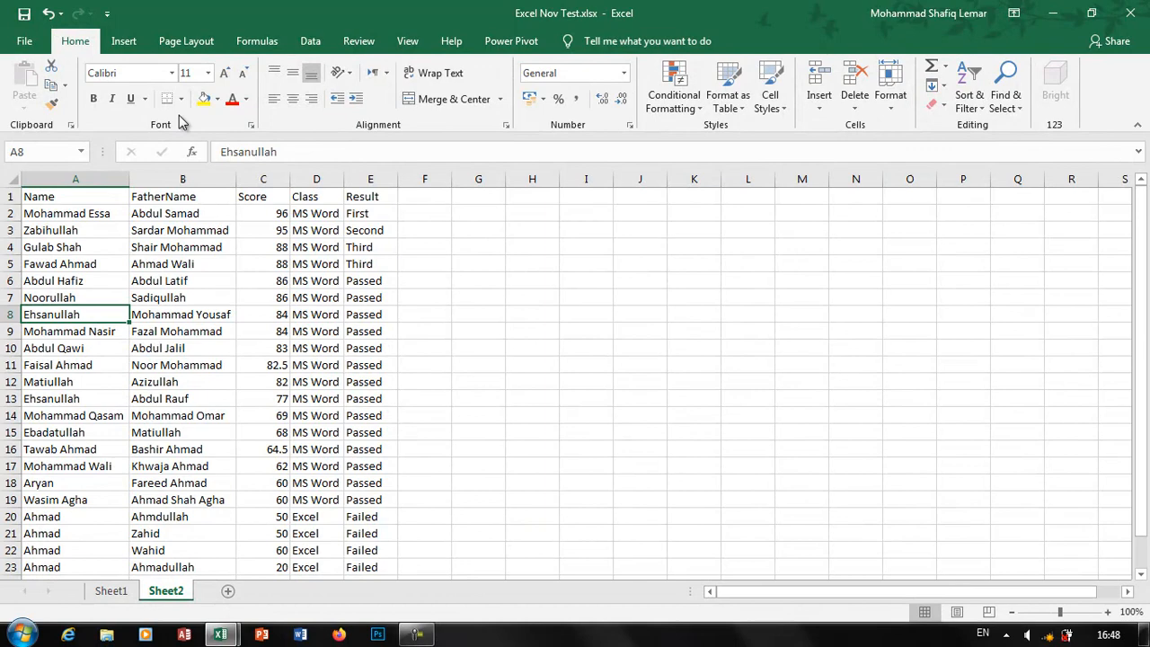
pyautogui.click(122, 40)
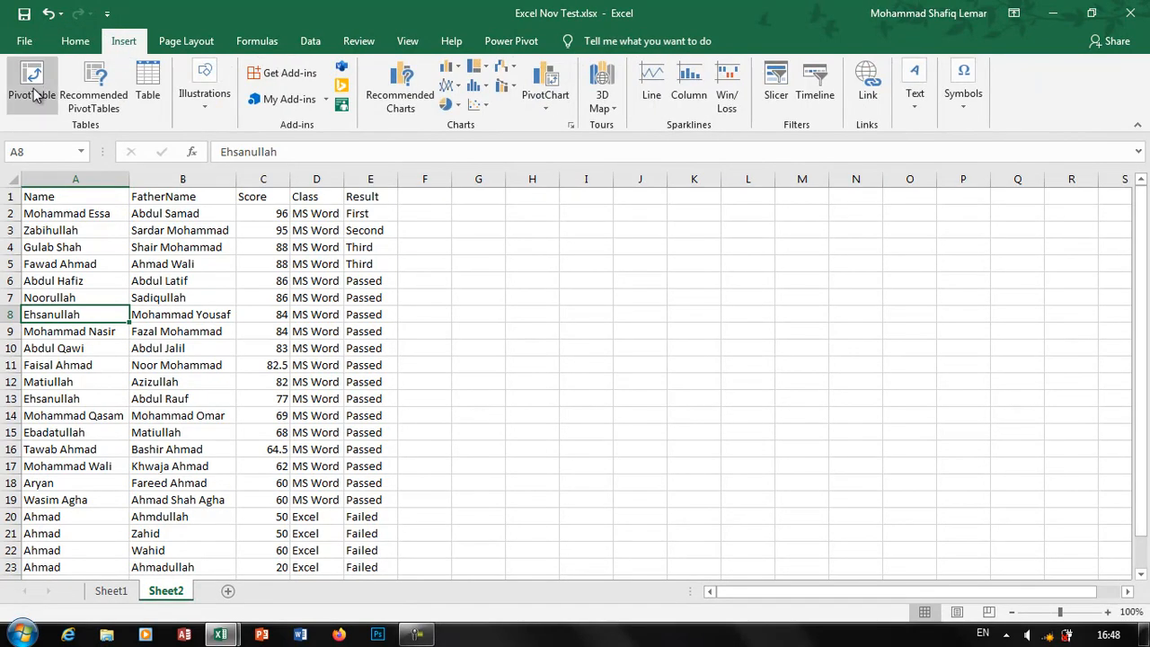
# - Insert a PivotTable from Sheet2!$A$1:$E$25 onto a new worksheet
pyautogui.click(32, 87)
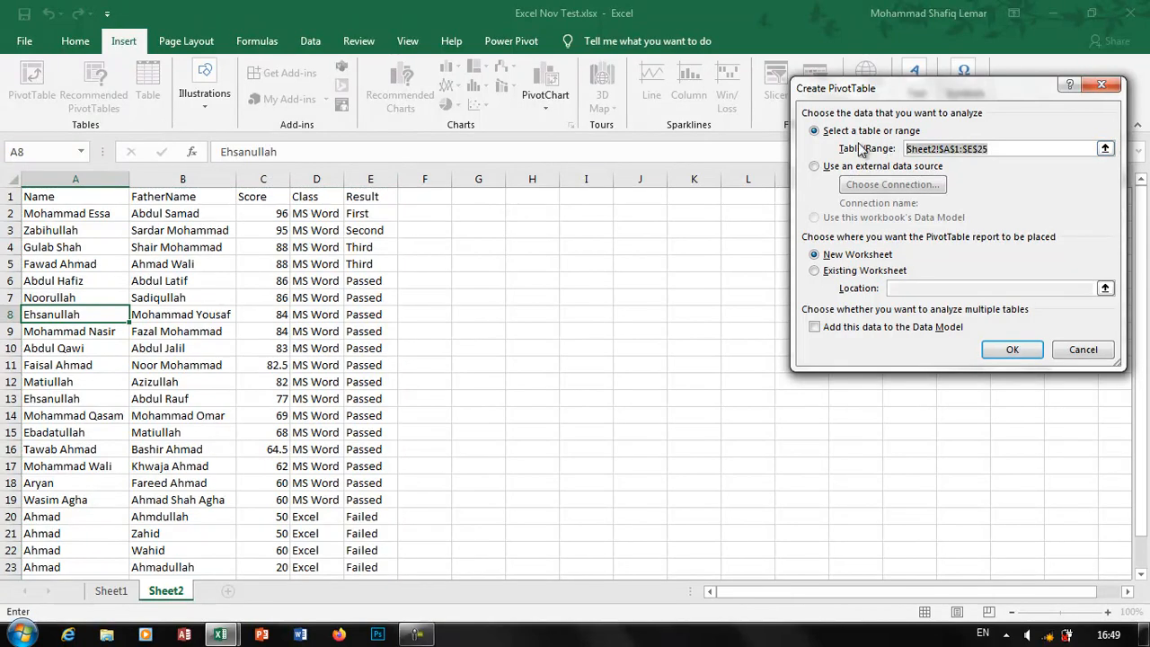
pyautogui.click(816, 166)
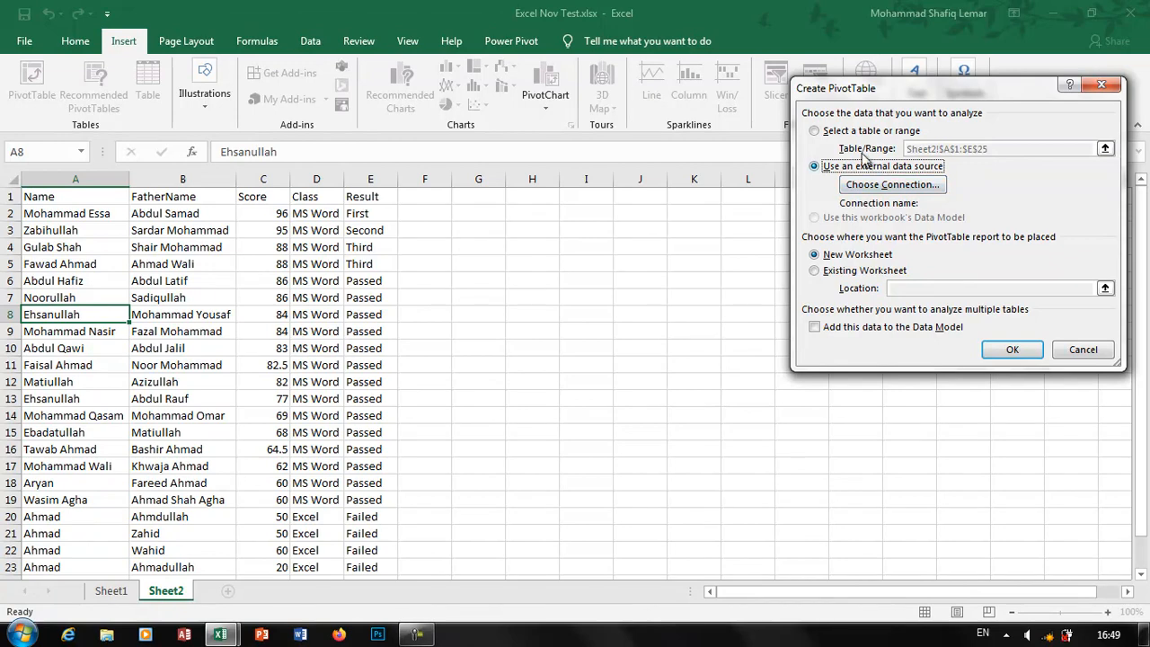
pyautogui.click(814, 129)
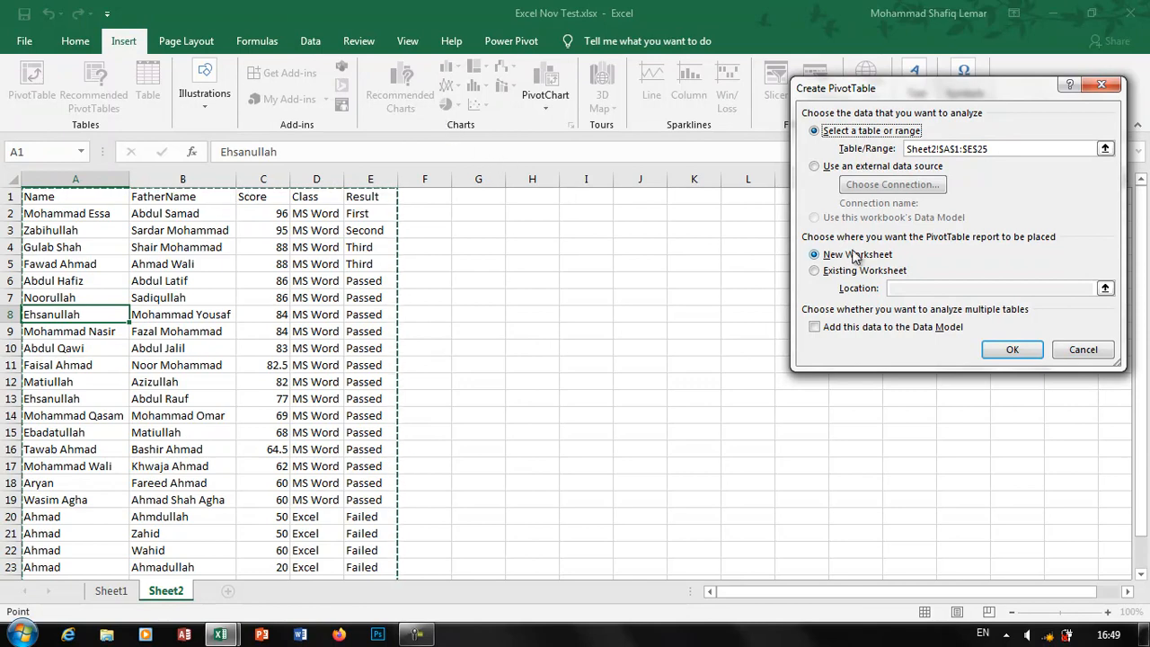
pyautogui.click(815, 269)
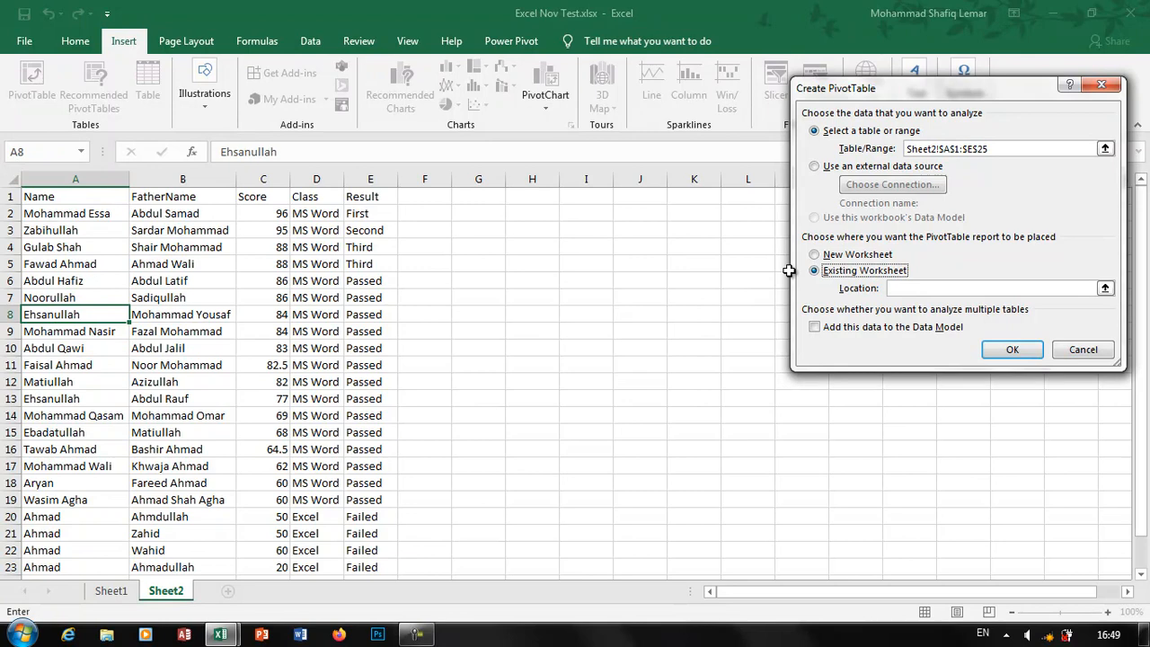
pyautogui.click(815, 255)
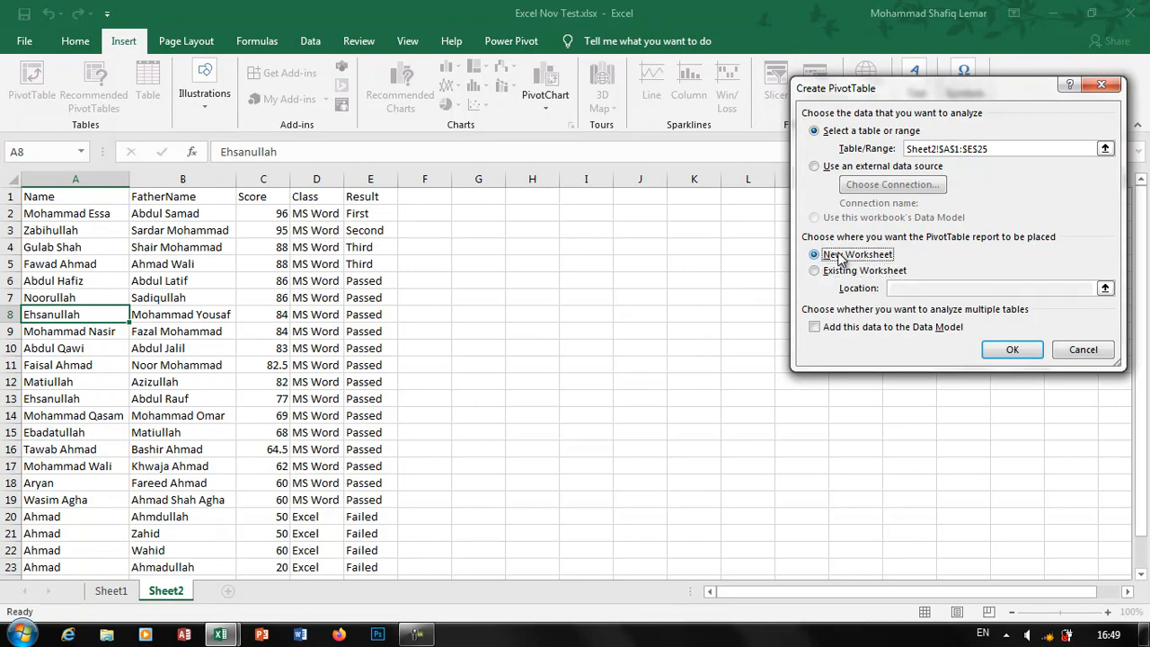
pyautogui.click(1012, 349)
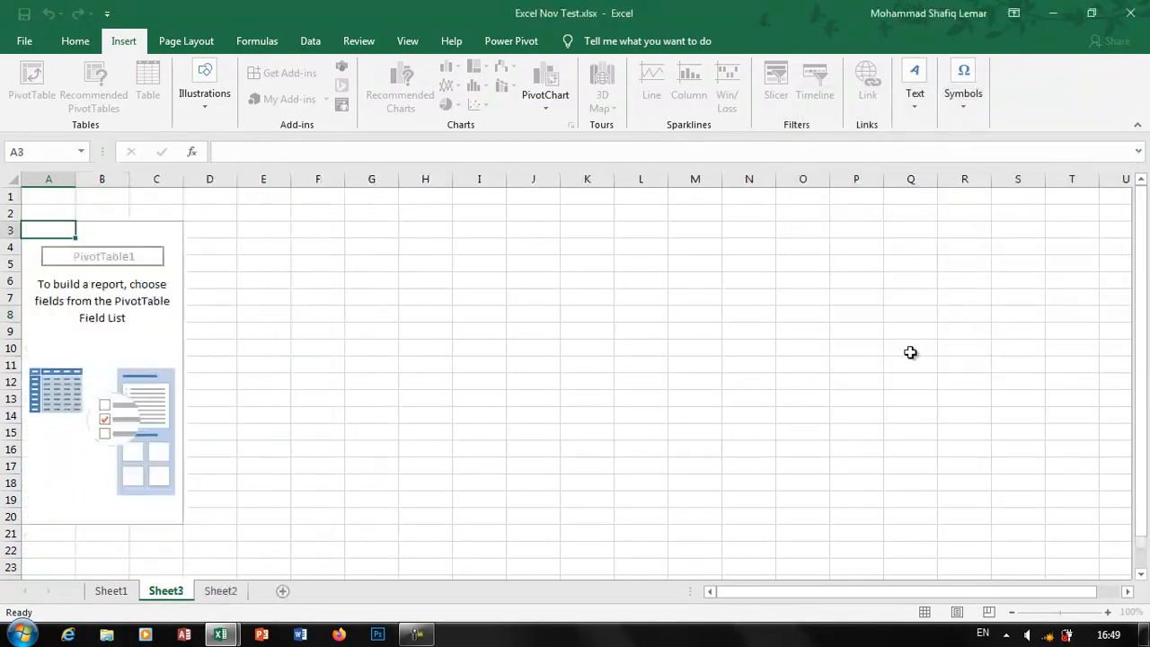
# - Replace the PivotTable Name box contents with 'Name List'
pyautogui.click(101, 302)
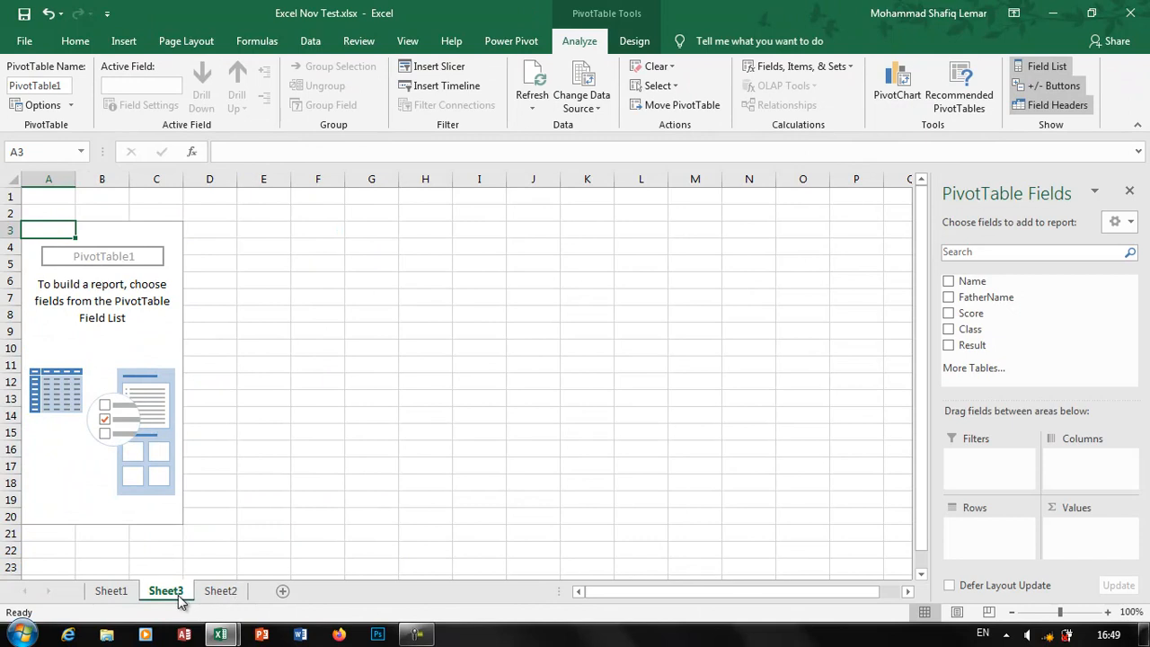
pyautogui.moveTo(140, 241)
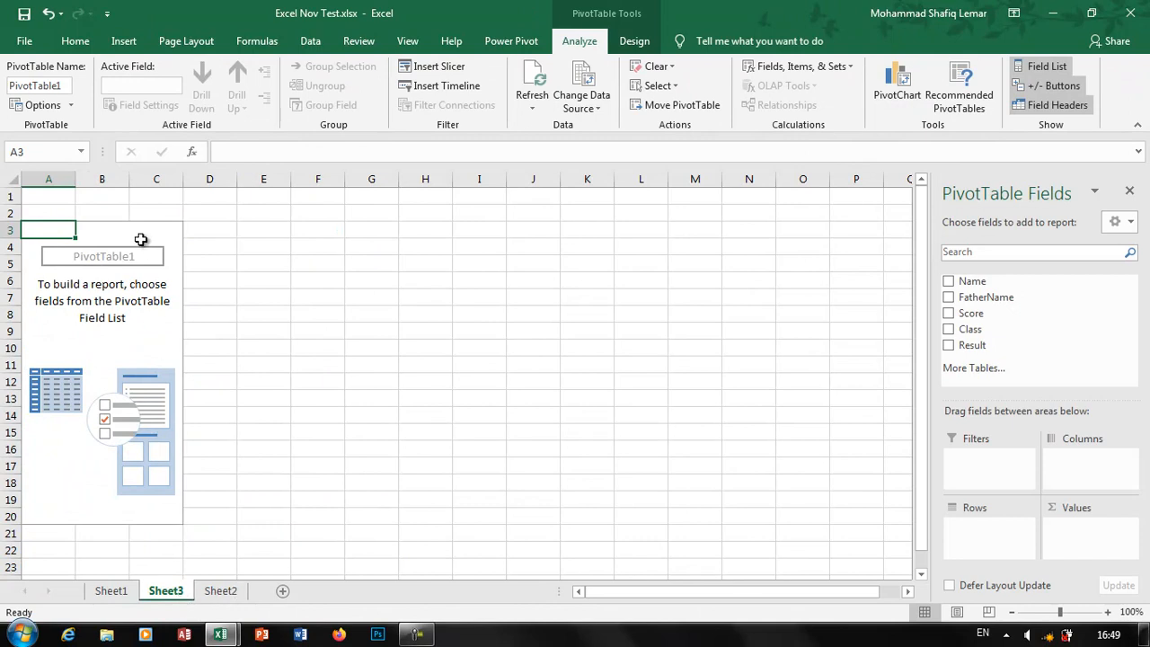
pyautogui.moveTo(90, 248)
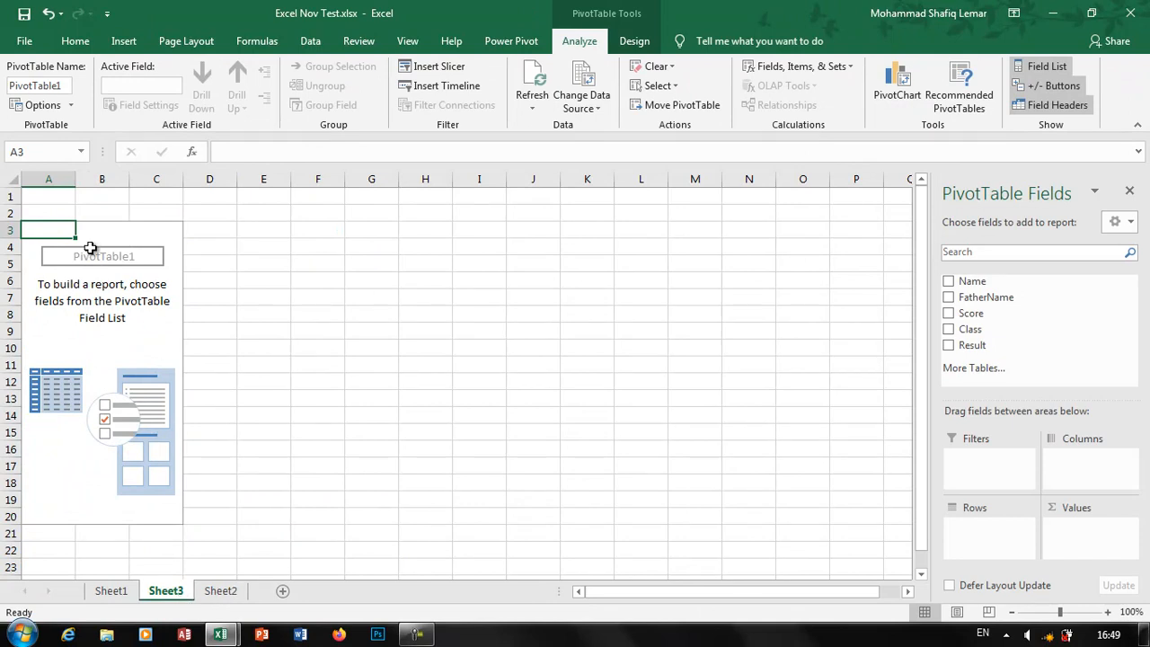
pyautogui.tripleClick(36, 86)
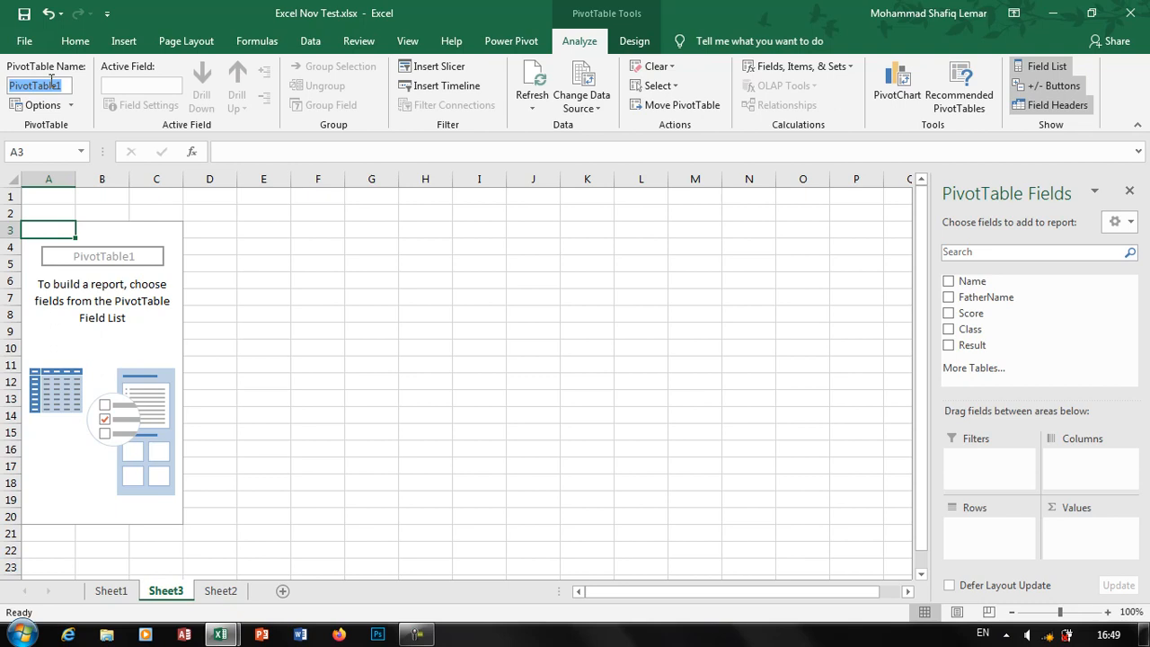
pyautogui.write('Name')
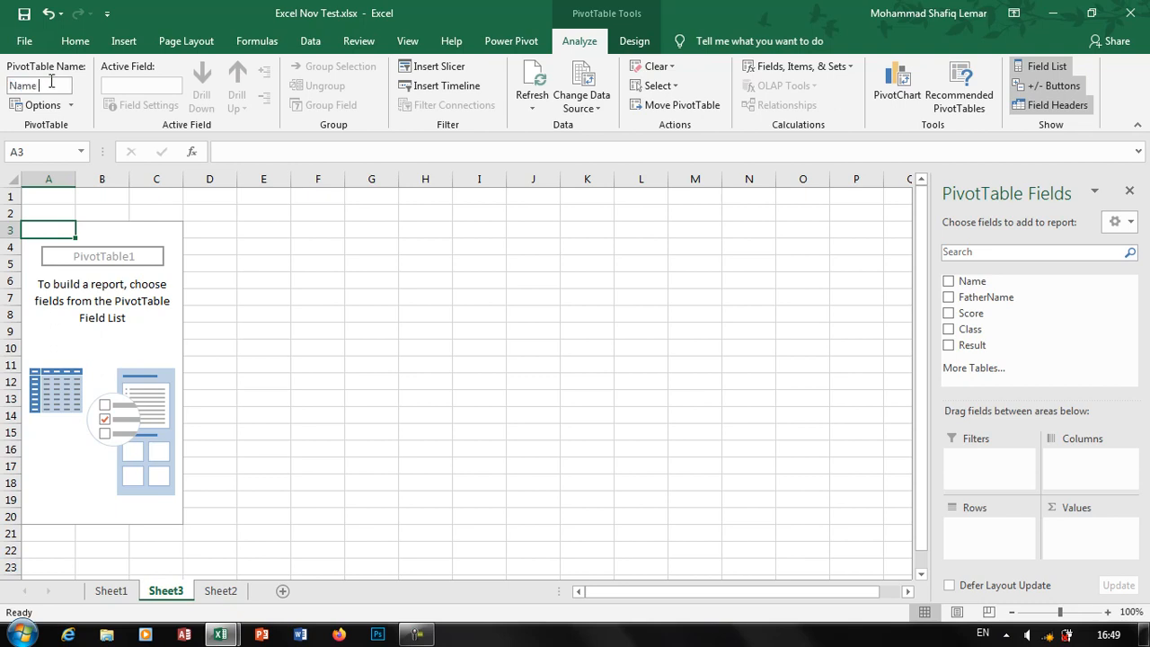
pyautogui.write('List')
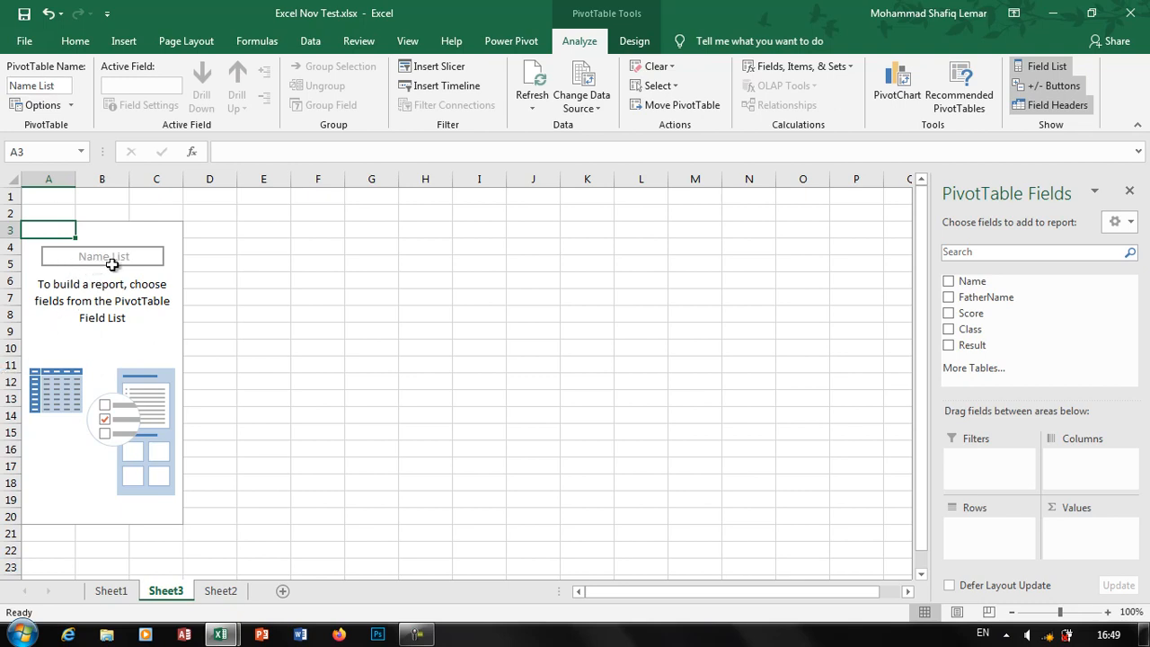
pyautogui.moveTo(974, 266)
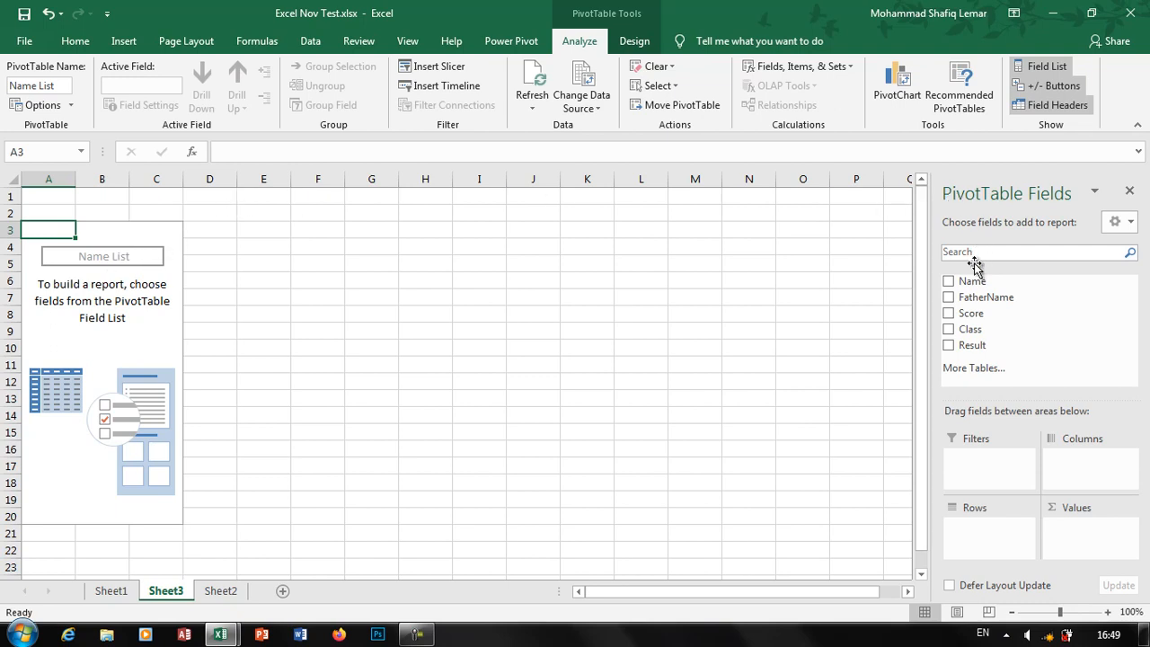
pyautogui.moveTo(953, 276)
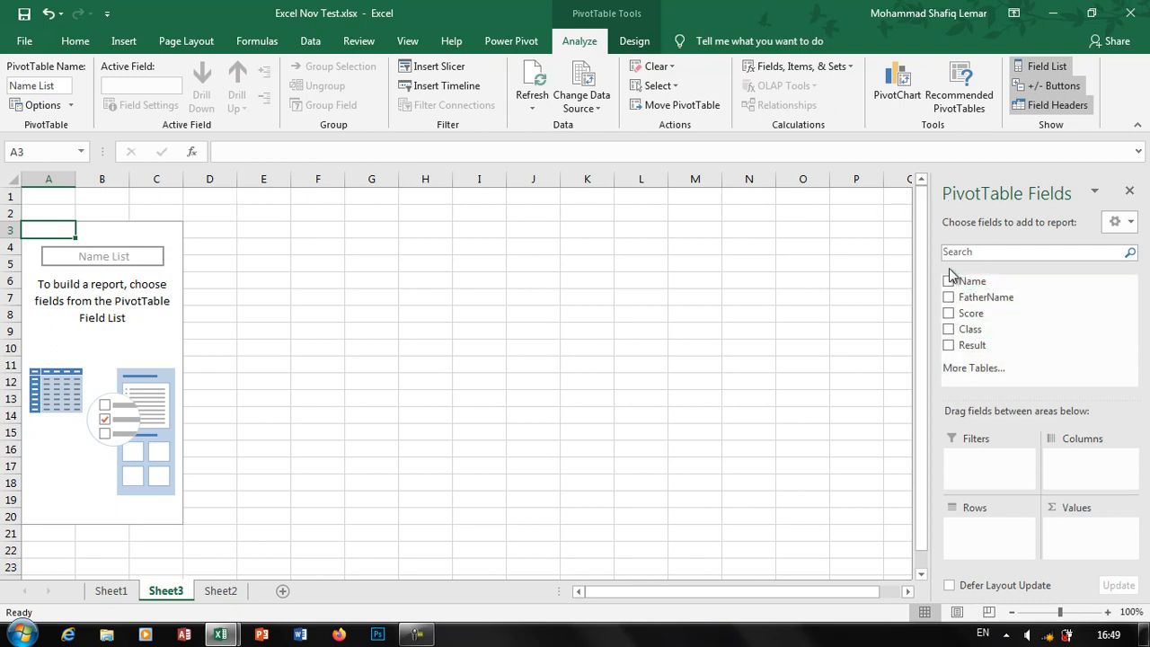
pyautogui.moveTo(971, 345)
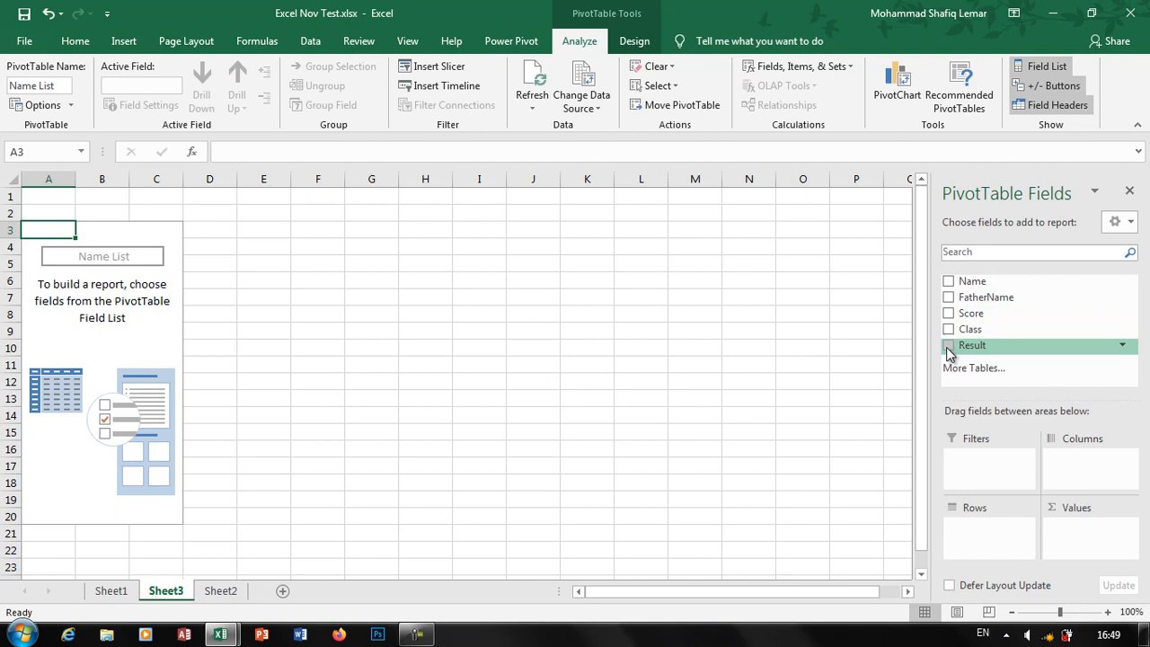
# - Tick the Class field so Excel and MS Word appear as row labels
pyautogui.click(949, 329)
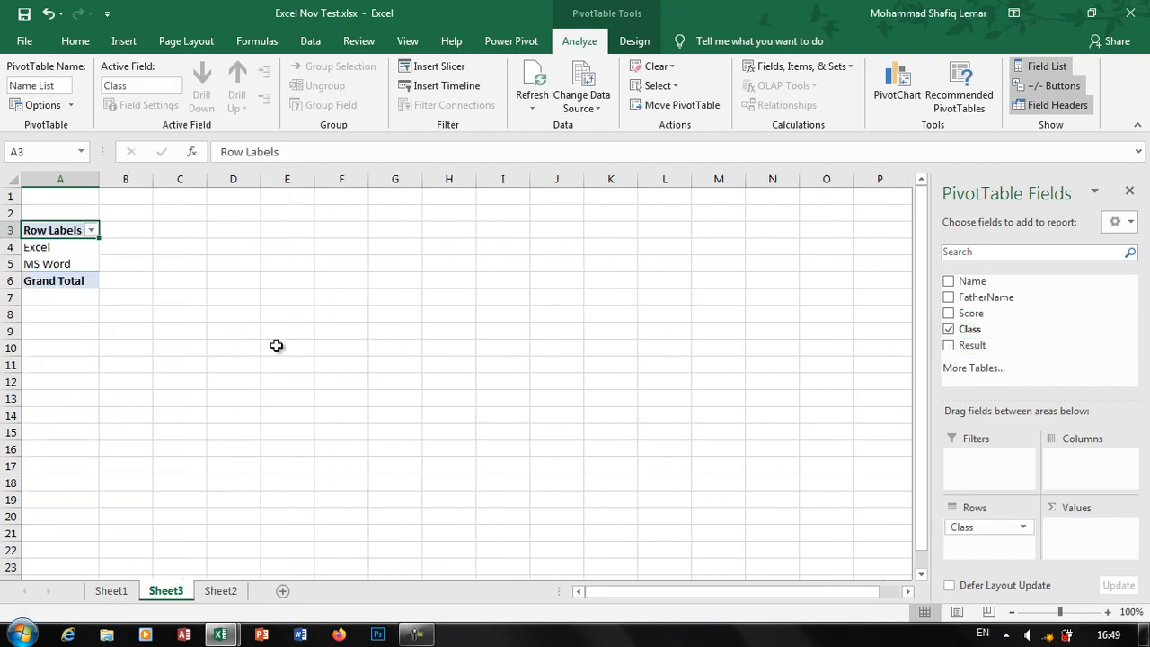
pyautogui.moveTo(165, 318)
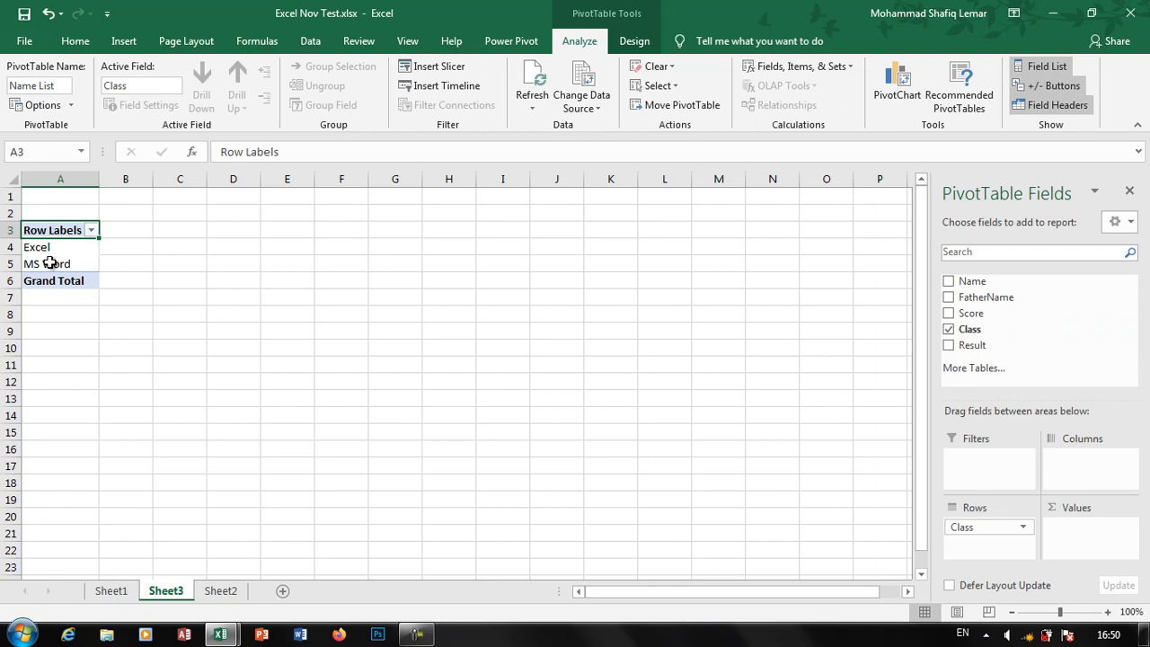
pyautogui.click(111, 590)
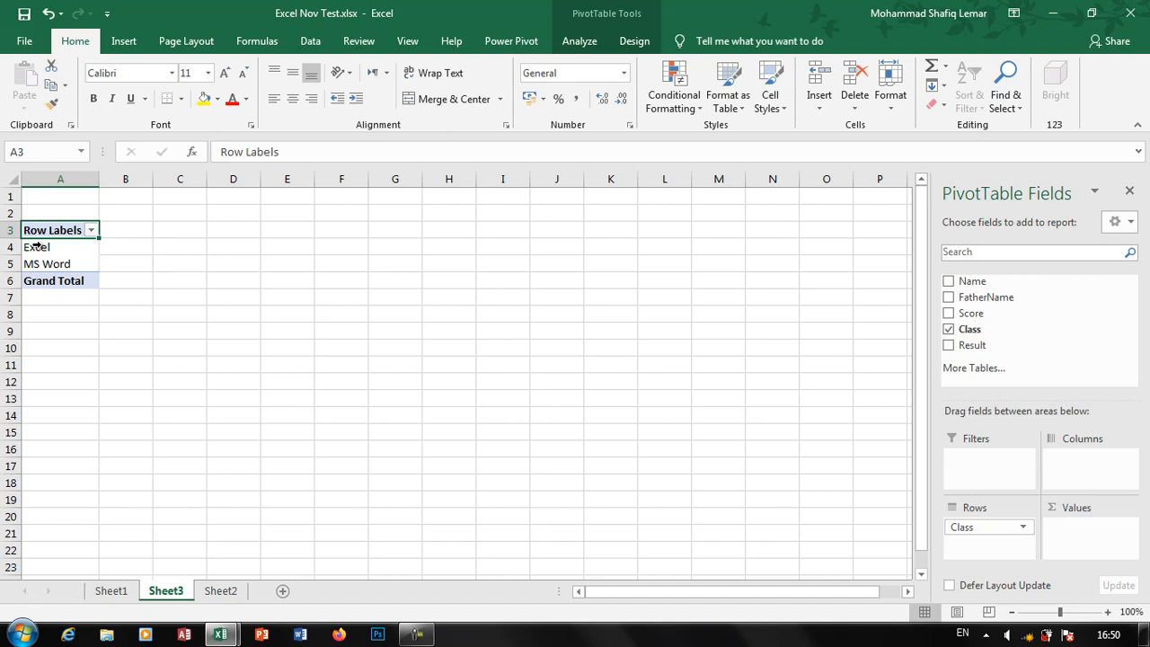
pyautogui.moveTo(973, 280)
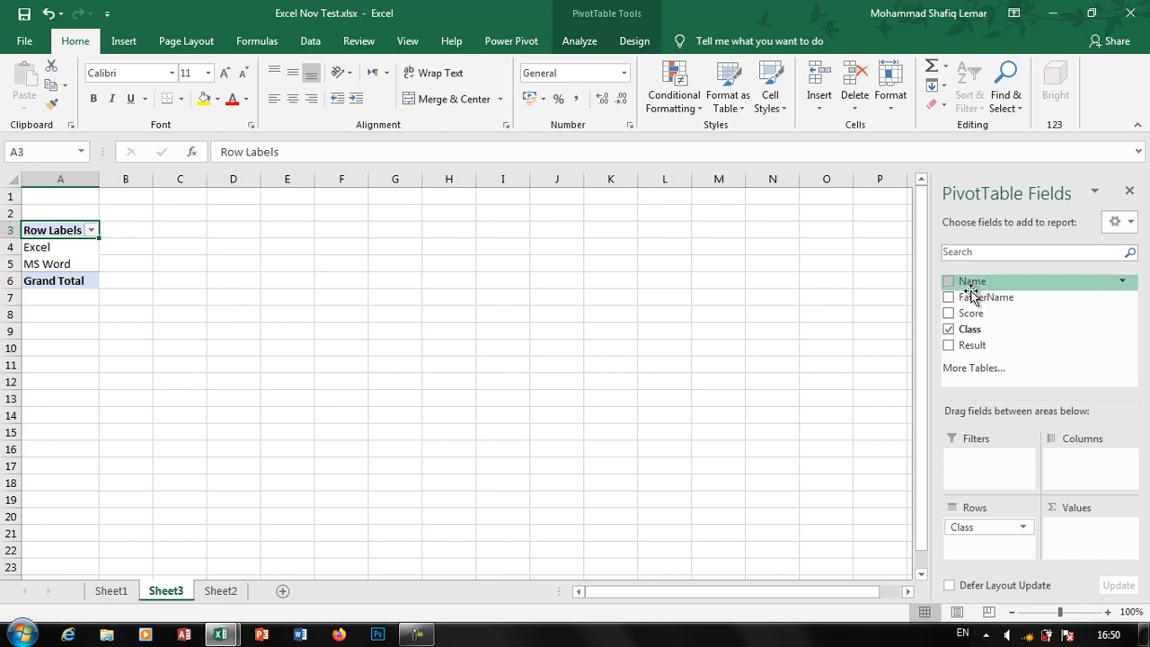
pyautogui.moveTo(971, 313)
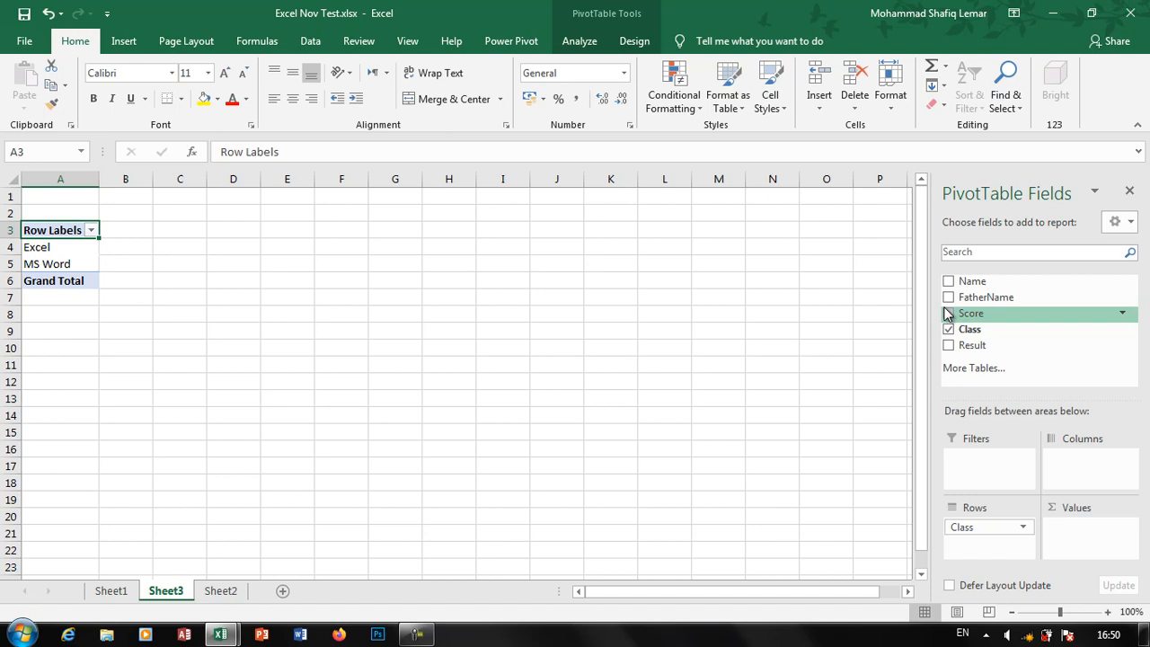
pyautogui.moveTo(972, 280)
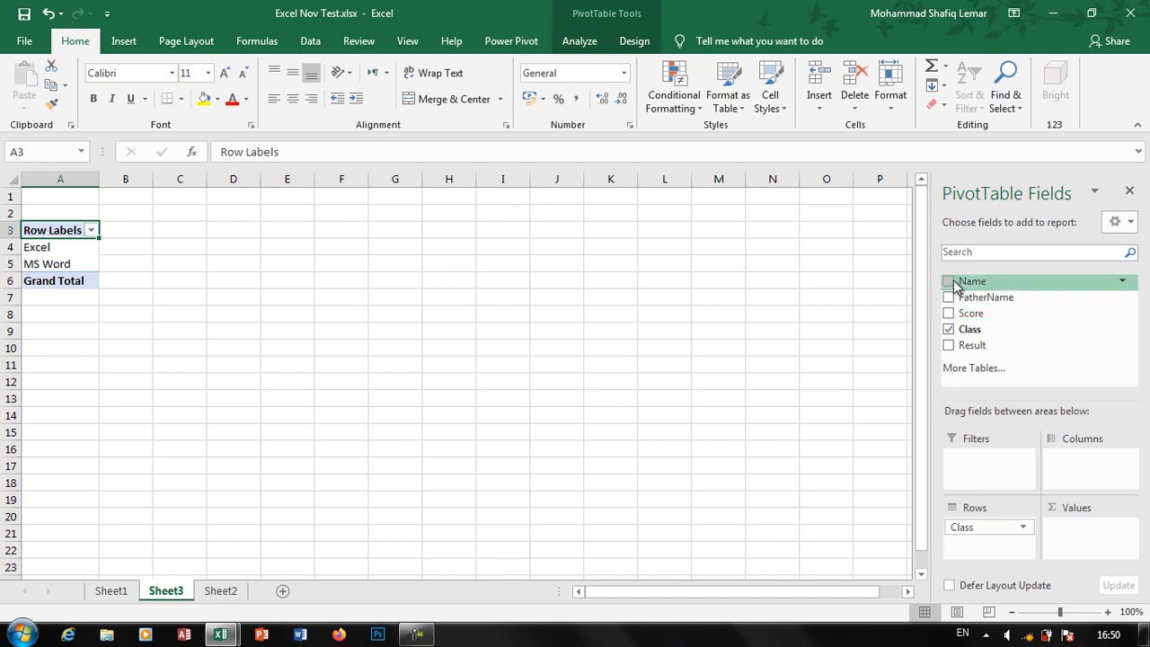
# - Tick the Name field so student names appear under each class
pyautogui.click(949, 281)
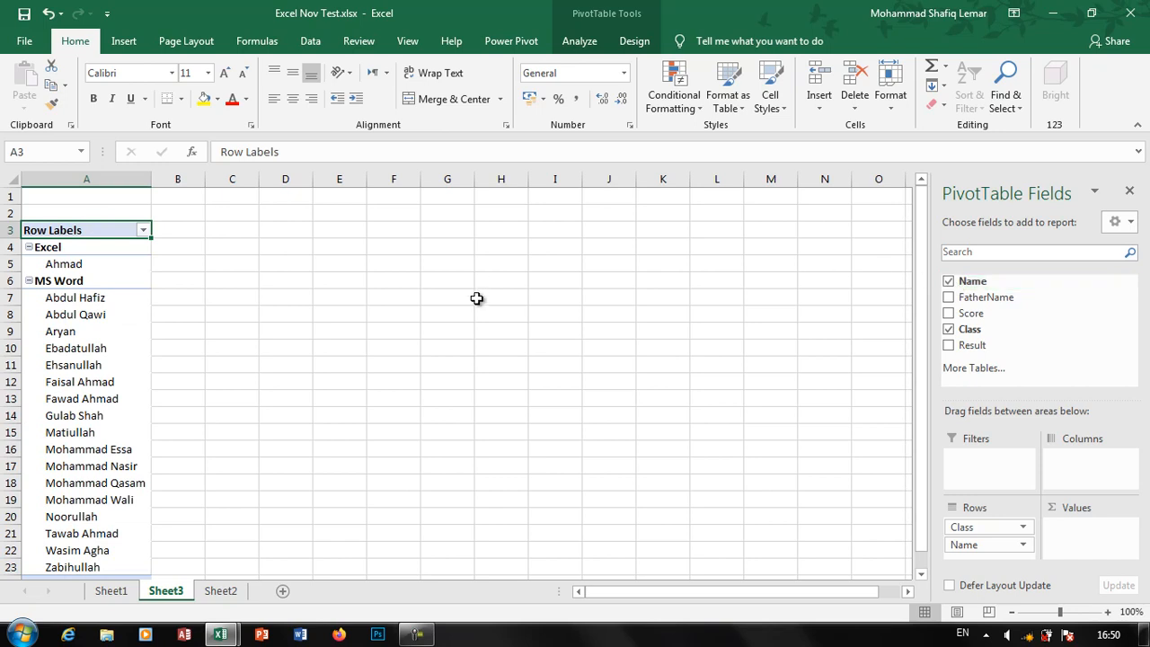
pyautogui.moveTo(64, 263)
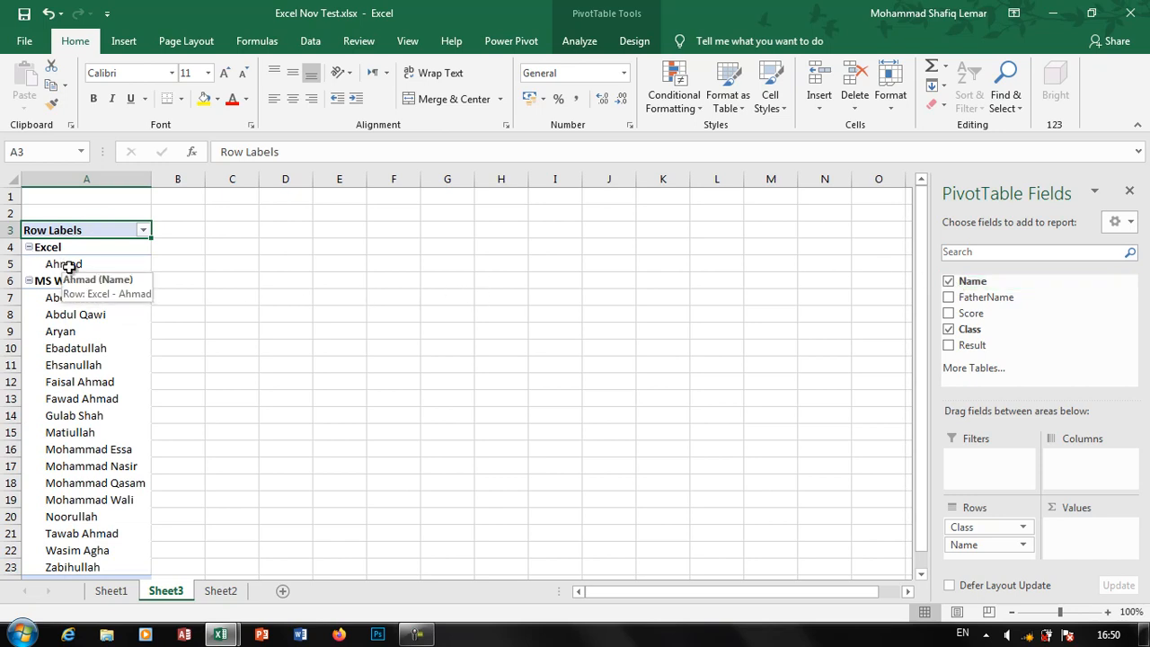
pyautogui.scroll(-3)
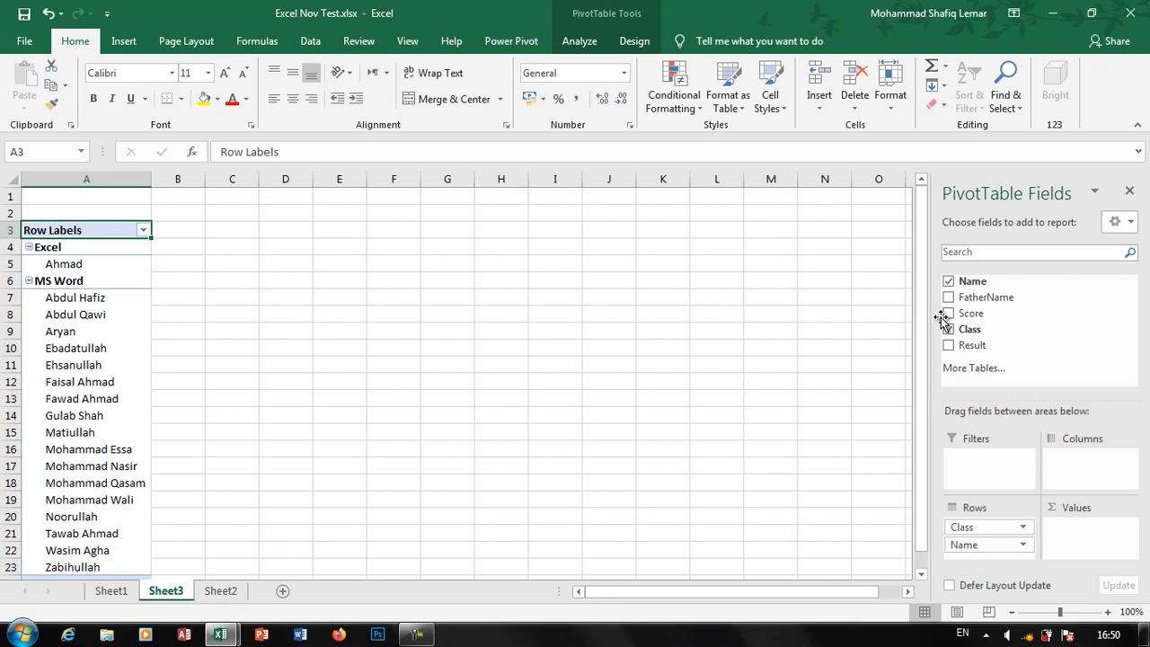
# - Tick the Score field to add Sum of Score to the Values area
pyautogui.click(949, 313)
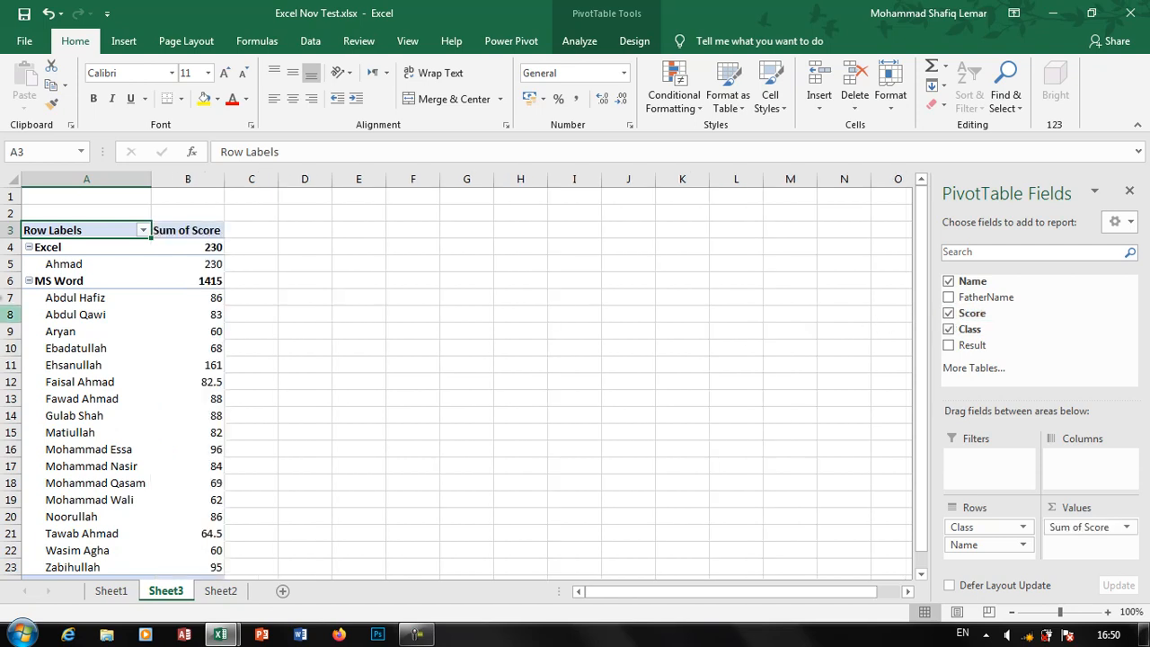
pyautogui.moveTo(213, 399)
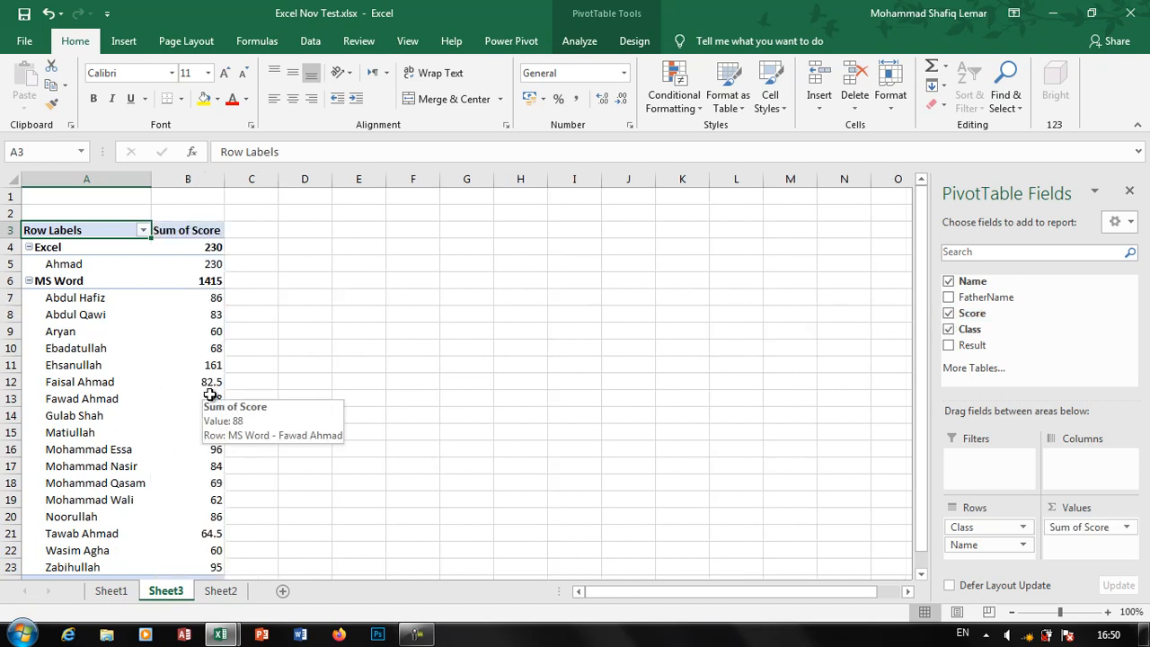
pyautogui.moveTo(302, 361)
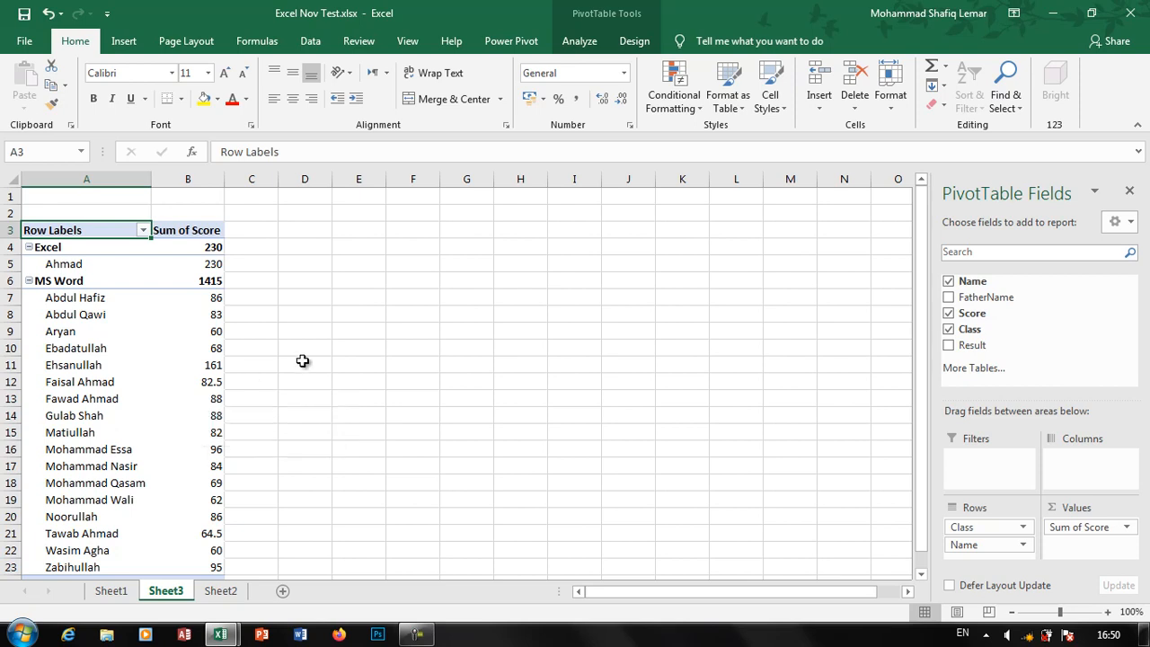
pyautogui.moveTo(1032, 462)
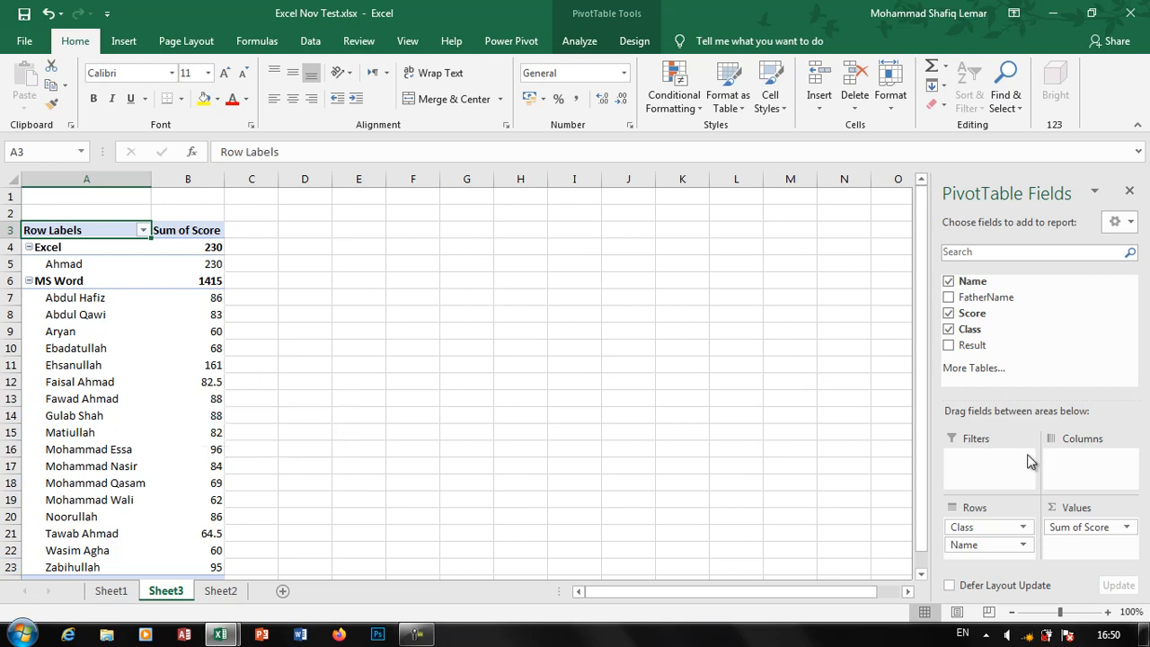
pyautogui.moveTo(1089, 457)
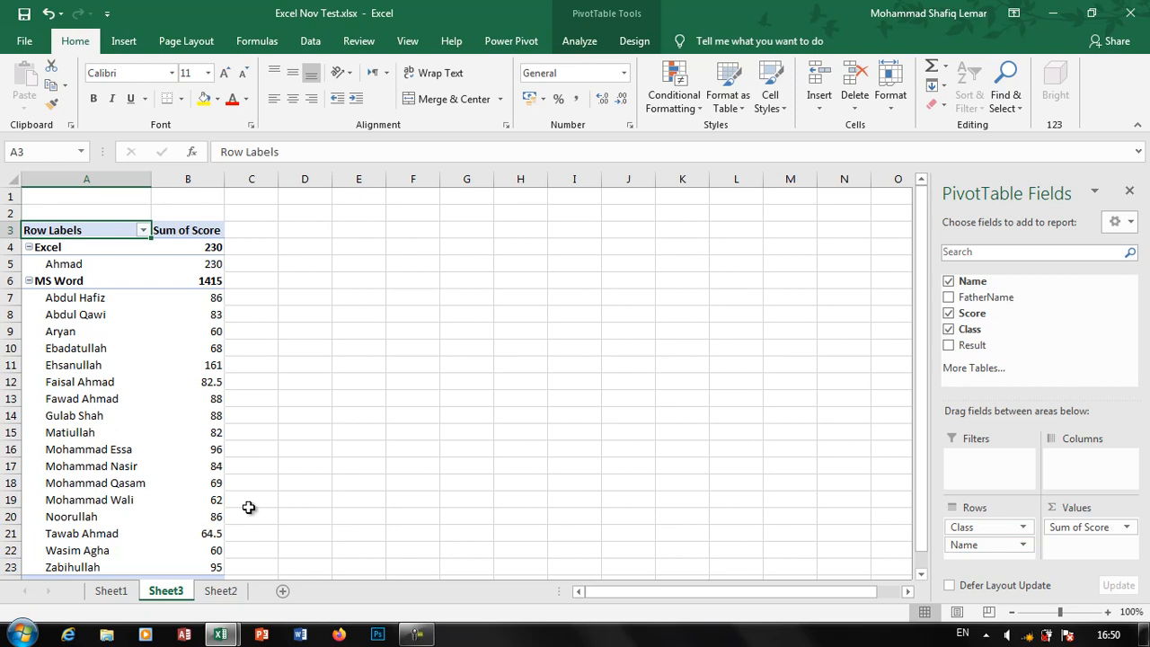
pyautogui.moveTo(97, 399)
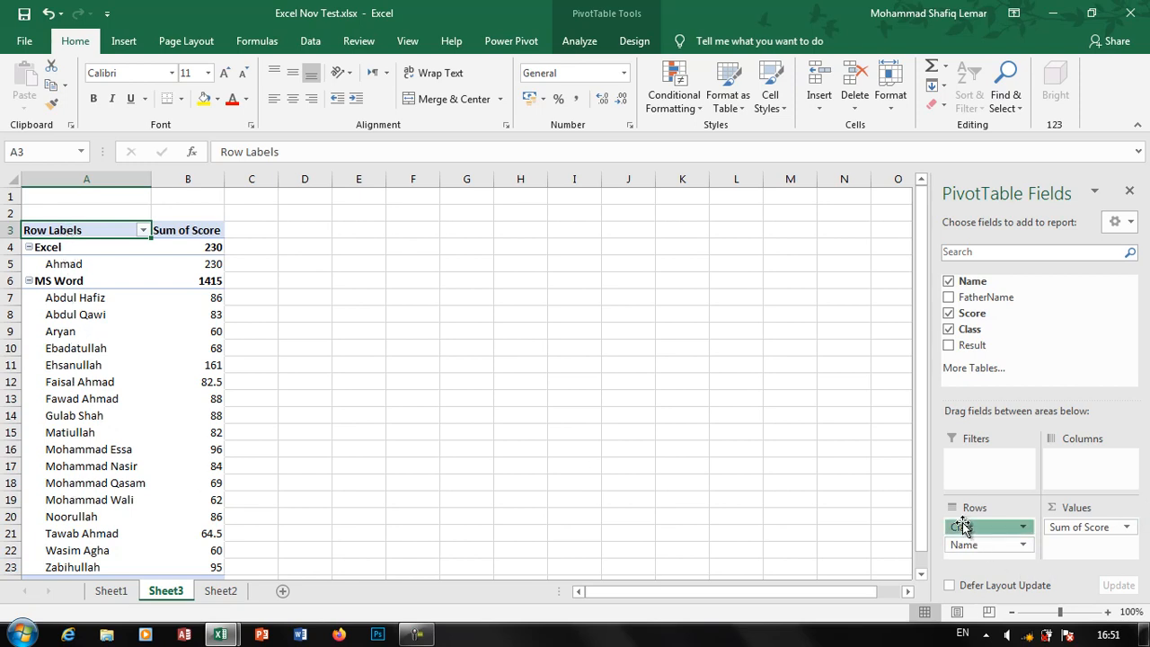
# - Move Class from Rows to Columns and inspect the Excel and MS Word columns
pyautogui.moveTo(985, 527); pyautogui.dragTo(1089, 458)
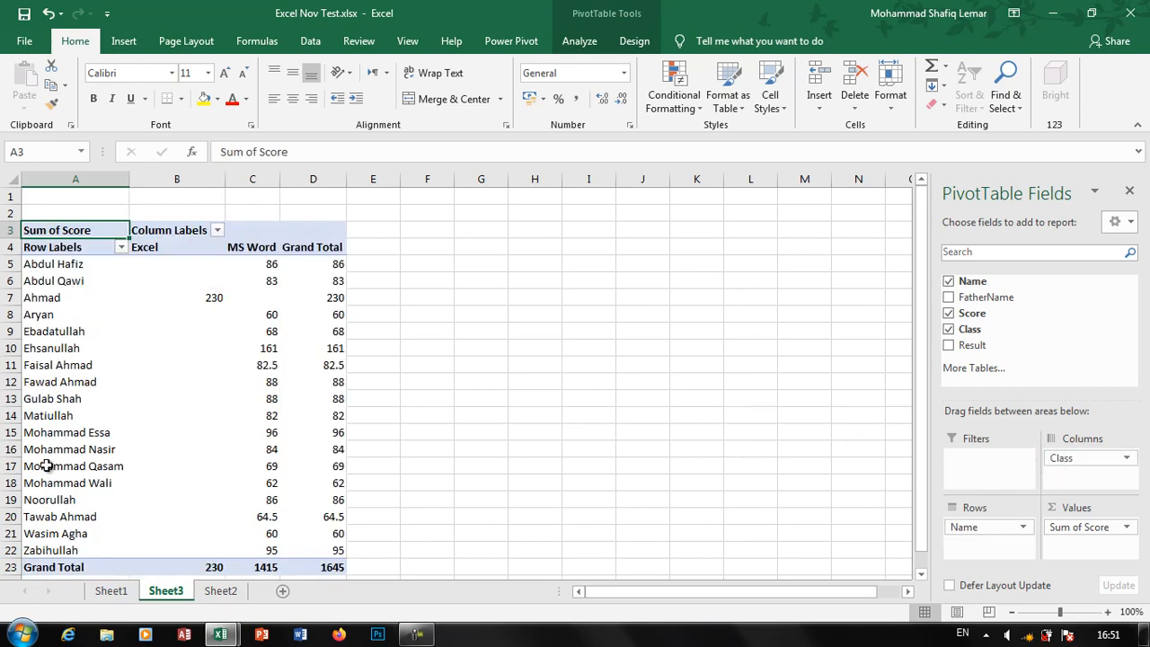
pyautogui.click(176, 246)
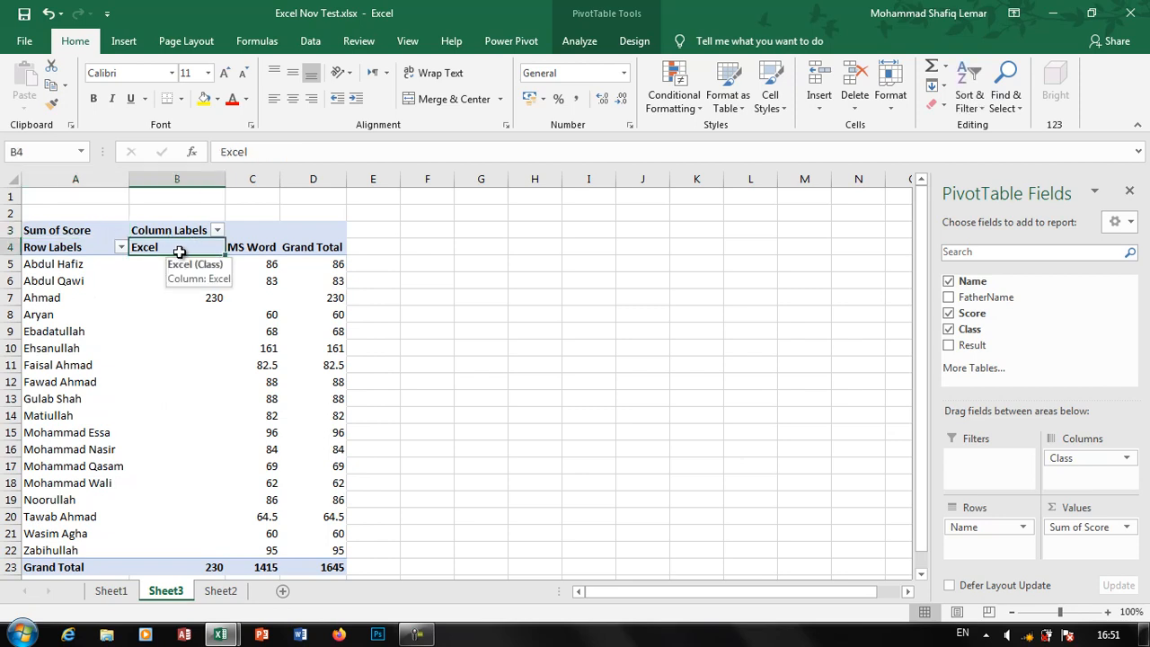
pyautogui.click(252, 246)
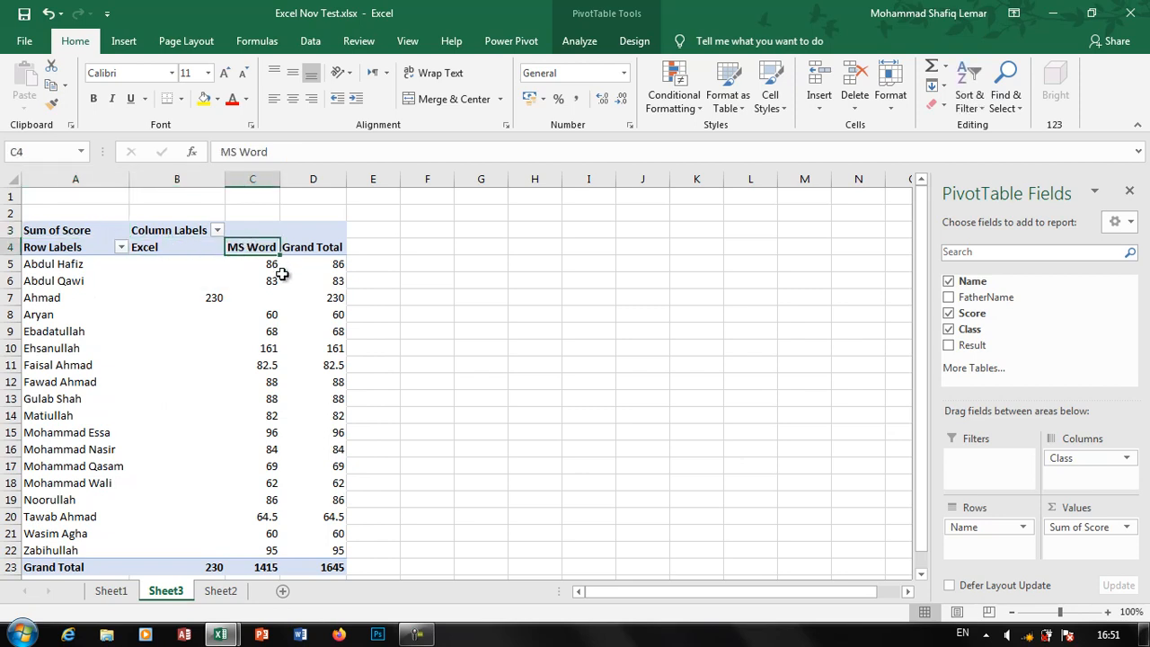
pyautogui.moveTo(189, 298)
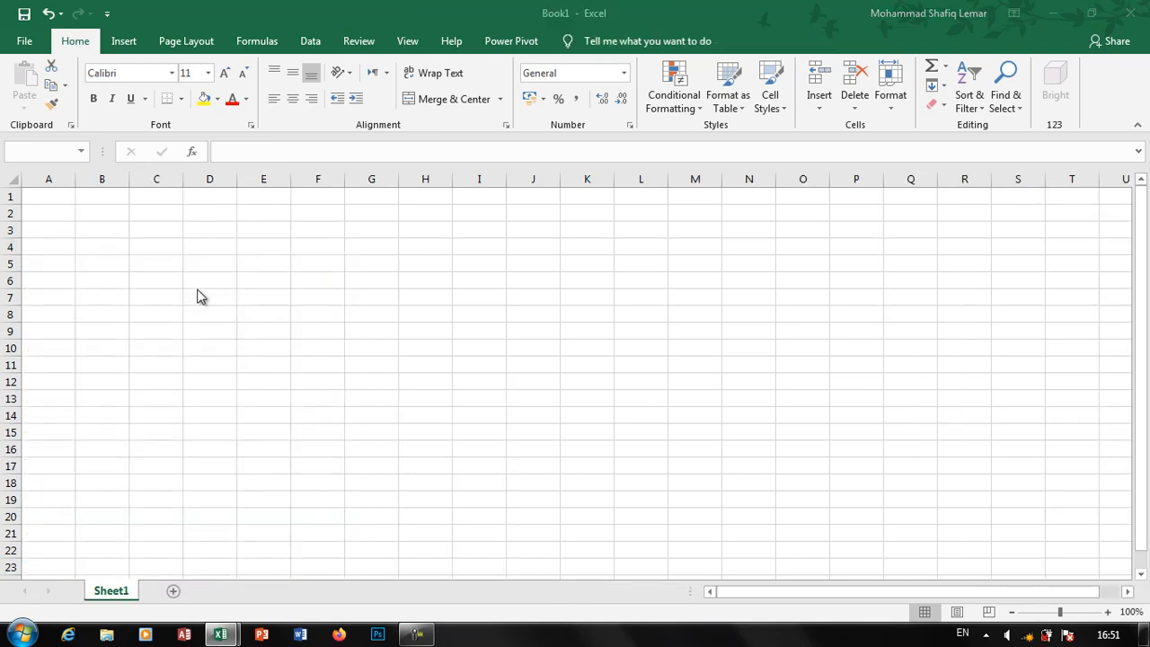
pyautogui.moveTo(220, 635)
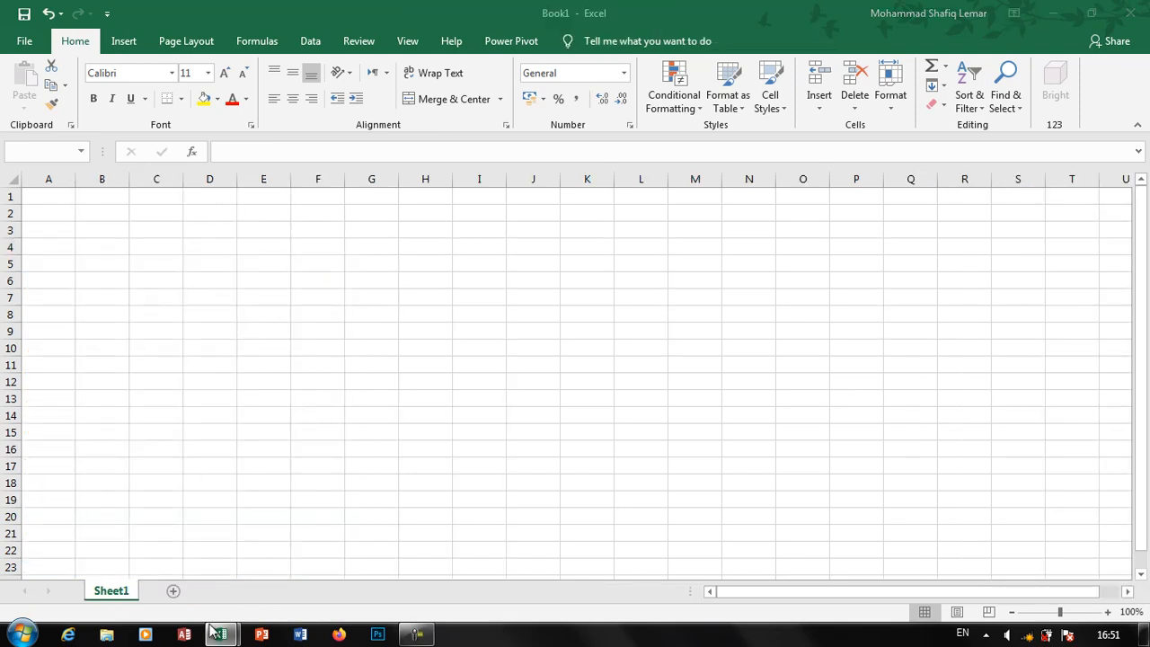
pyautogui.click(220, 636)
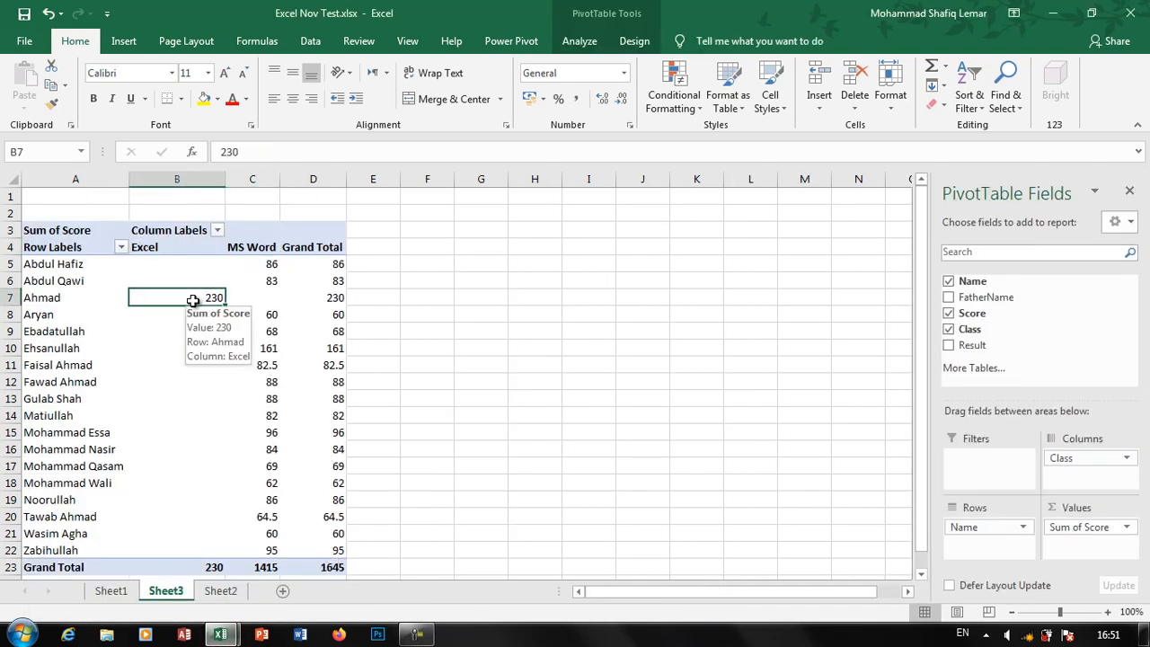
pyautogui.moveTo(189, 280)
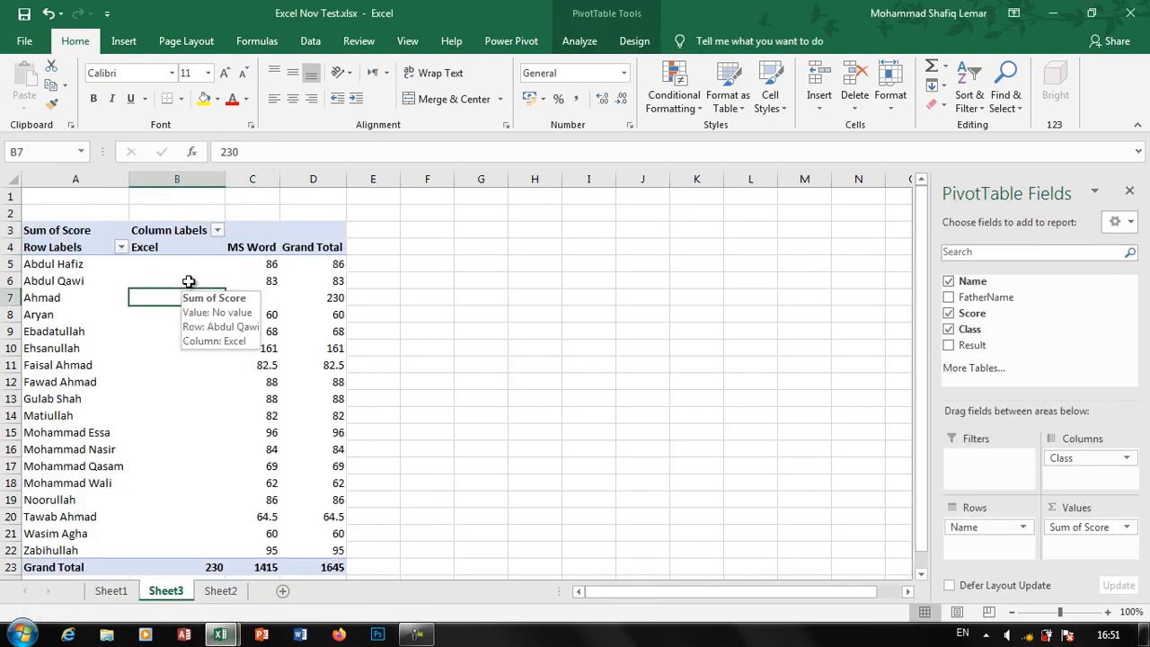
pyautogui.click(251, 263)
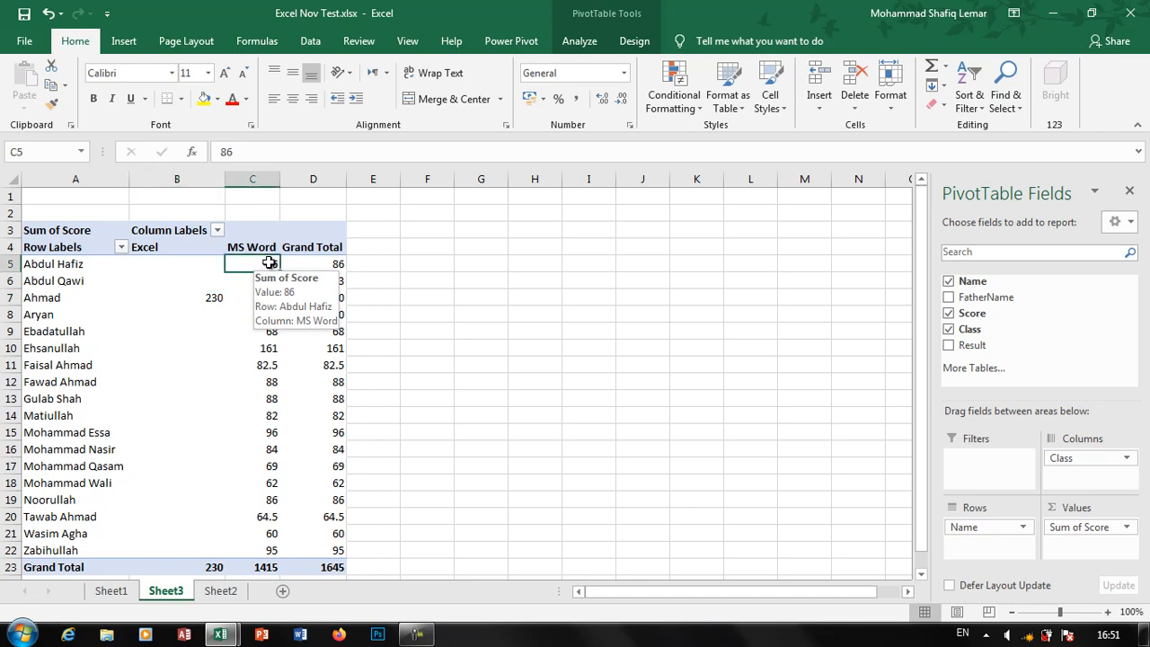
pyautogui.scroll(-3)
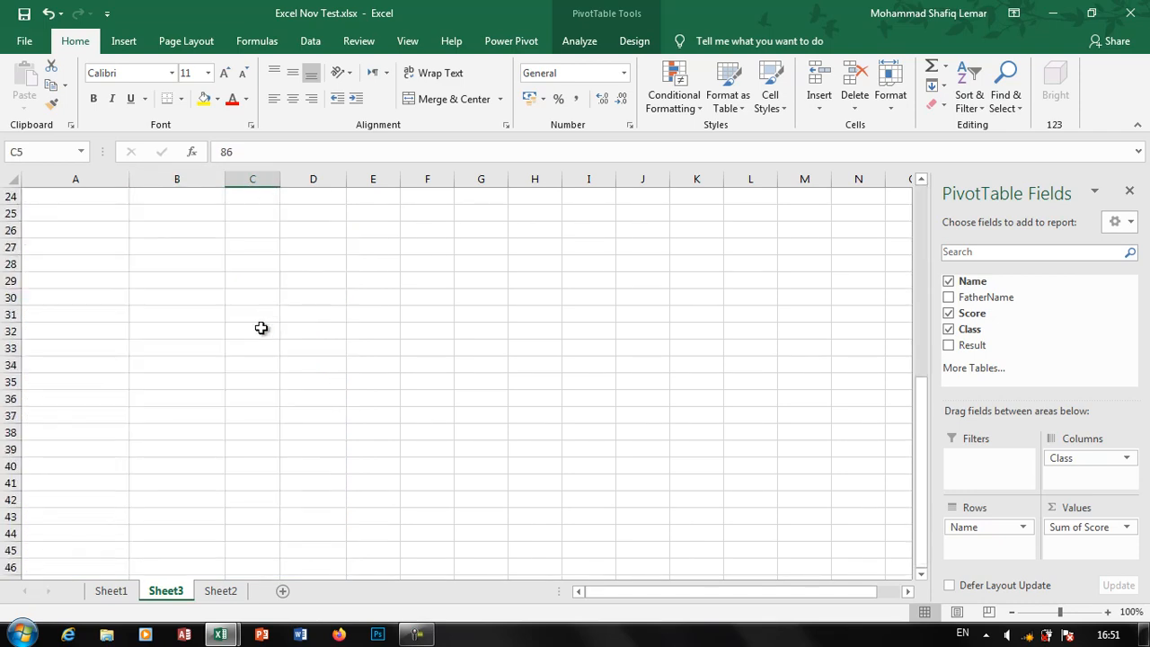
pyautogui.scroll(3)
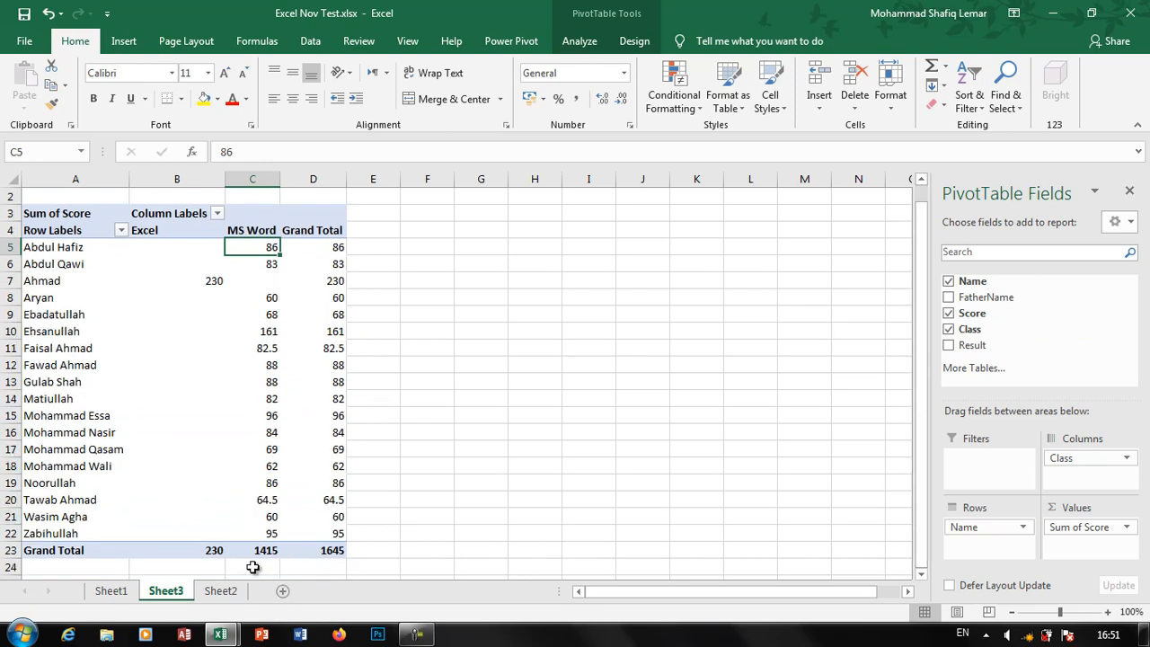
pyautogui.moveTo(203, 475)
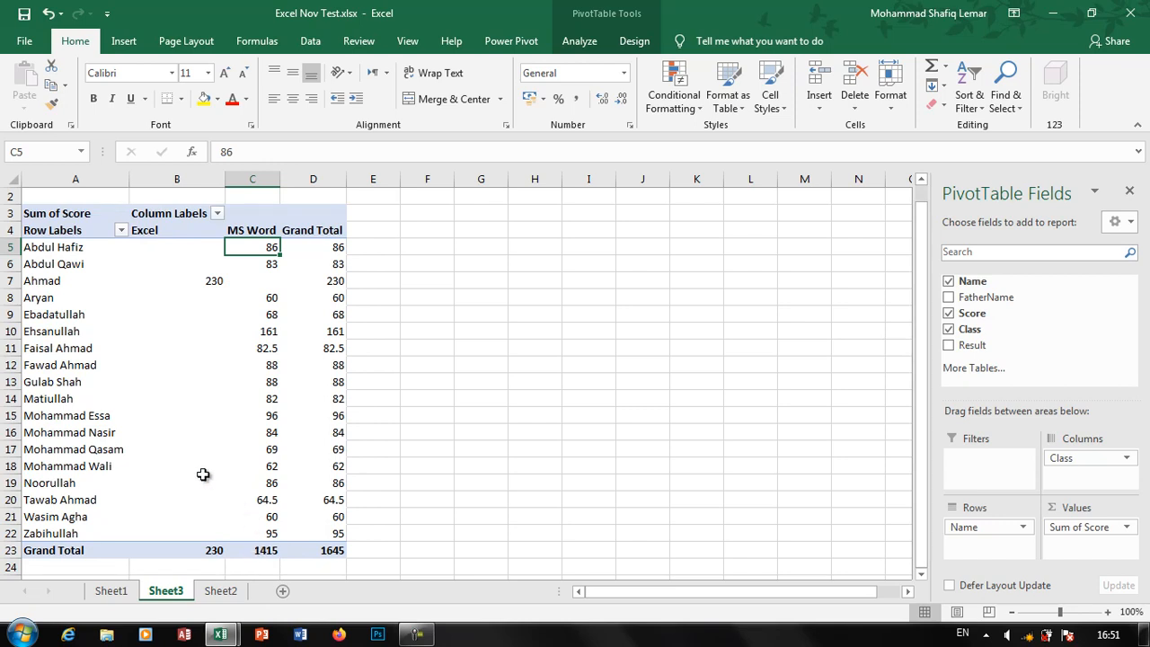
pyautogui.moveTo(332, 568)
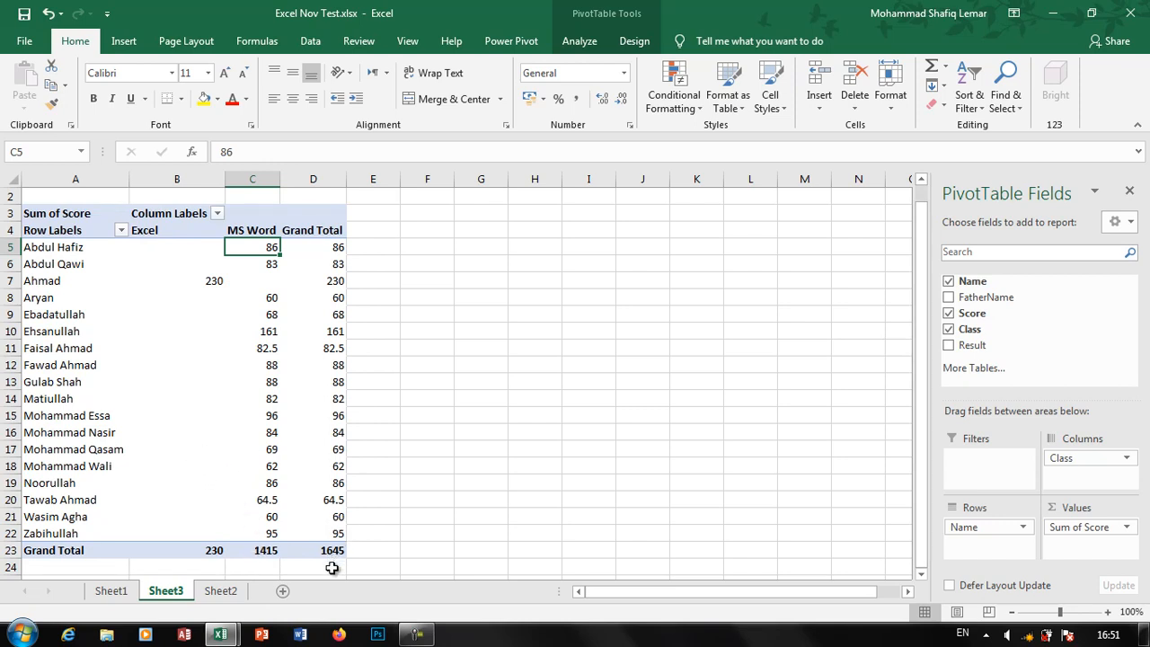
pyautogui.moveTo(1028, 496)
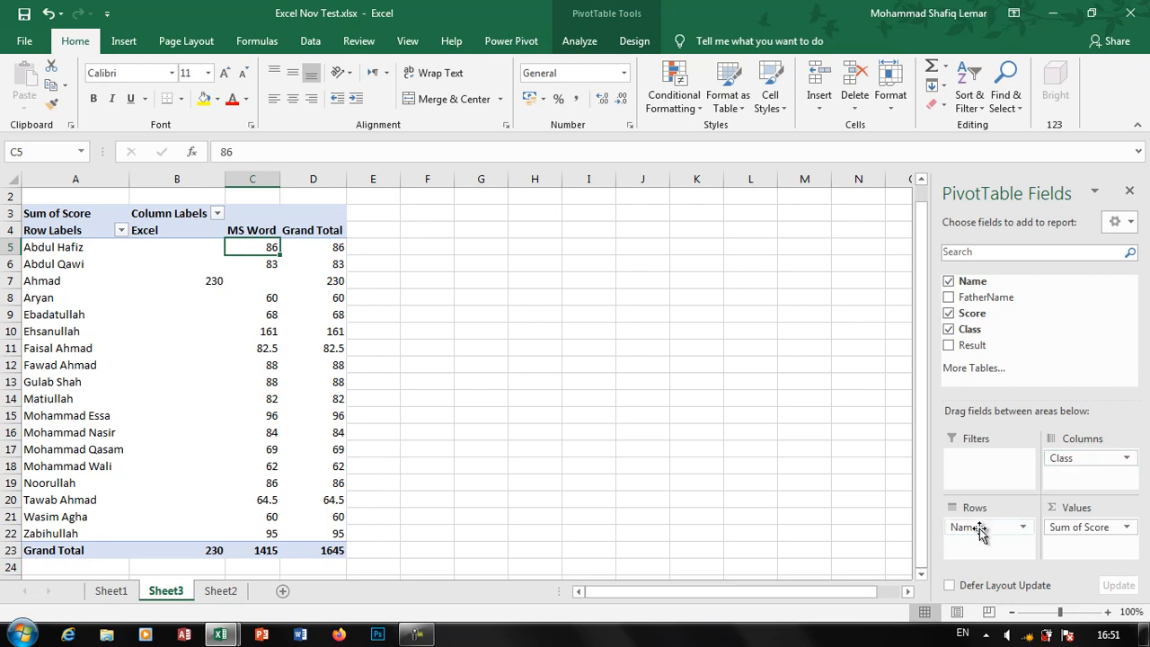
pyautogui.moveTo(980, 459)
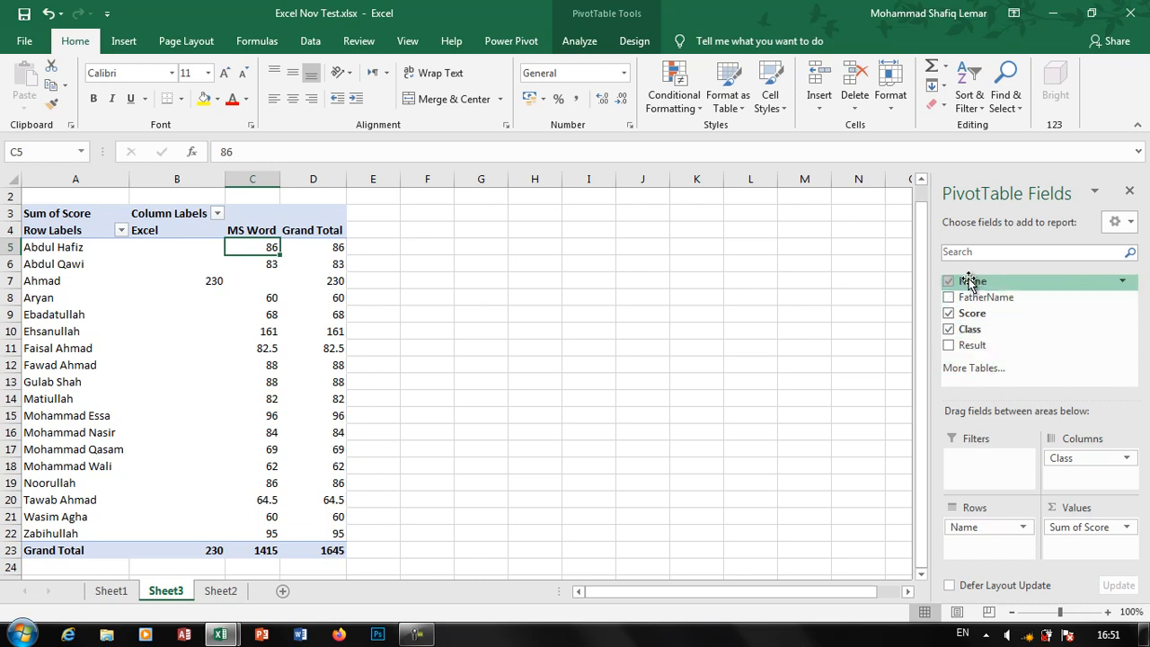
# - Try Name as a report filter, then move Class from Columns to Filters
pyautogui.moveTo(964, 526); pyautogui.dragTo(964, 458)
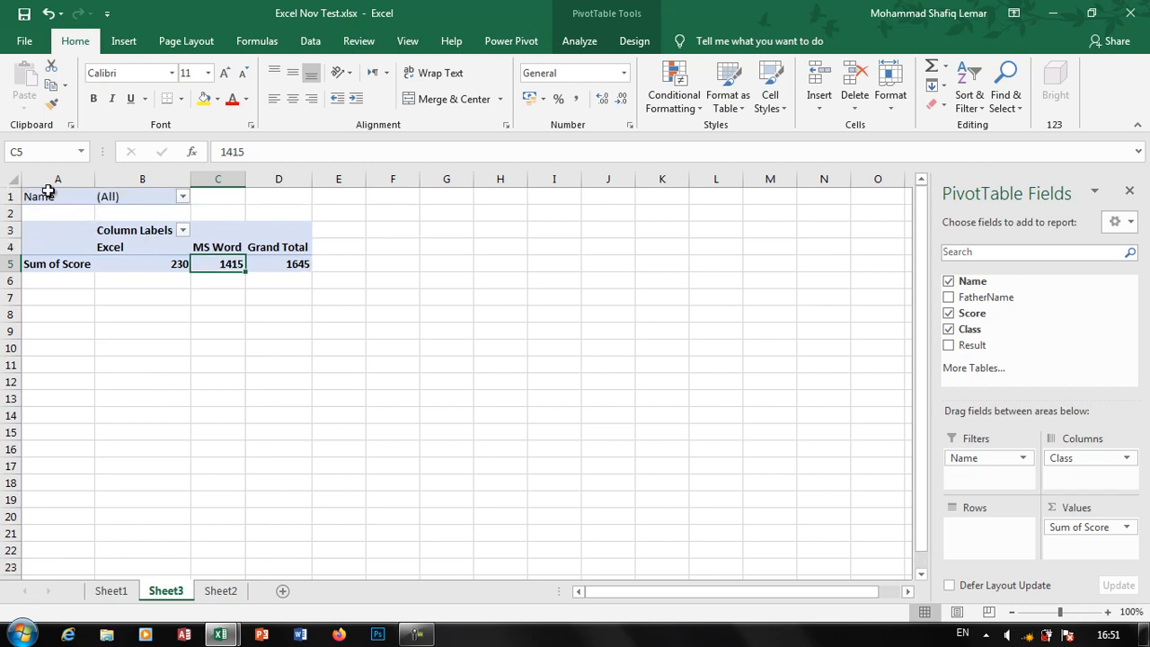
pyautogui.moveTo(558, 324)
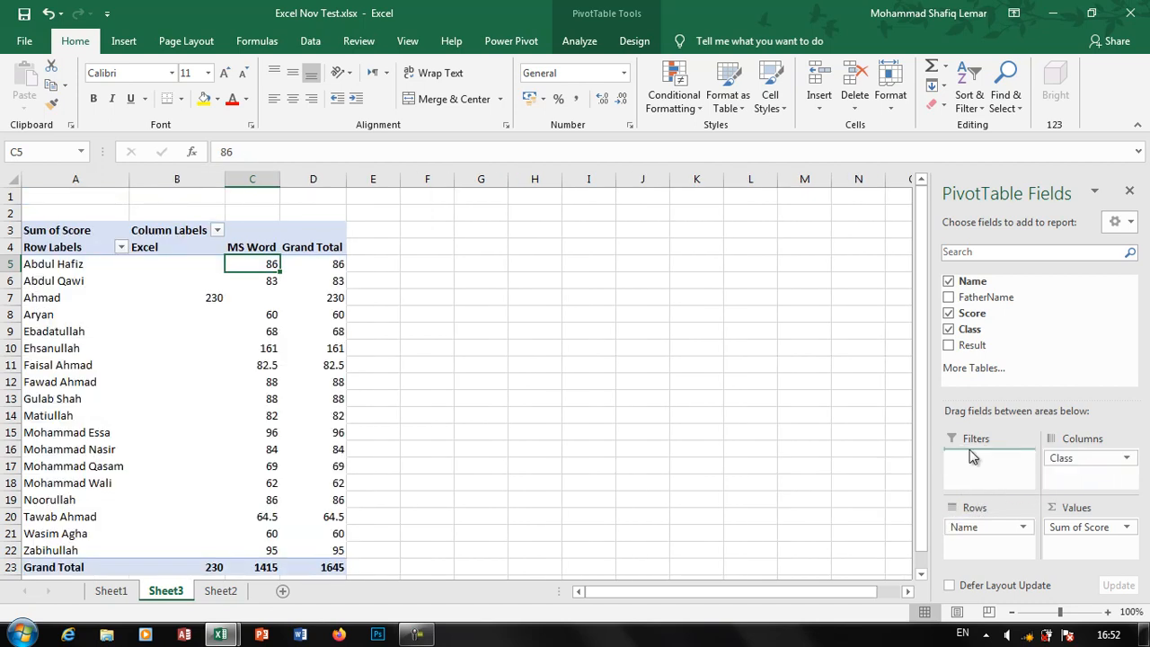
pyautogui.moveTo(1089, 458); pyautogui.dragTo(989, 459)
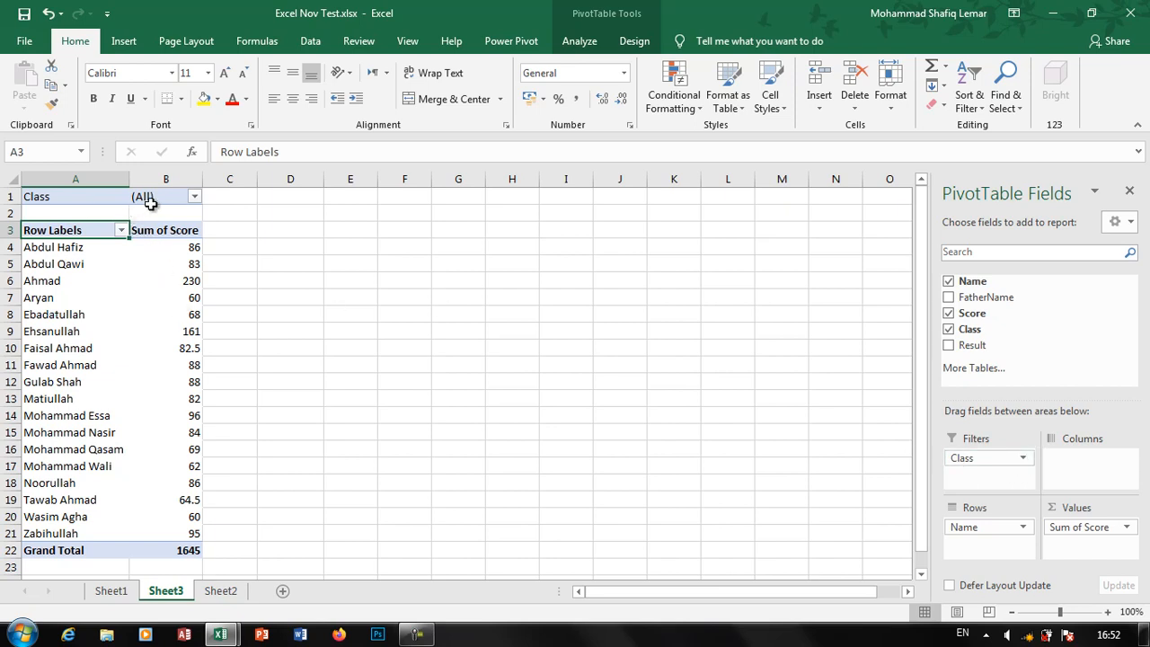
# - Filter Class to Excel only, then move Class back into Columns
pyautogui.click(195, 196)
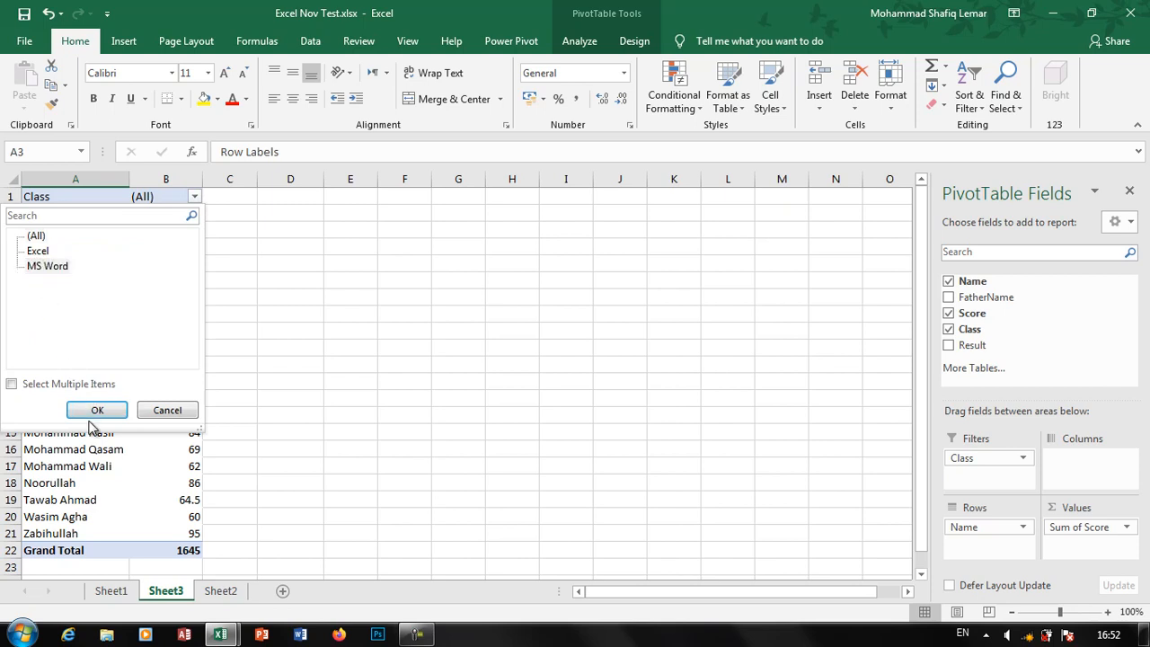
pyautogui.click(97, 410)
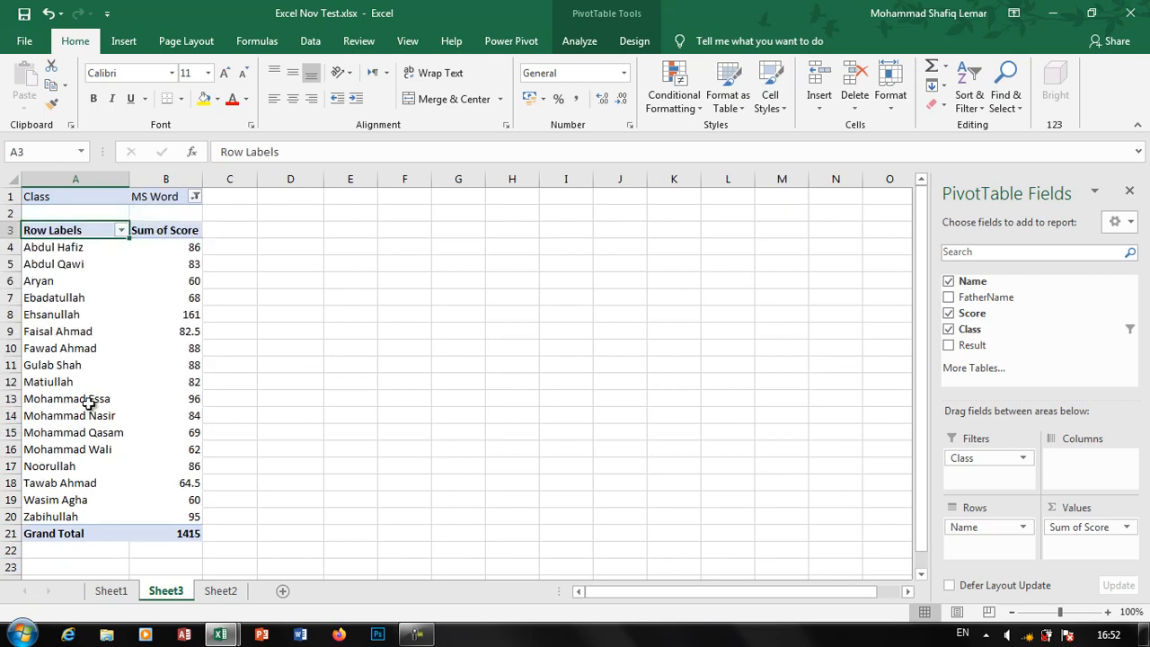
pyautogui.click(195, 196)
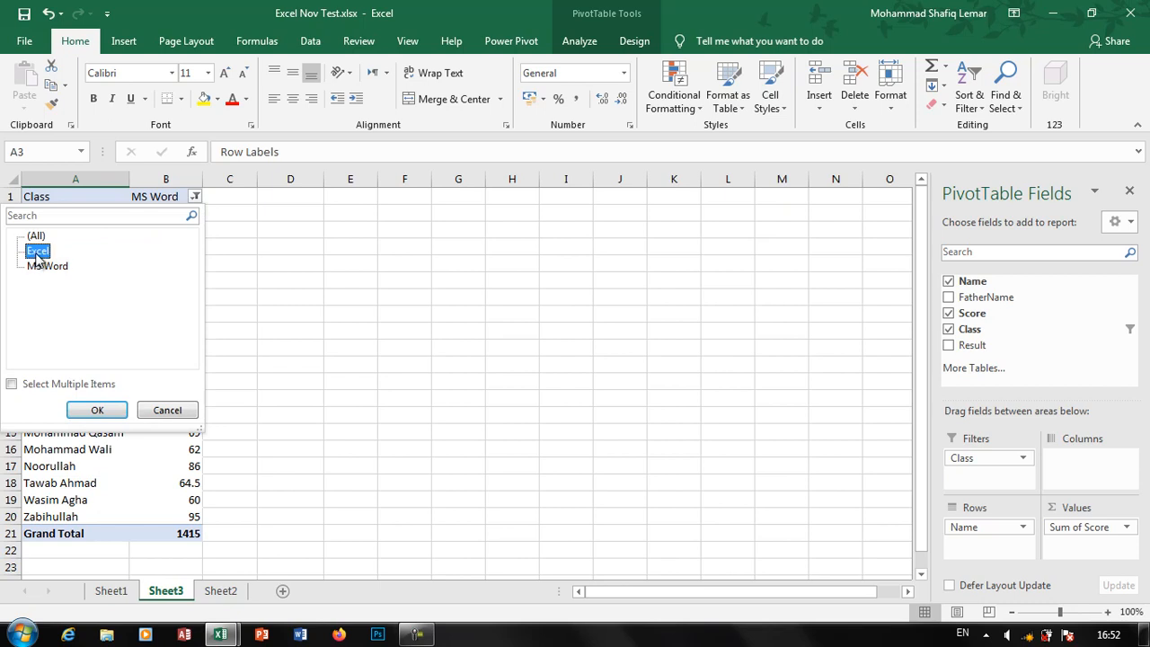
pyautogui.click(97, 410)
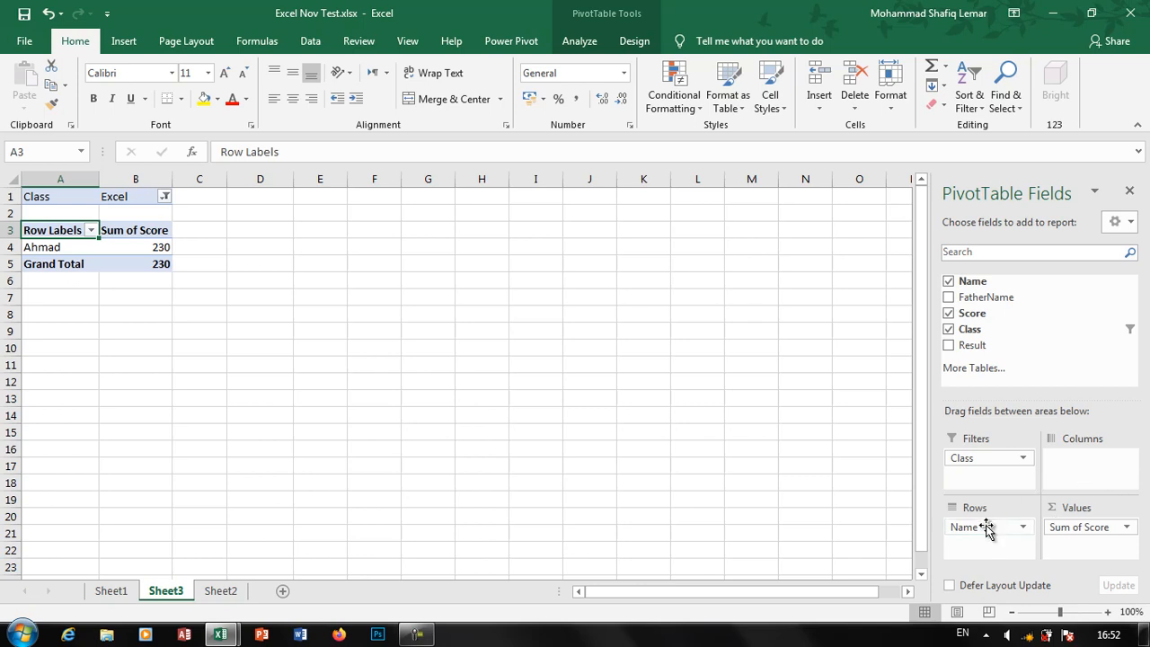
pyautogui.moveTo(493, 370)
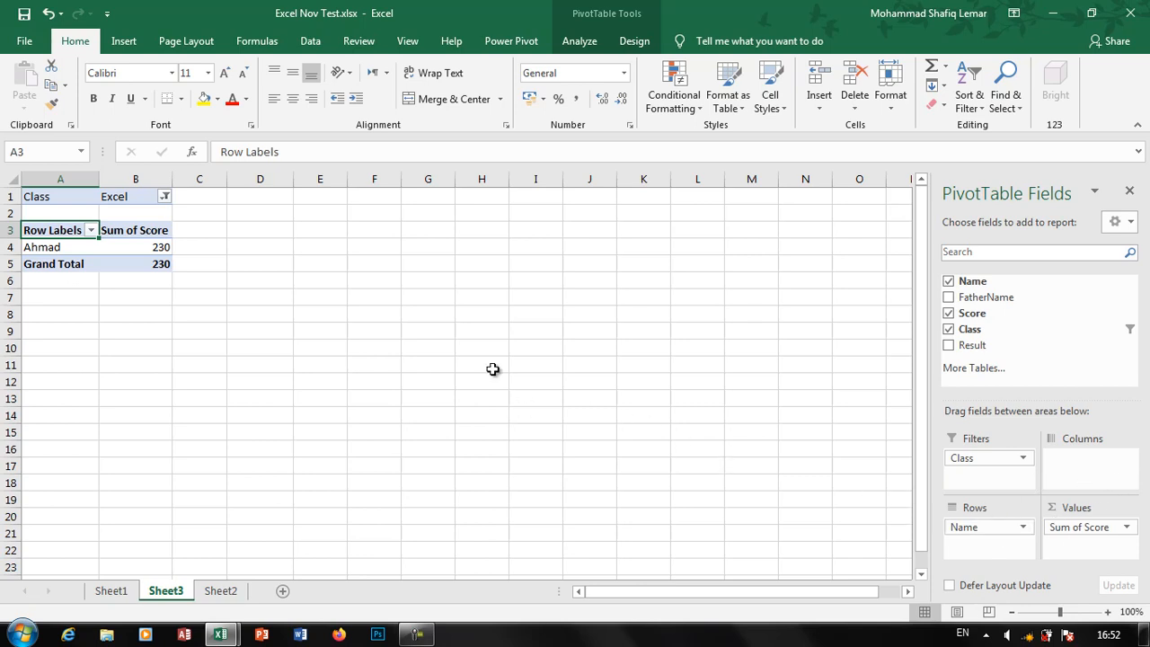
pyautogui.moveTo(989, 458); pyautogui.dragTo(1089, 458)
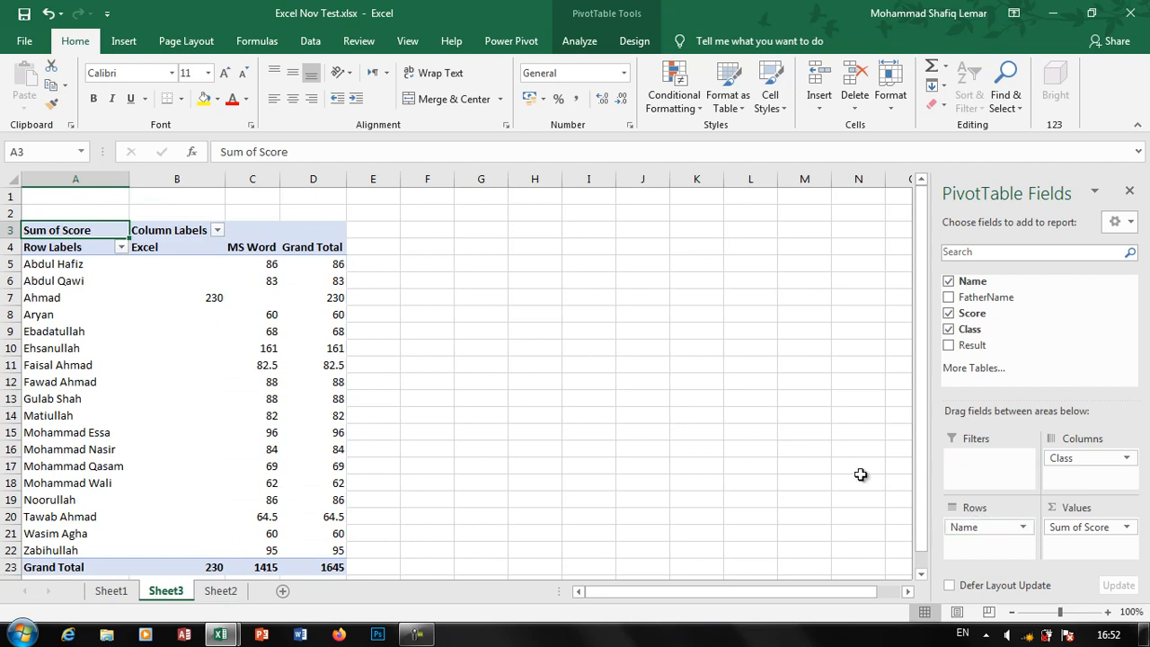
pyautogui.moveTo(220, 319)
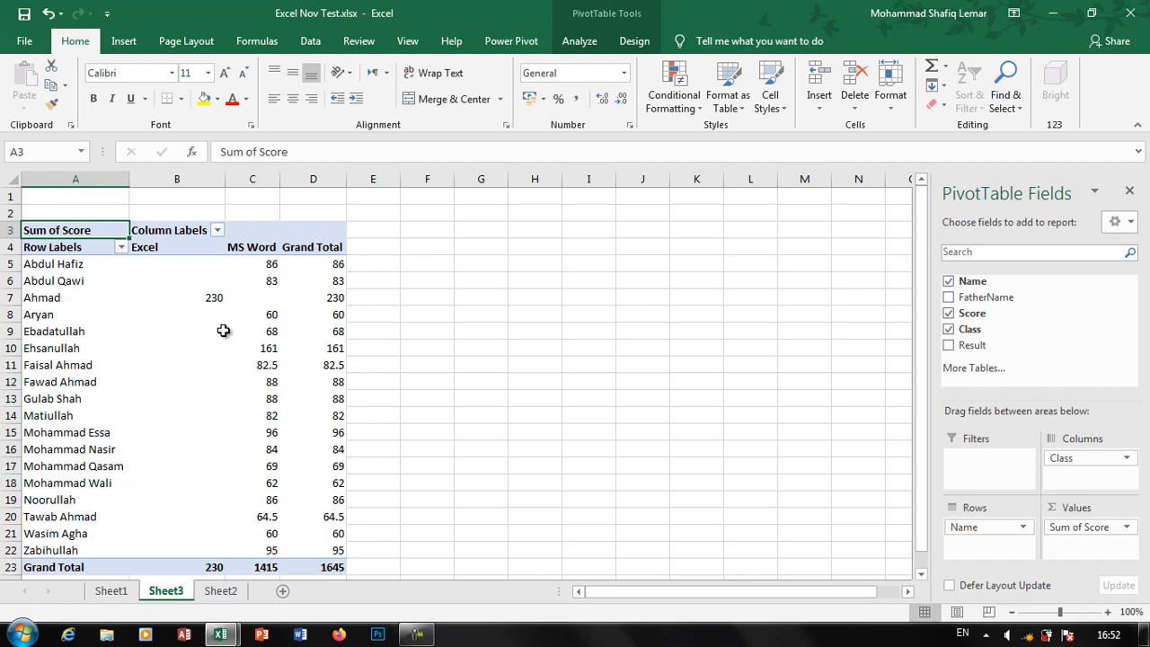
pyautogui.moveTo(223, 330)
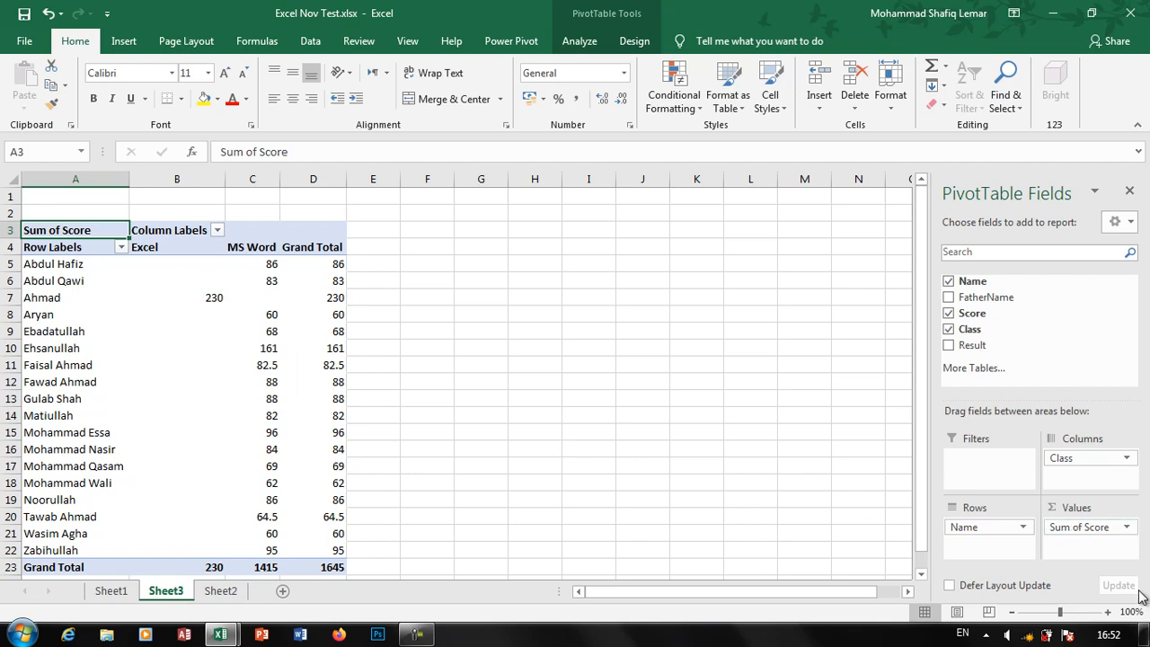
# - Review the Sum of Score field's options in Values without changing anything
pyautogui.click(1086, 527)
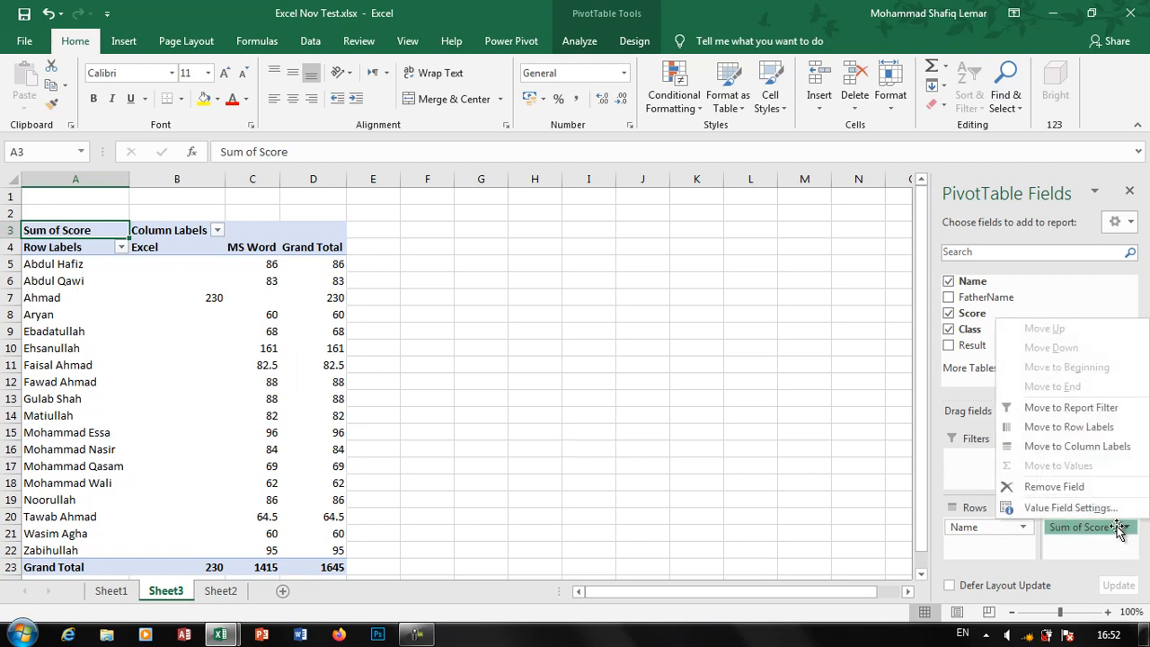
pyautogui.moveTo(1078, 446)
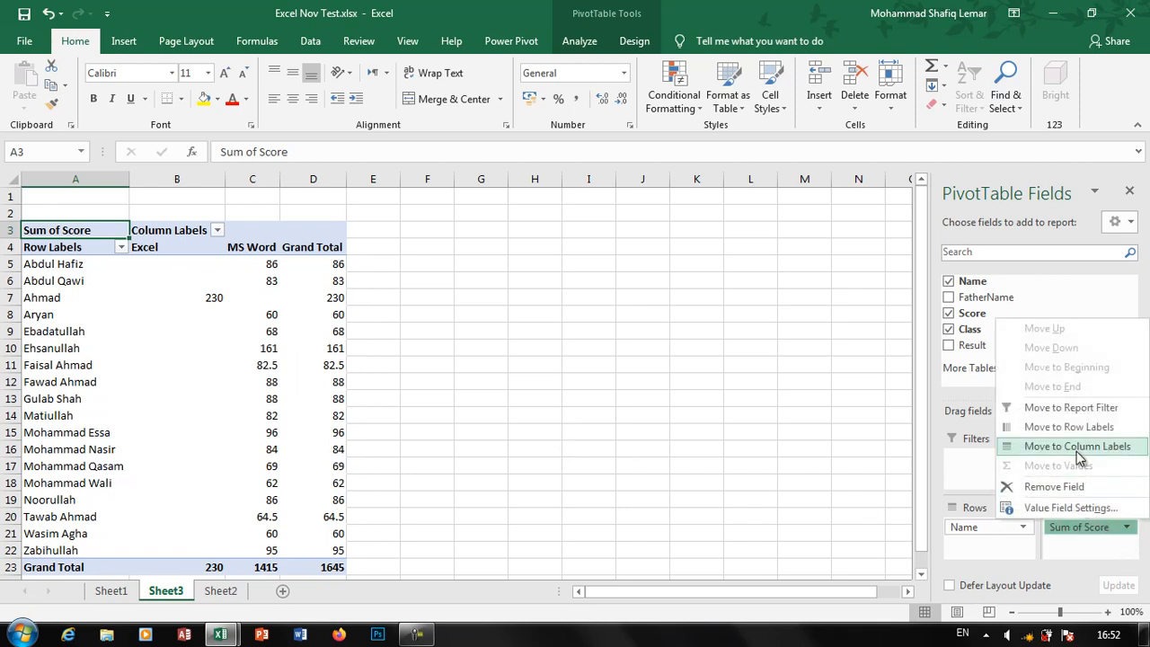
pyautogui.click(1079, 445)
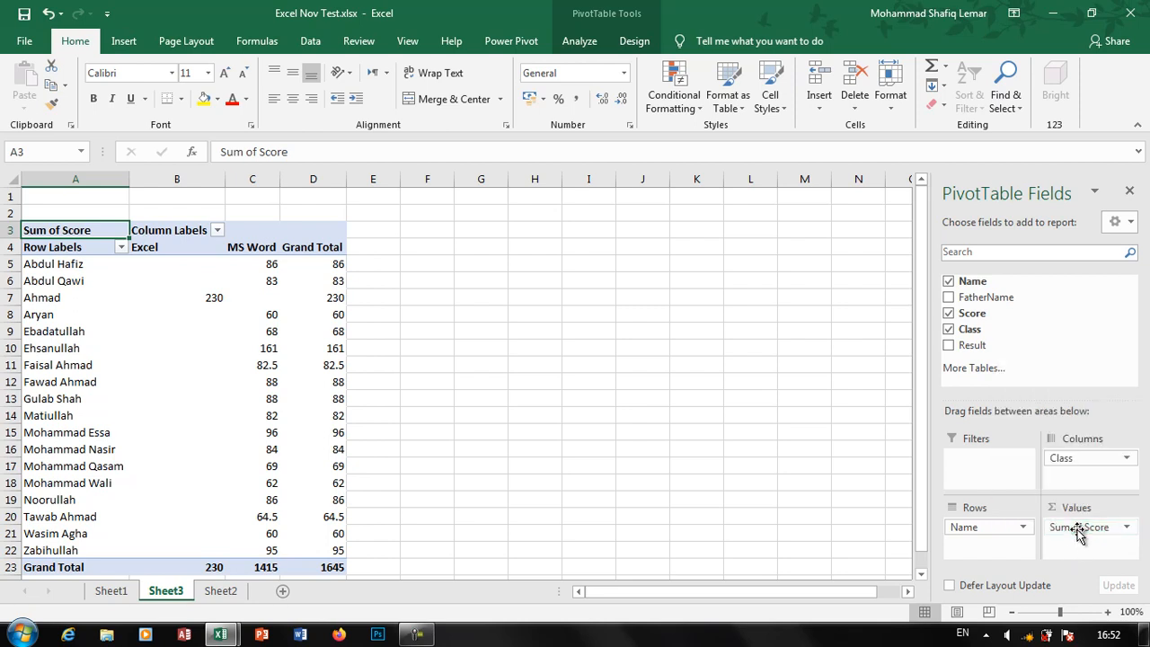
pyautogui.click(1125, 527)
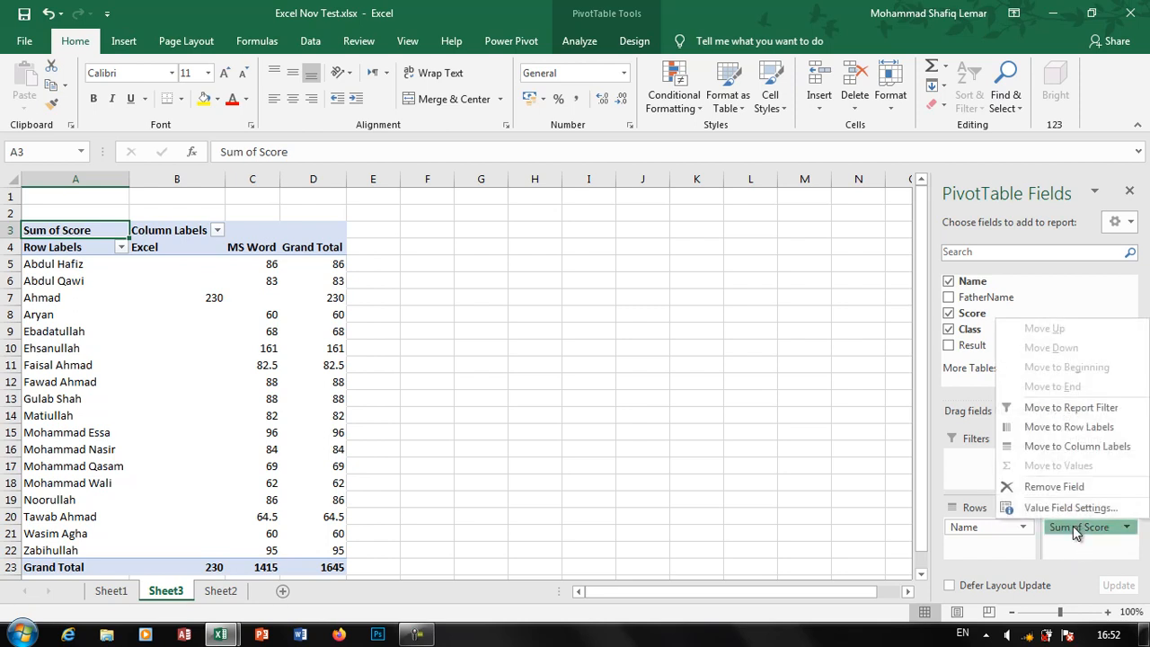
pyautogui.moveTo(1071, 406)
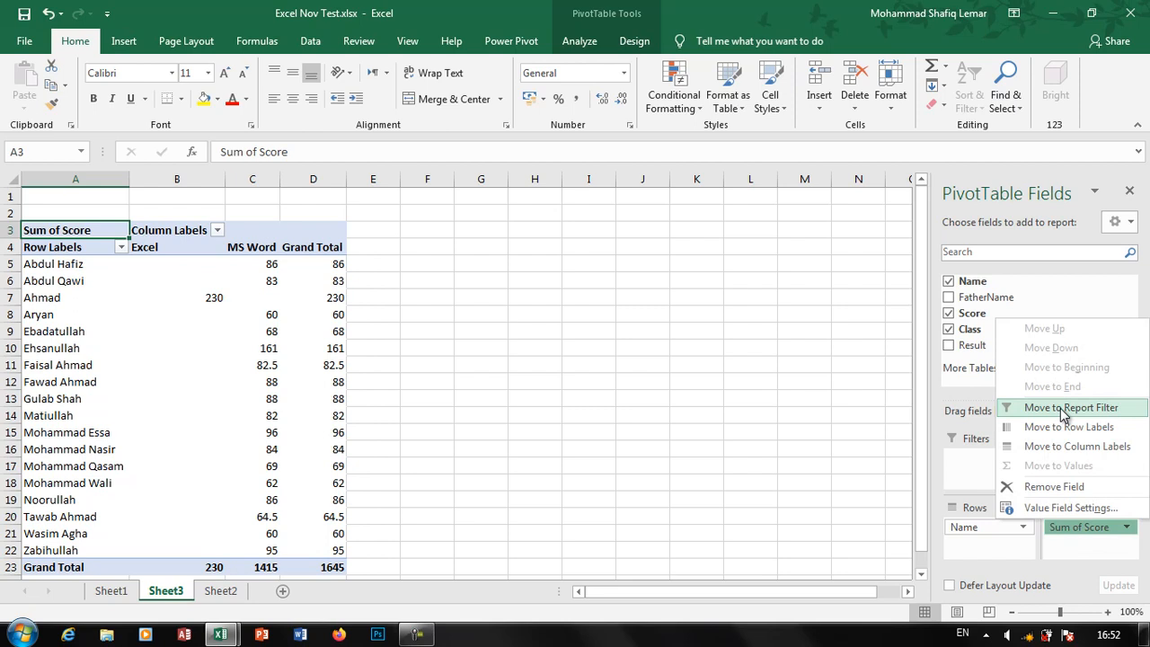
pyautogui.moveTo(1069, 428)
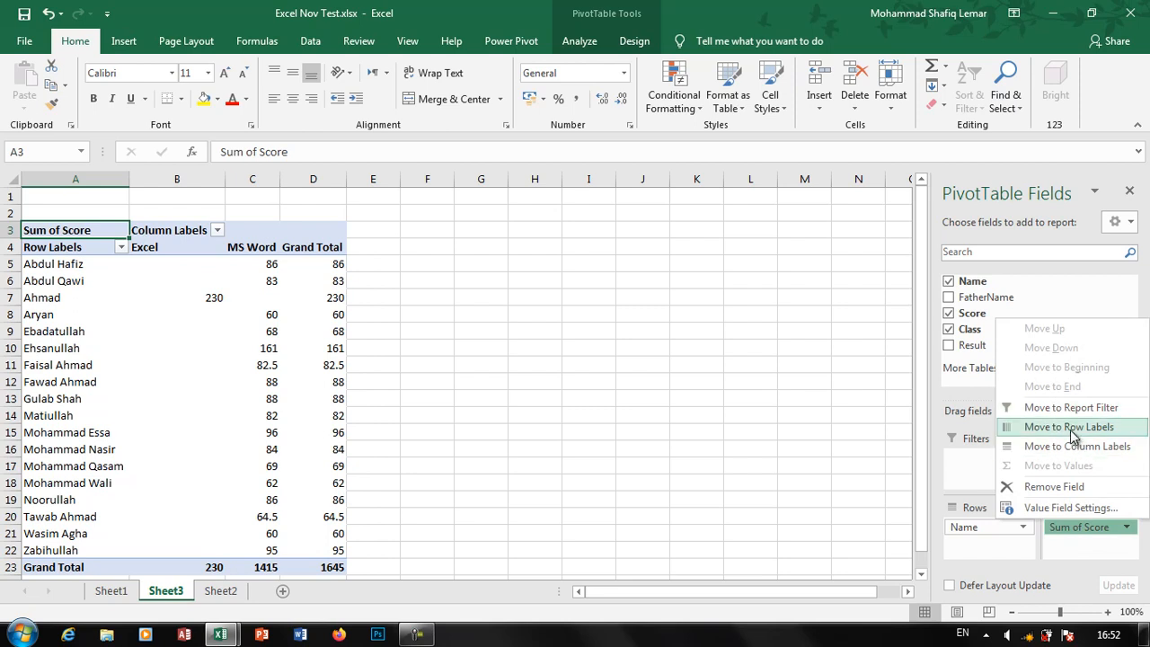
pyautogui.click(1078, 446)
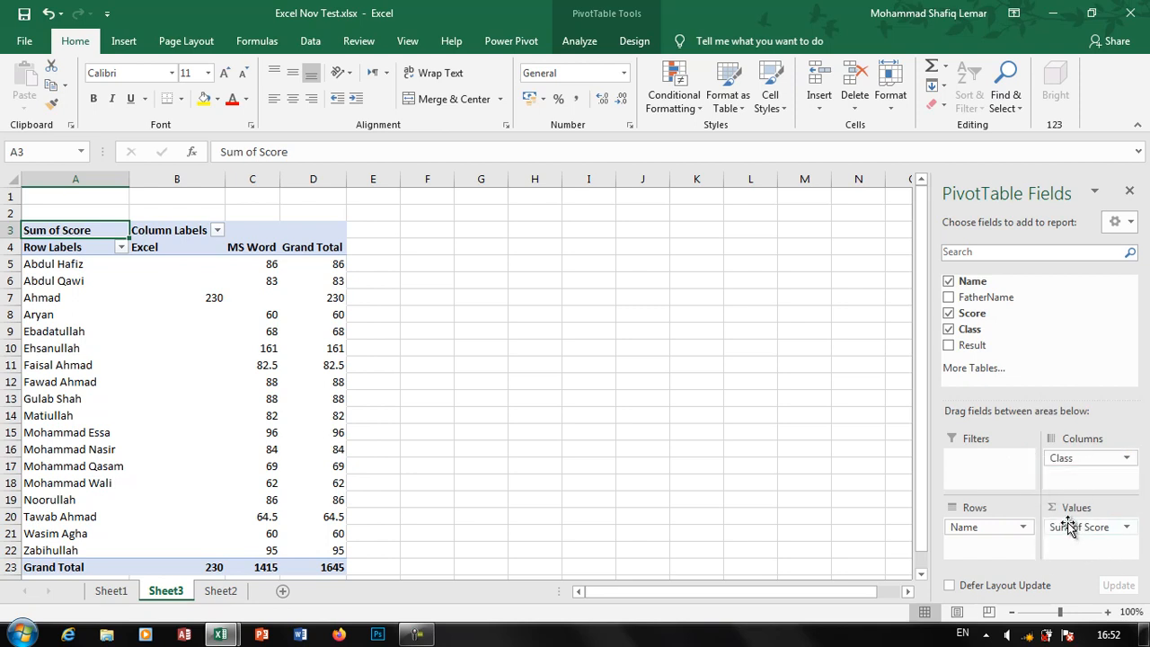
pyautogui.click(1127, 526)
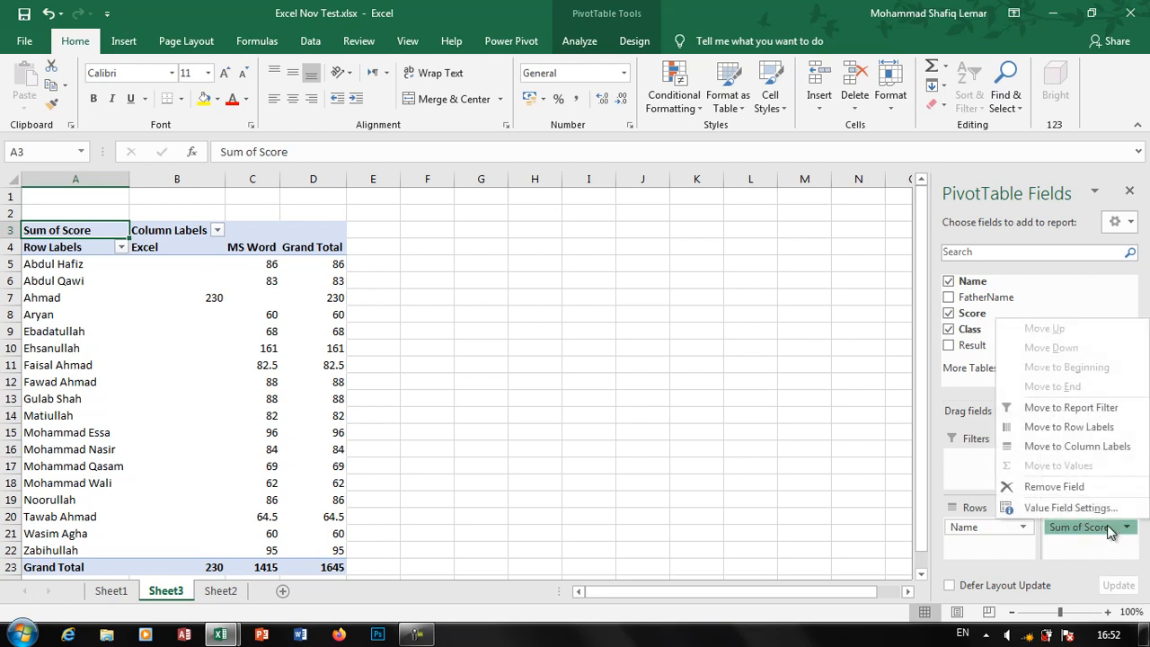
# - Summarise the Score field by Average, giving a grand total average of 68.54
pyautogui.click(1070, 507)
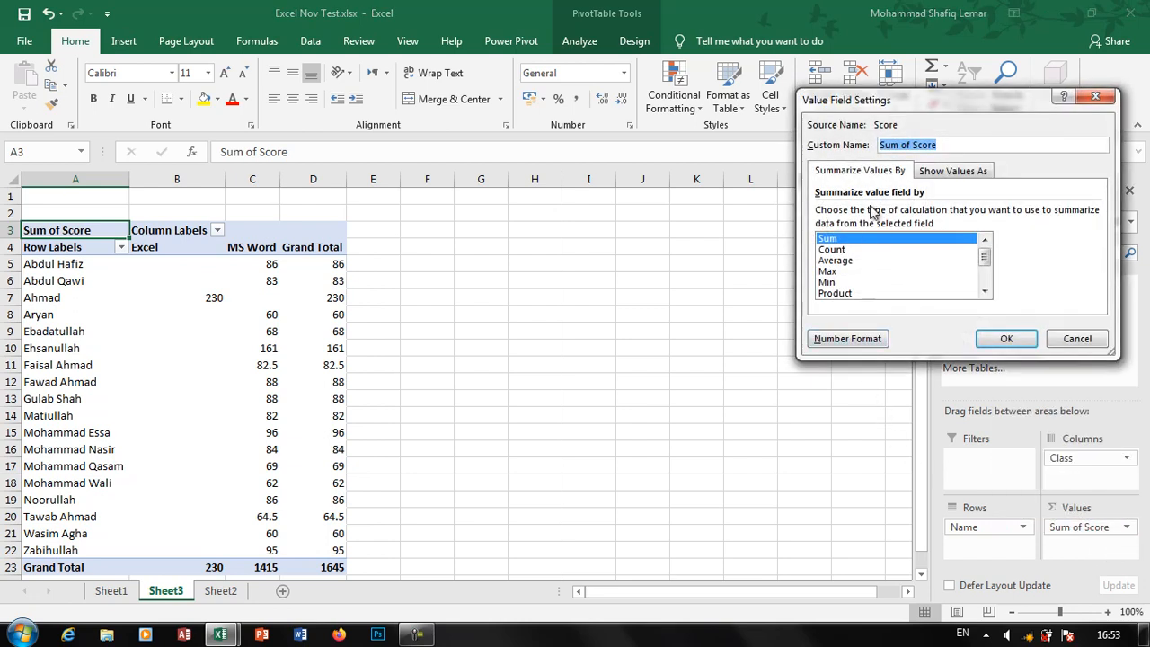
pyautogui.moveTo(572, 313)
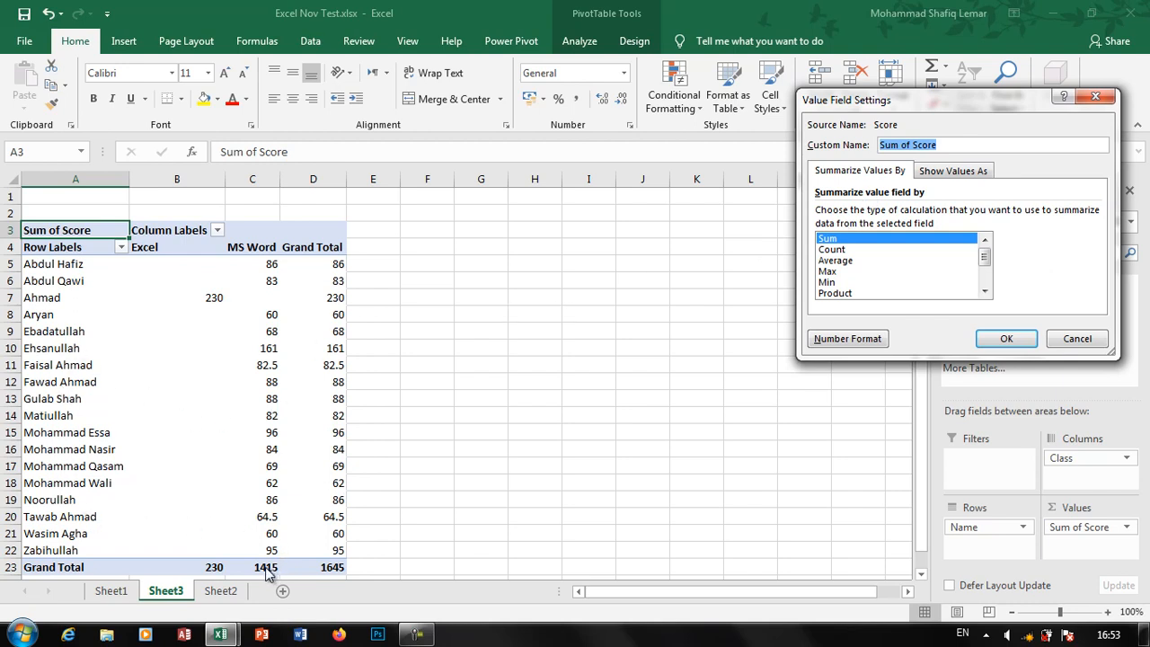
pyautogui.moveTo(863, 251)
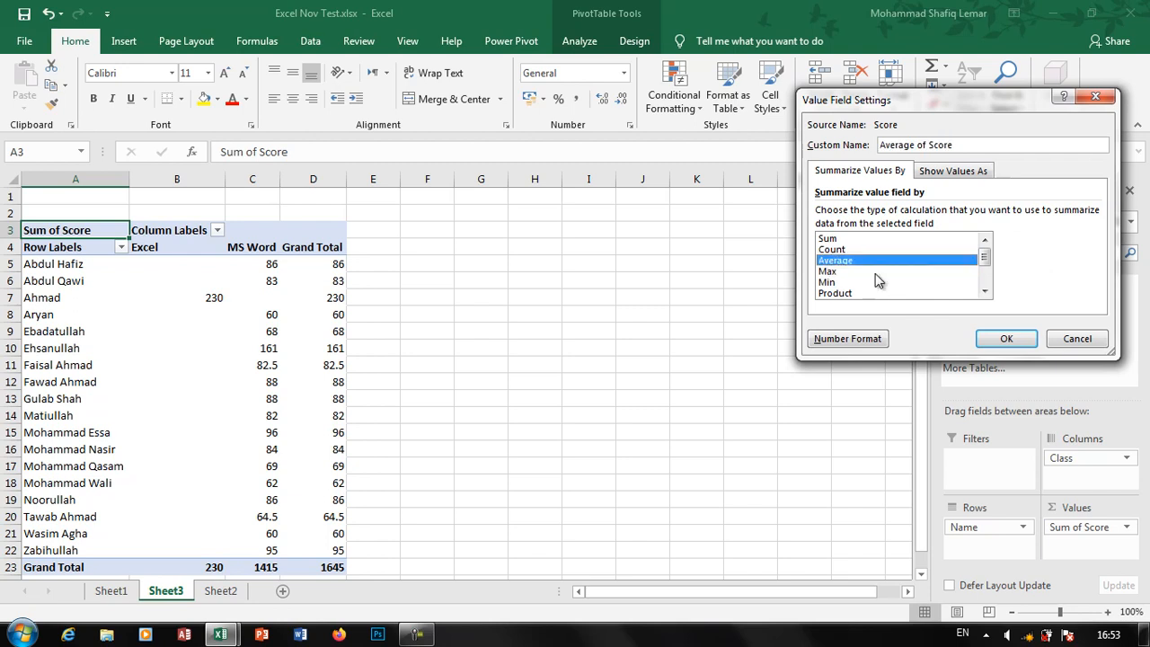
pyautogui.click(1007, 338)
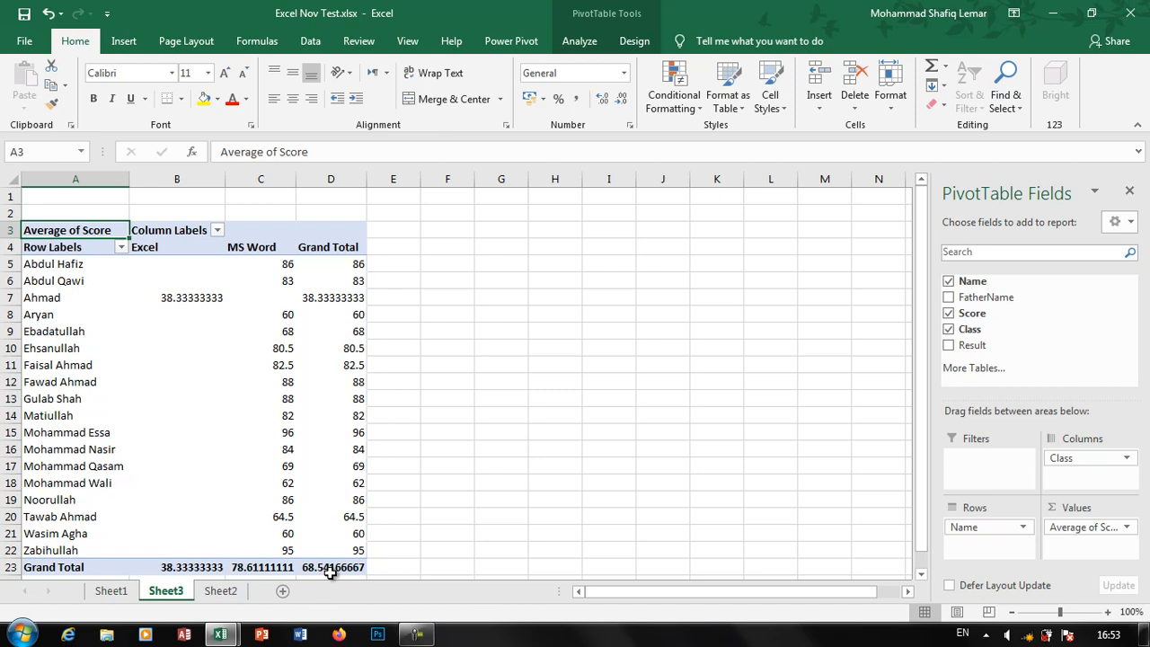
pyautogui.moveTo(992, 583)
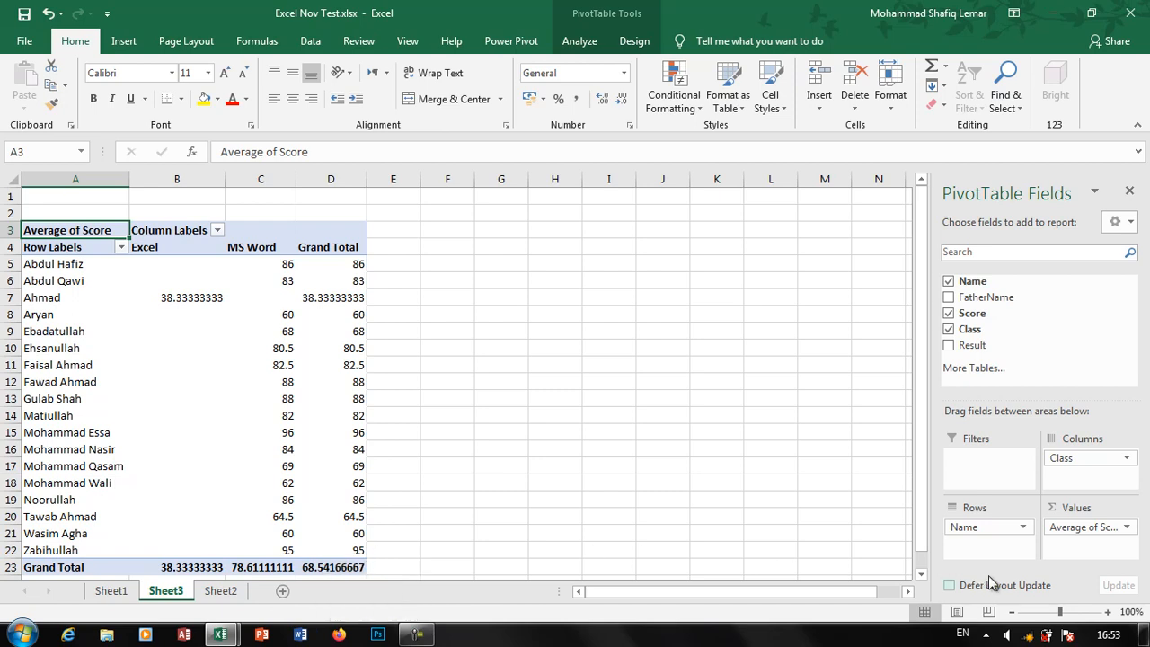
pyautogui.moveTo(467, 417)
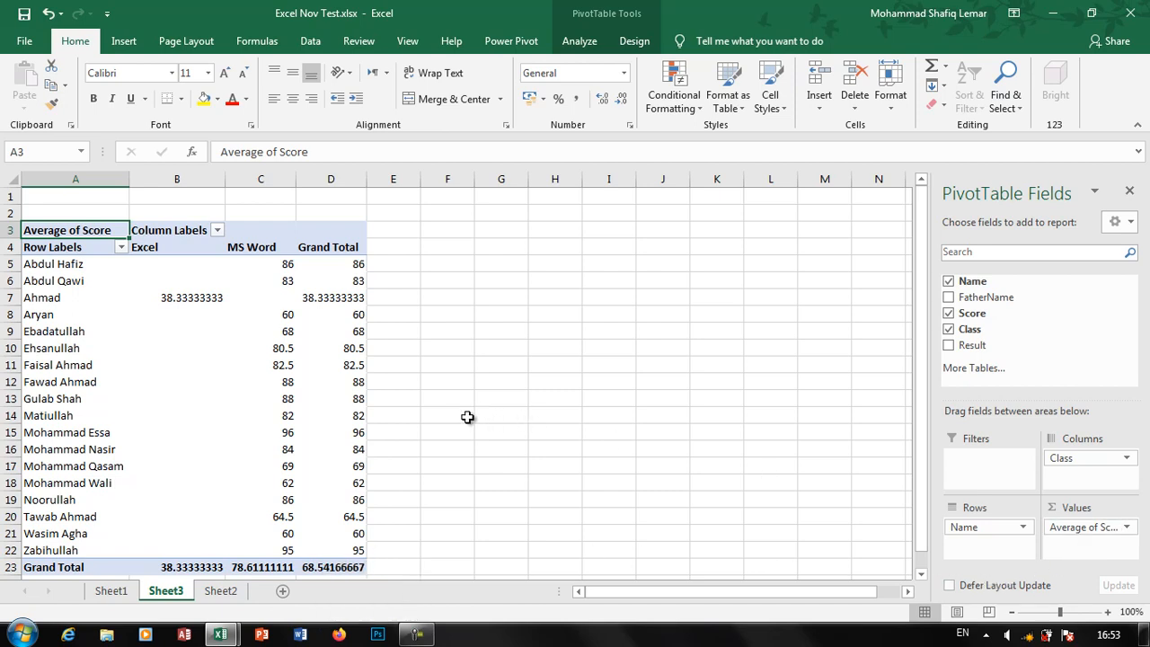
pyautogui.moveTo(313, 499)
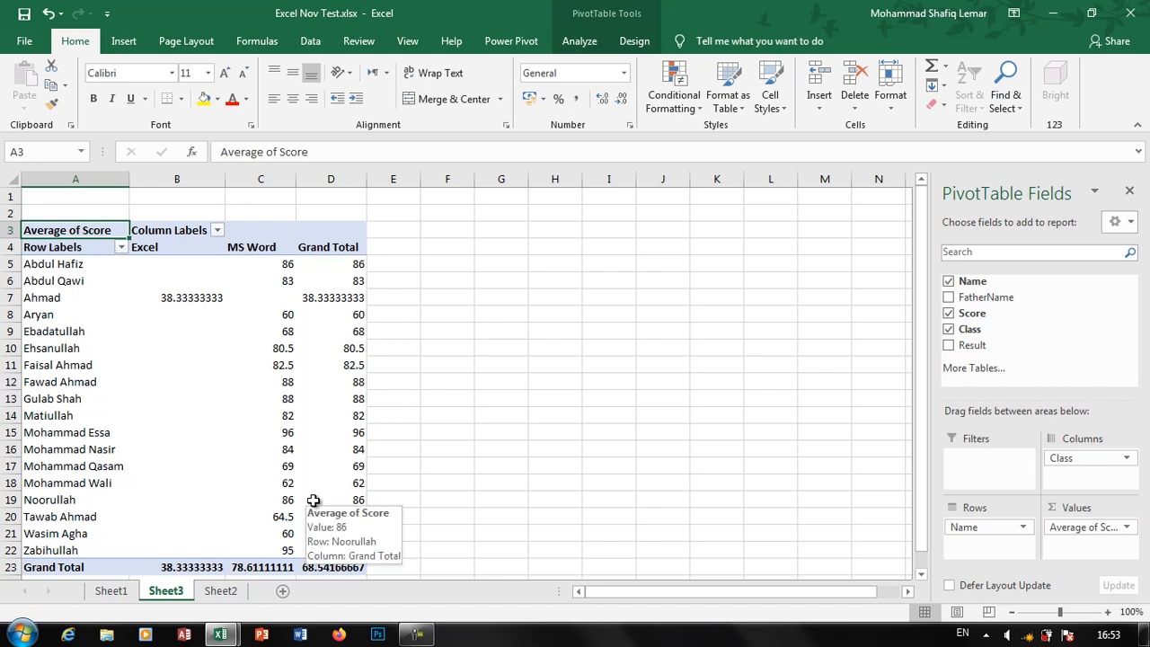
pyautogui.moveTo(343, 284)
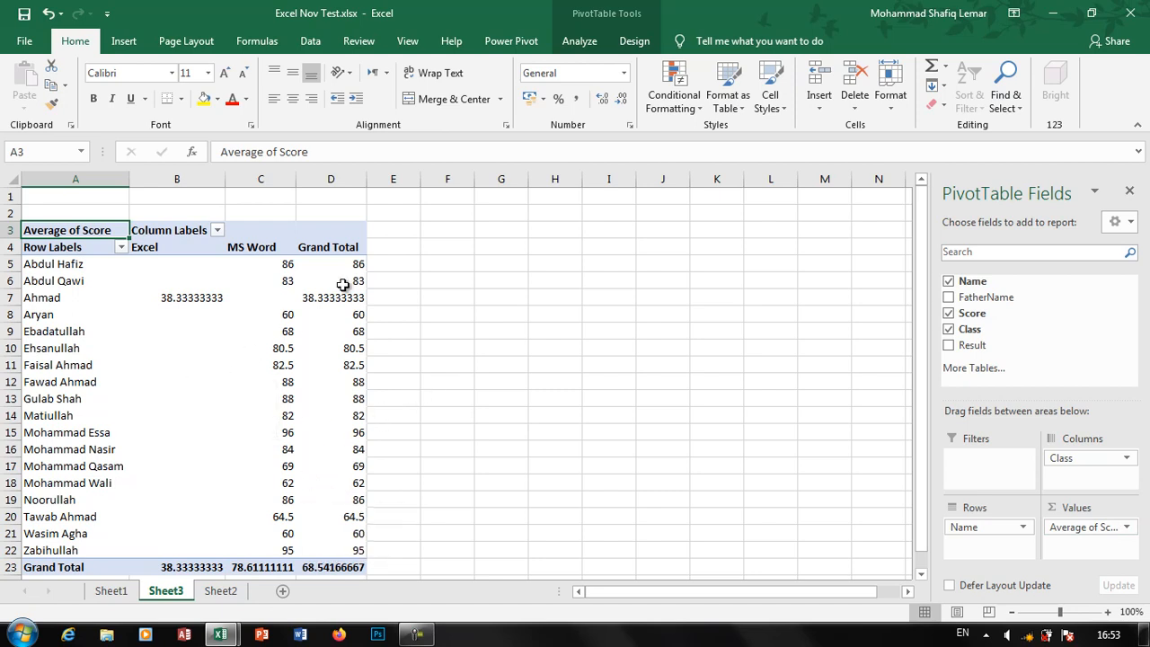
# - View the PivotTable Analyze options, then return to the Sheet2 student table
pyautogui.click(579, 40)
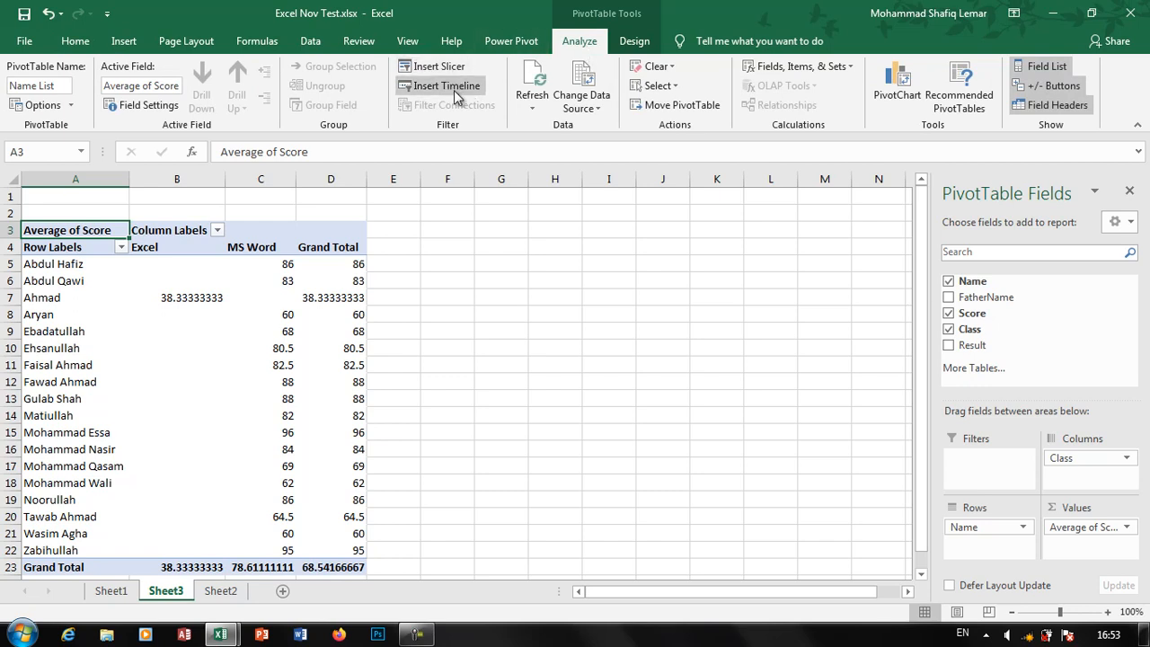
pyautogui.moveTo(446, 87)
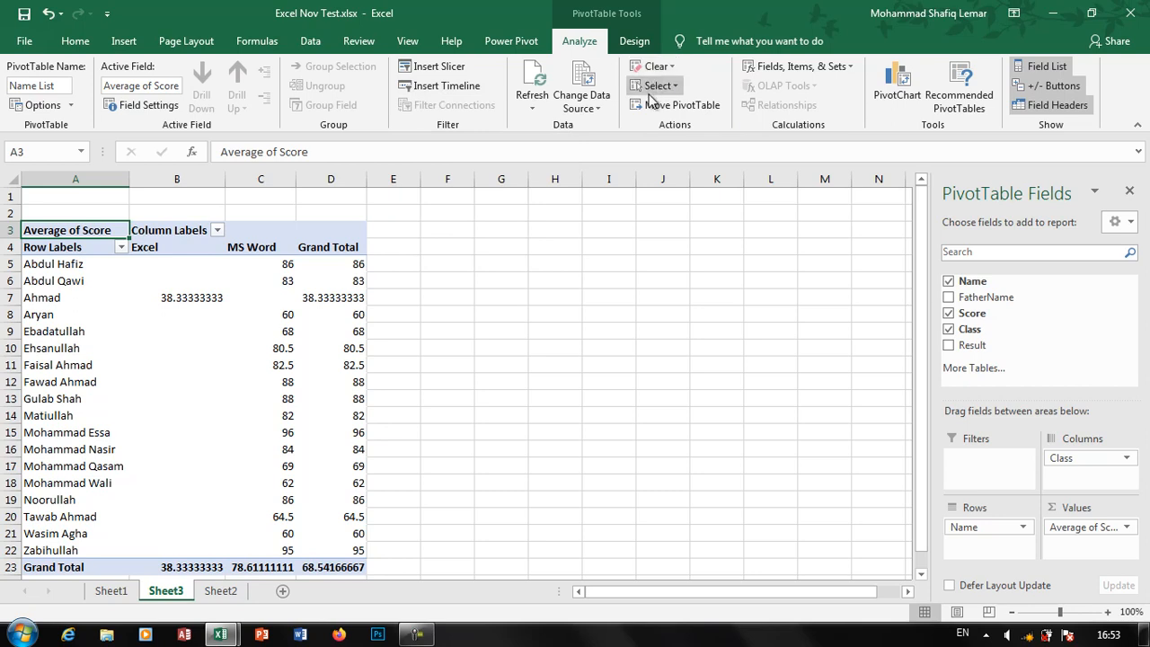
pyautogui.moveTo(829, 101)
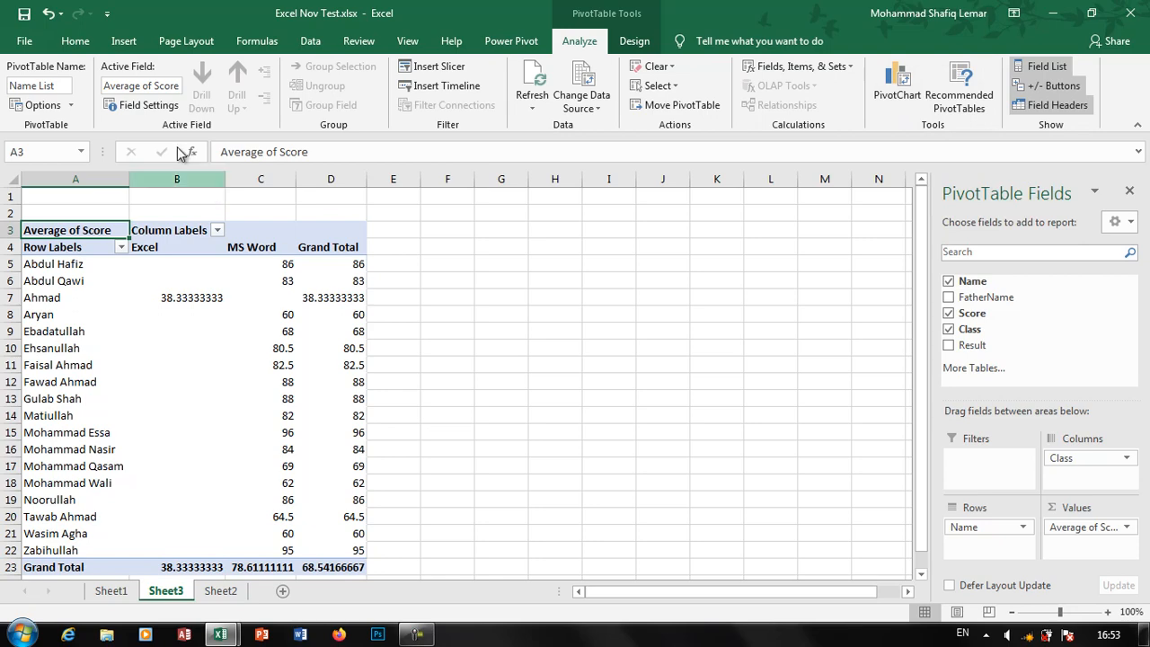
pyautogui.click(124, 40)
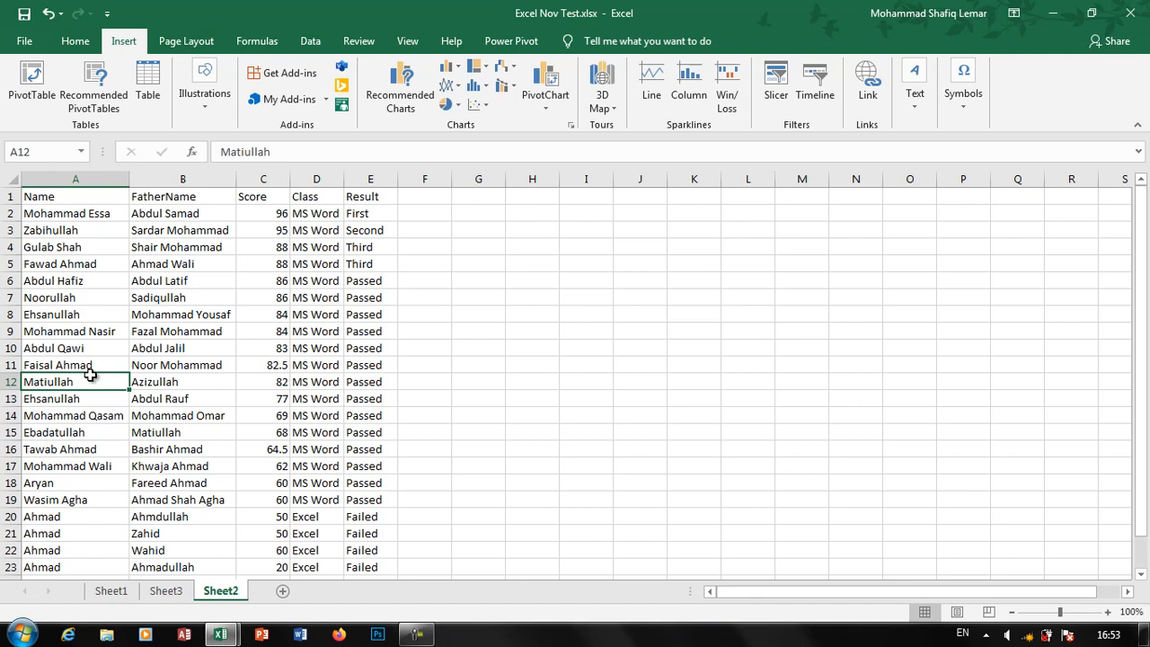
pyautogui.moveTo(147, 81)
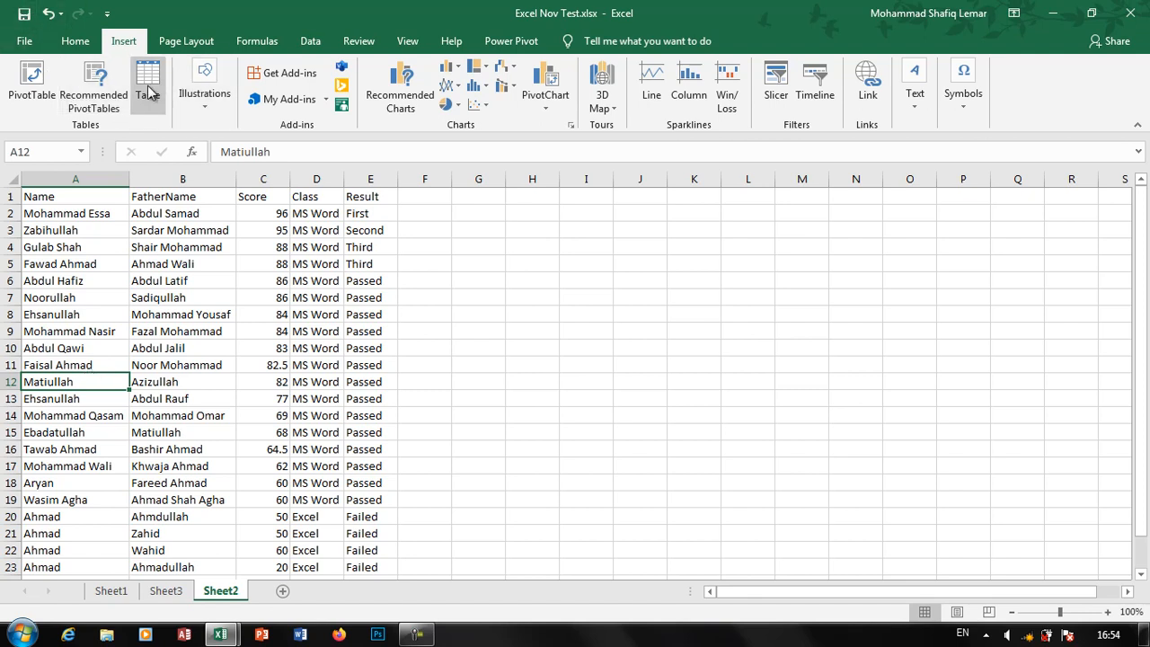
pyautogui.moveTo(165, 407)
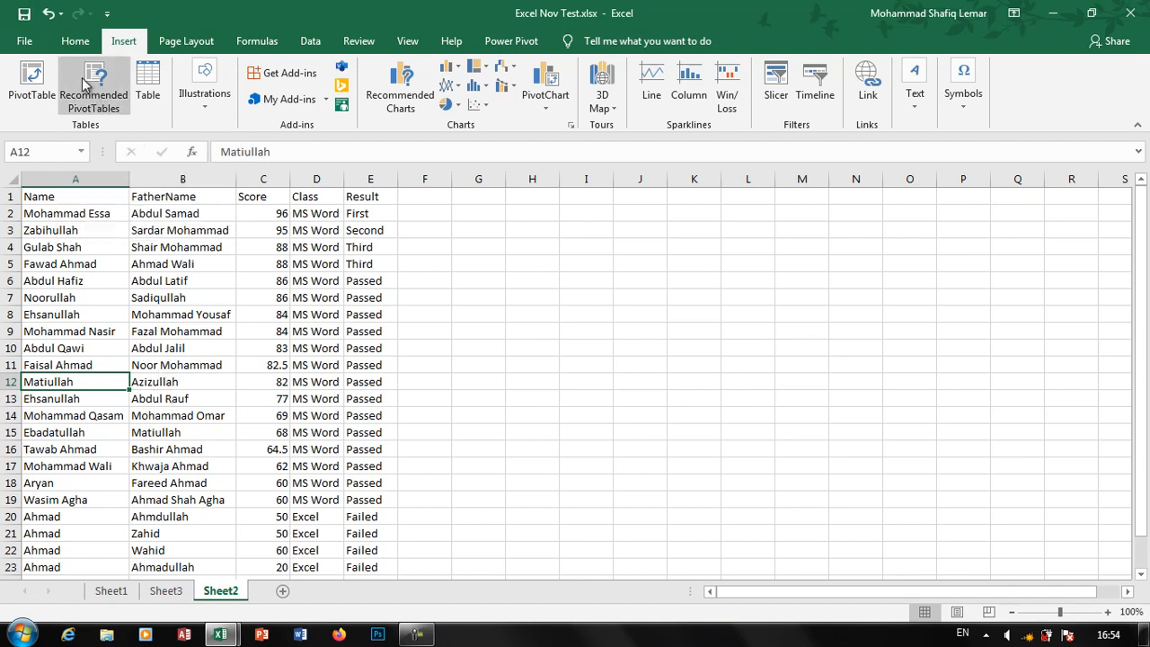
pyautogui.moveTo(94, 86)
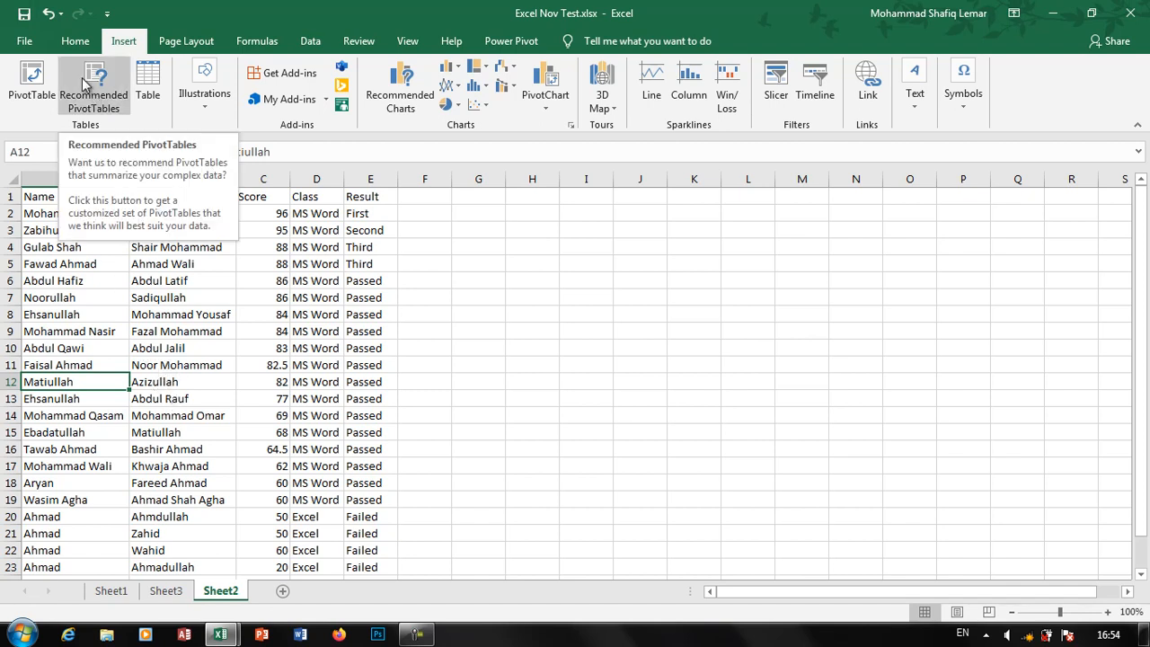
# - Add the recommended 'Sum of Score by Result' PivotTable on a new Sheet4 (Passed 1048, total 1645)
pyautogui.click(94, 86)
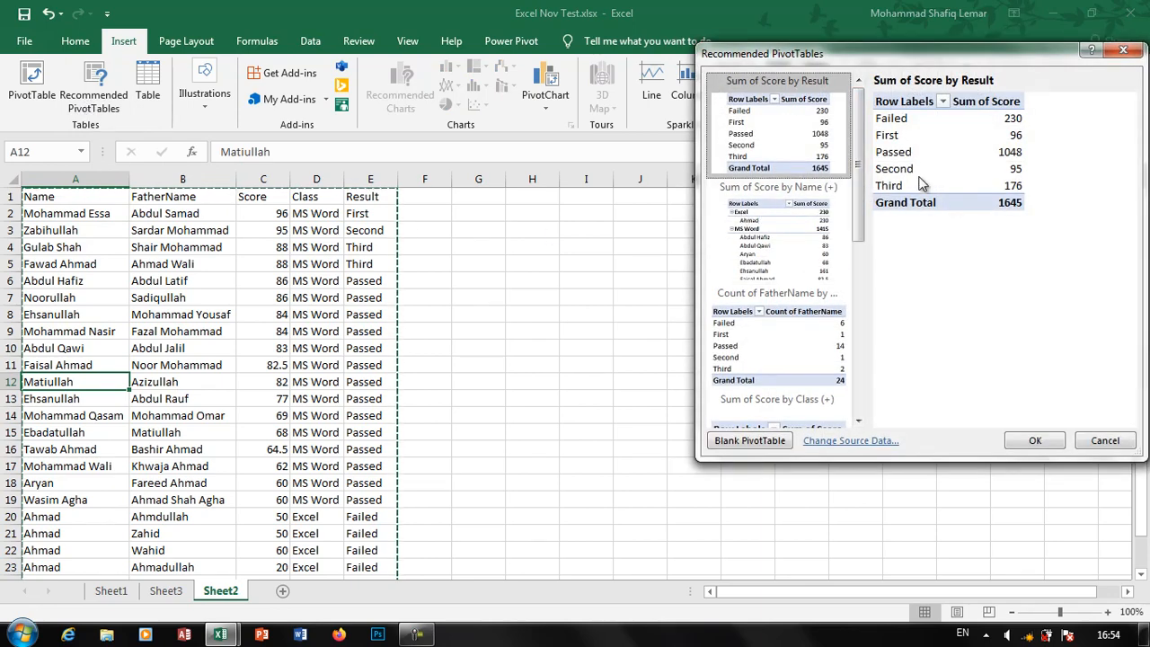
pyautogui.moveTo(762, 144)
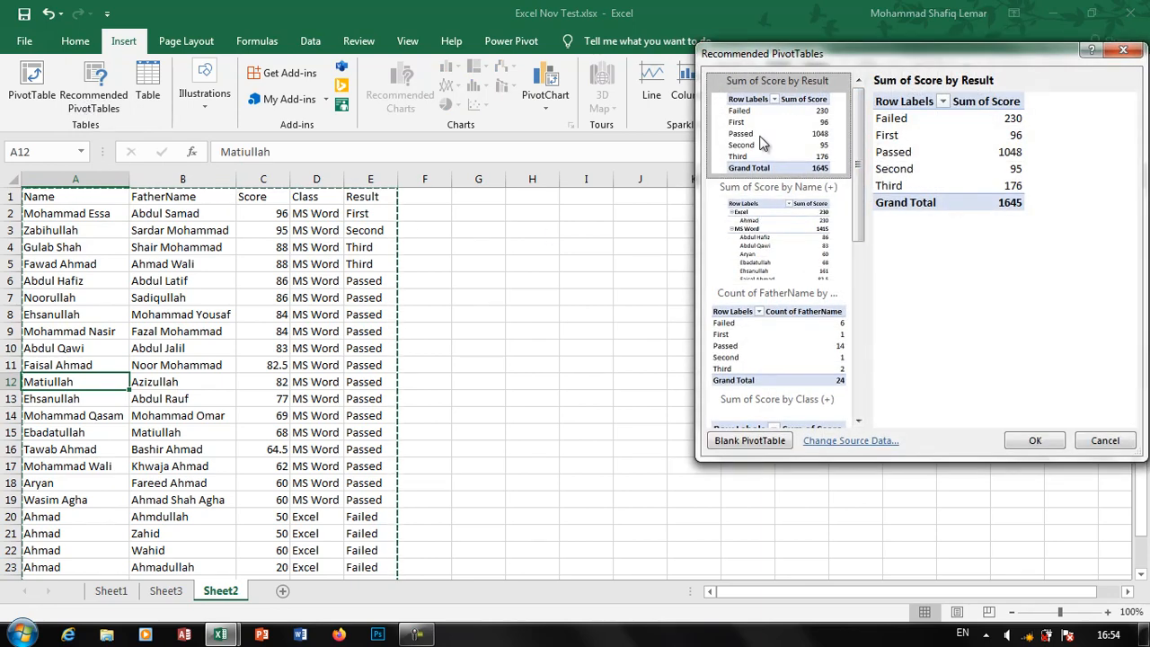
pyautogui.click(1035, 441)
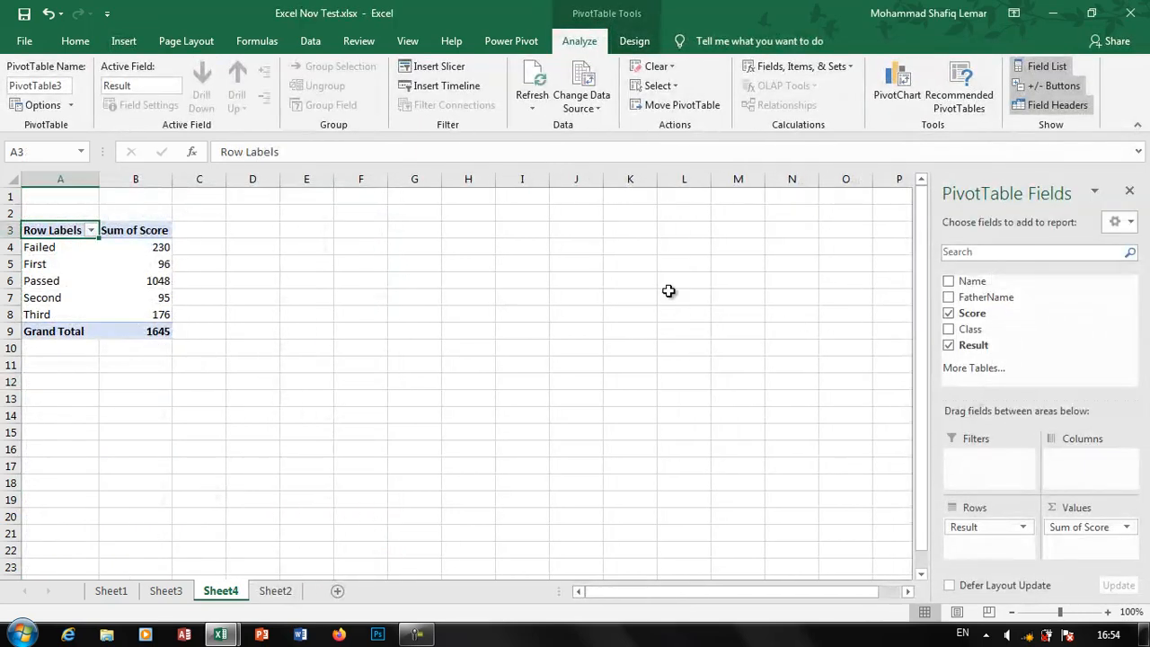
pyautogui.moveTo(158, 255)
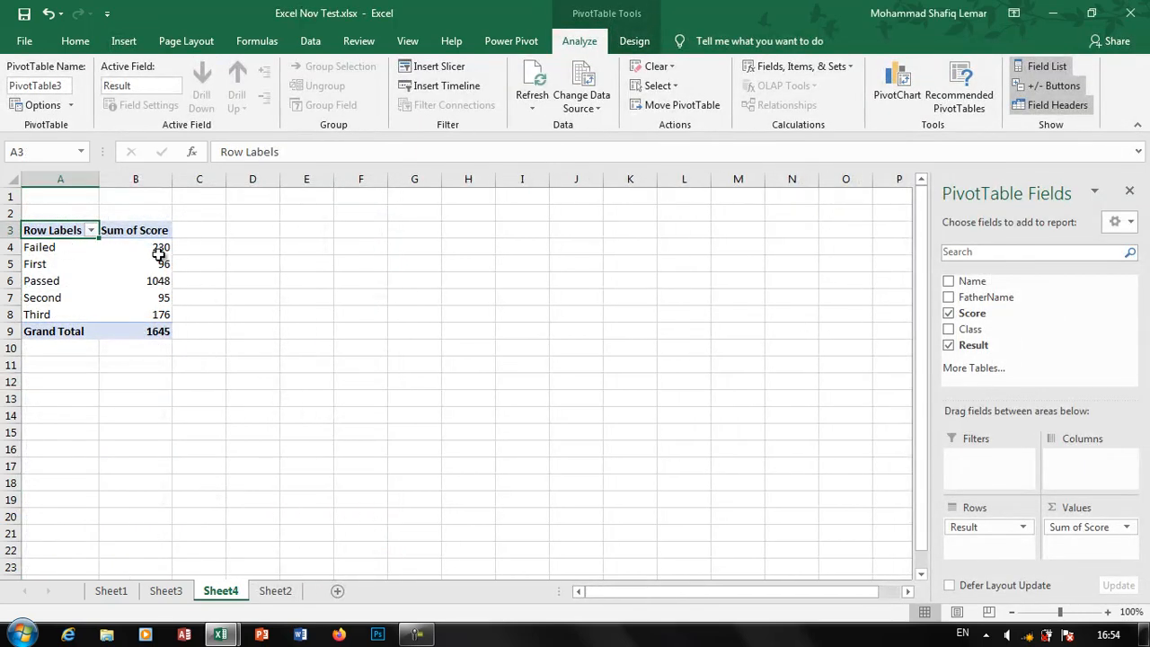
pyautogui.moveTo(189, 269)
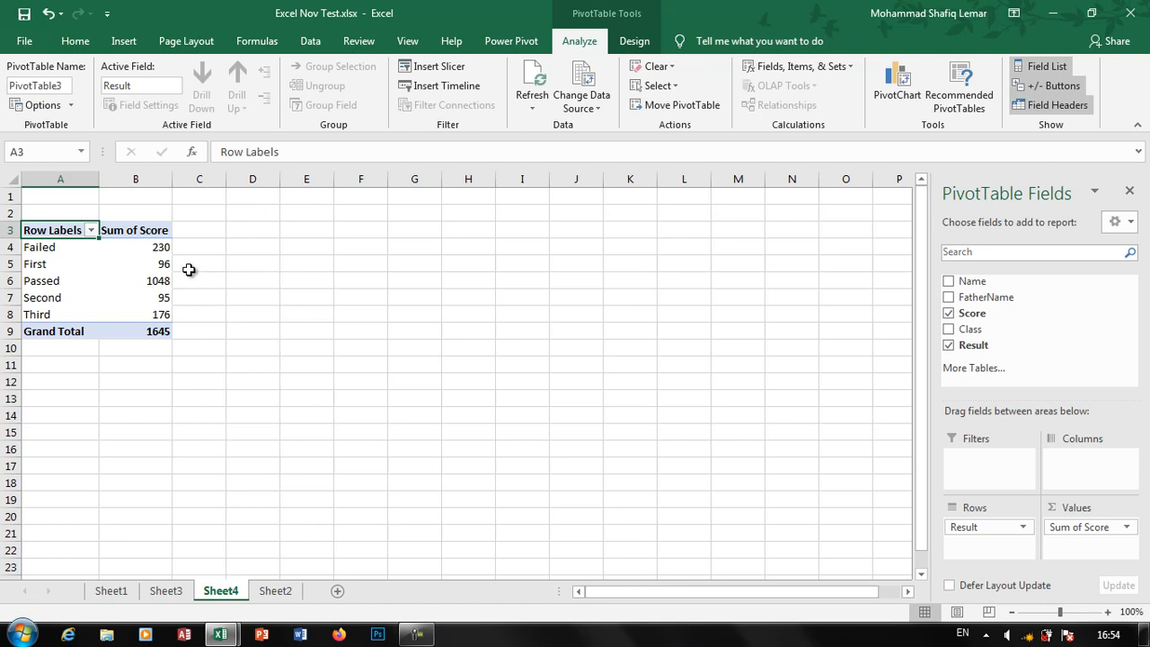
pyautogui.moveTo(69, 309)
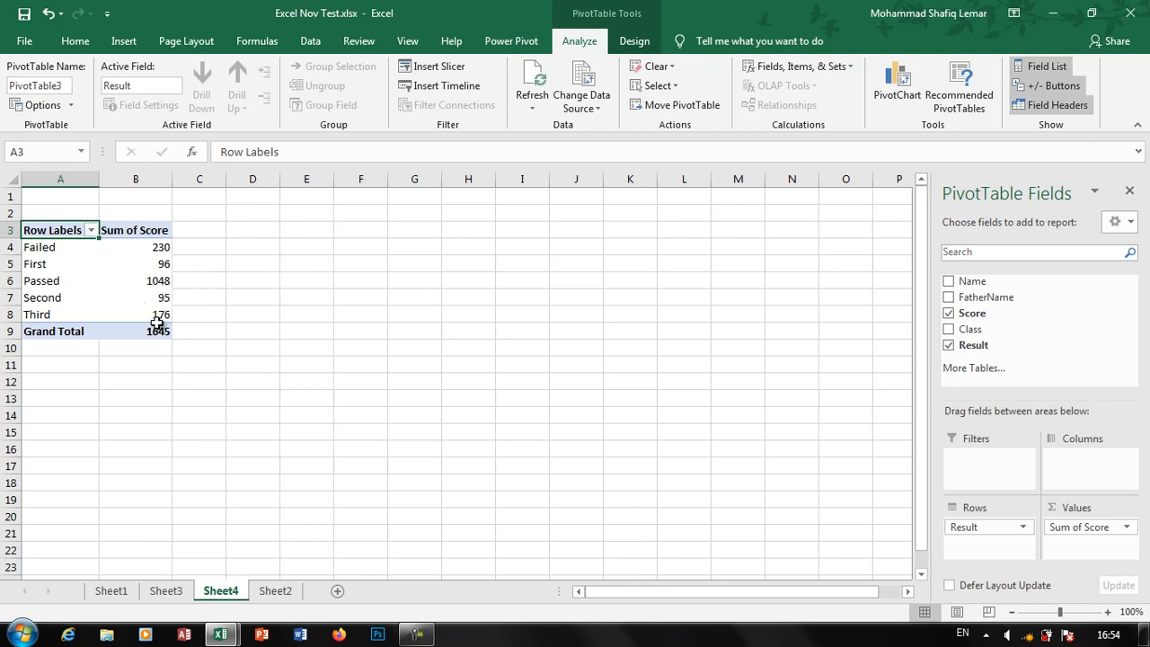
pyautogui.moveTo(158, 331)
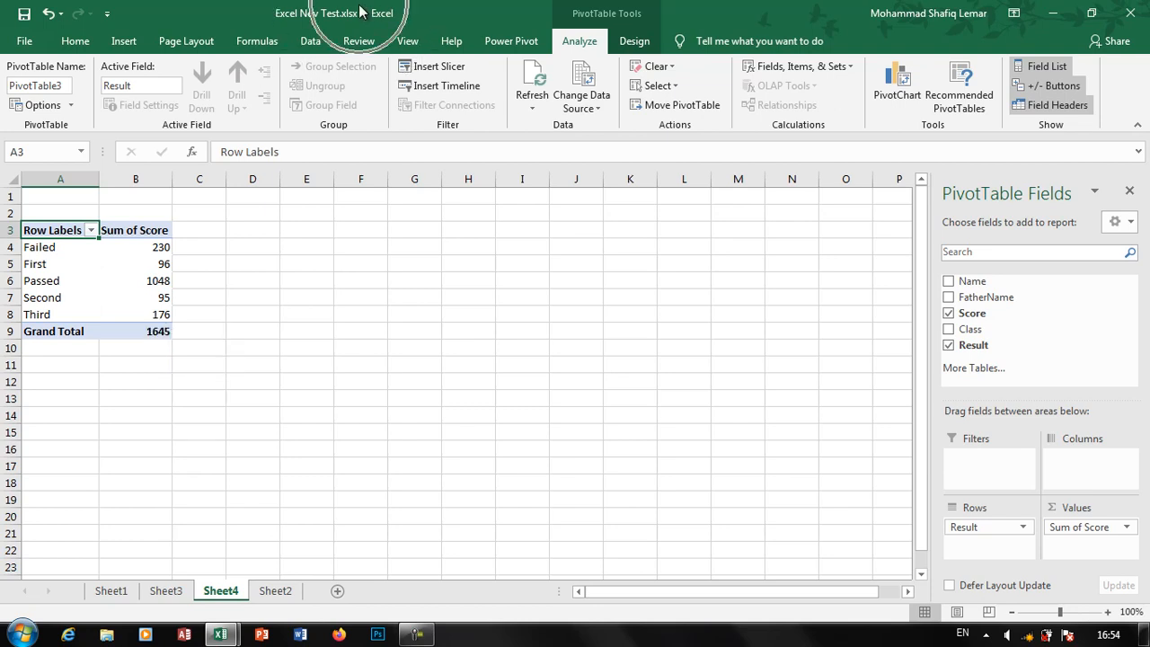
# - Leave Sheet4 via Sheet1 and return to the student list on Sheet2
pyautogui.click(122, 39)
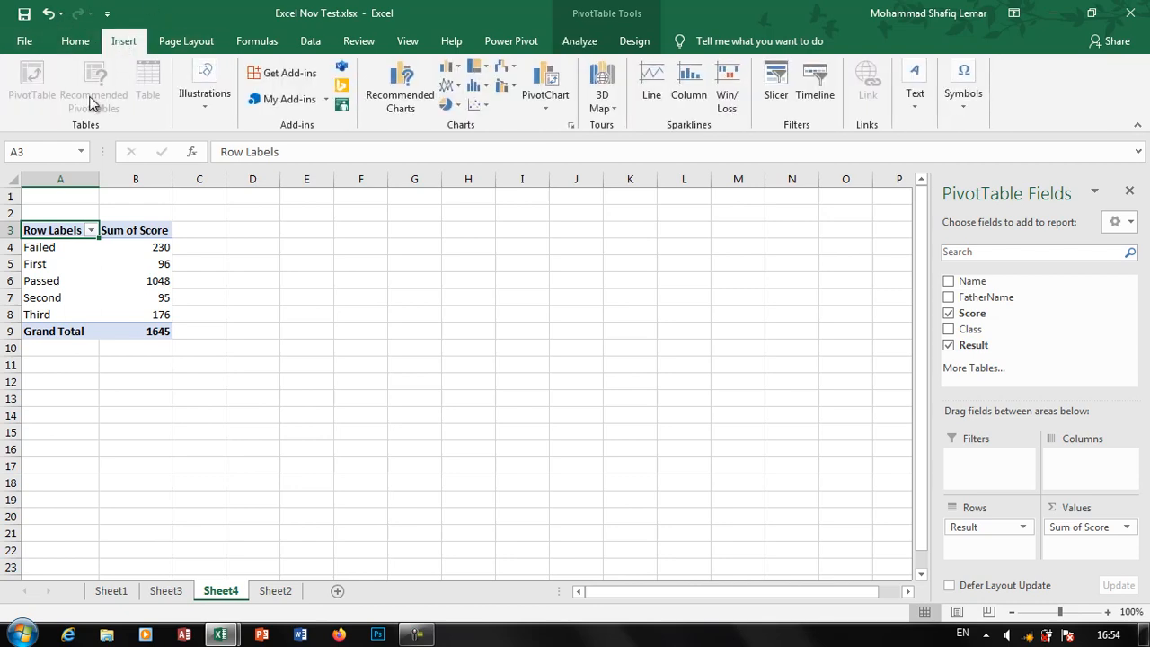
pyautogui.click(165, 590)
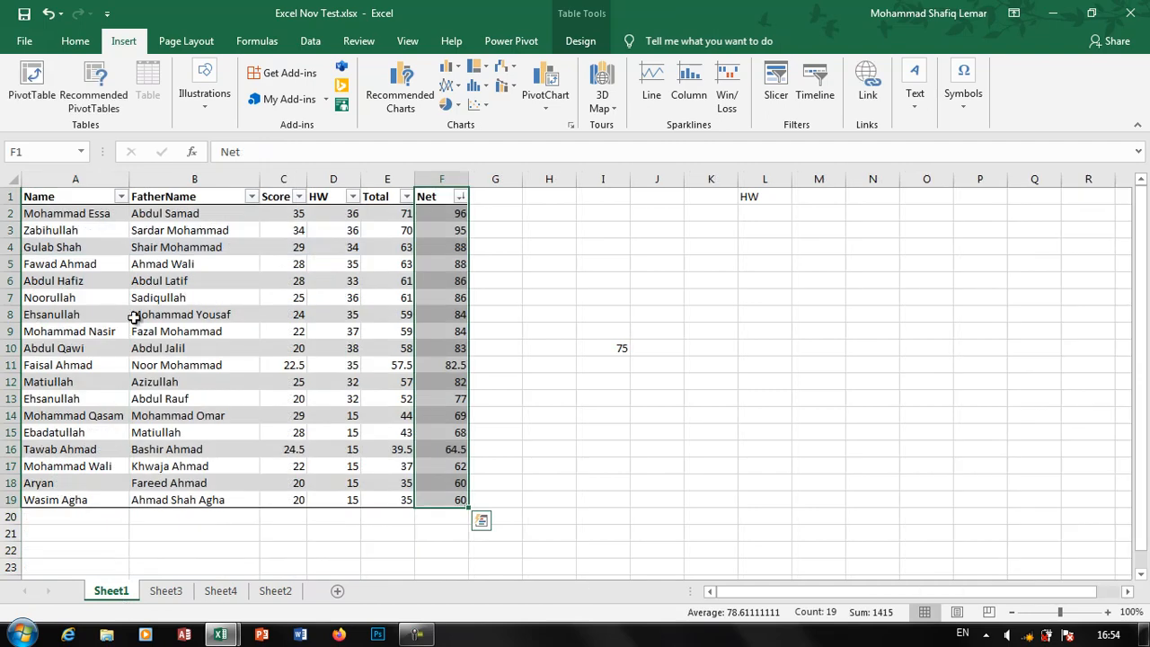
pyautogui.click(275, 589)
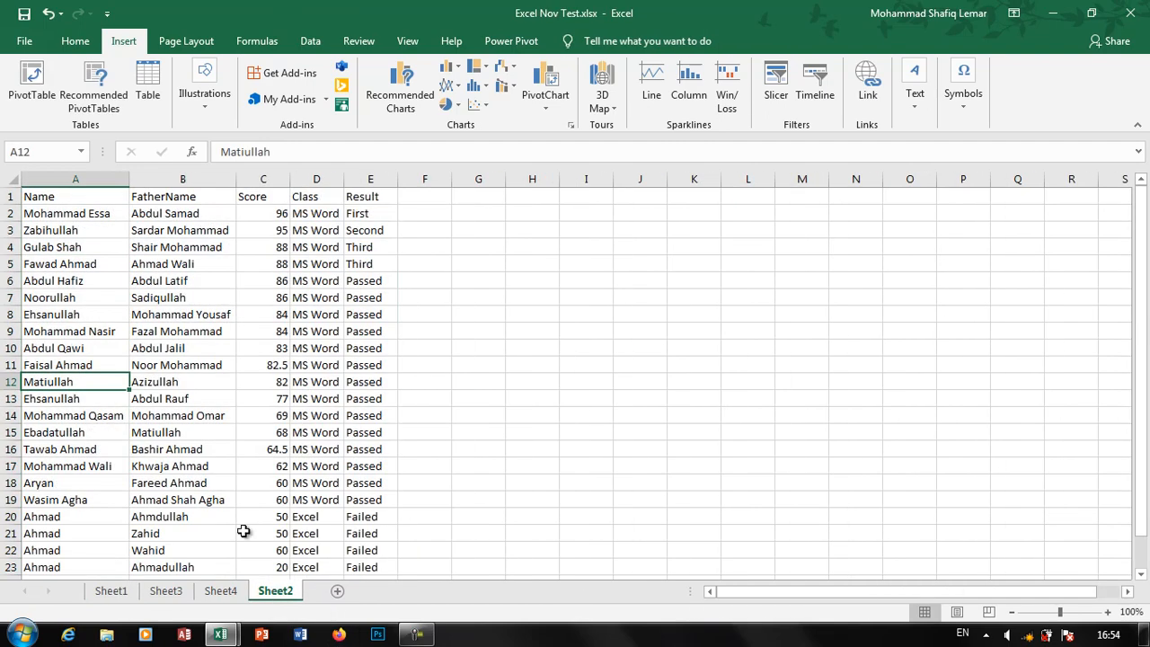
pyautogui.click(147, 81)
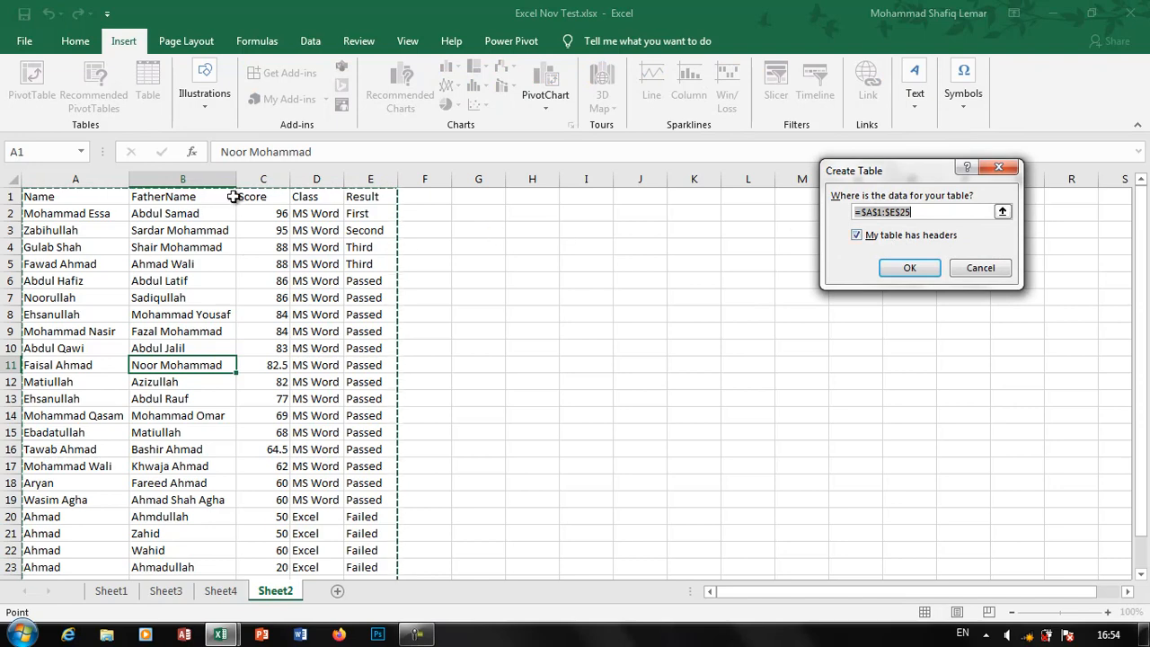
pyautogui.click(909, 268)
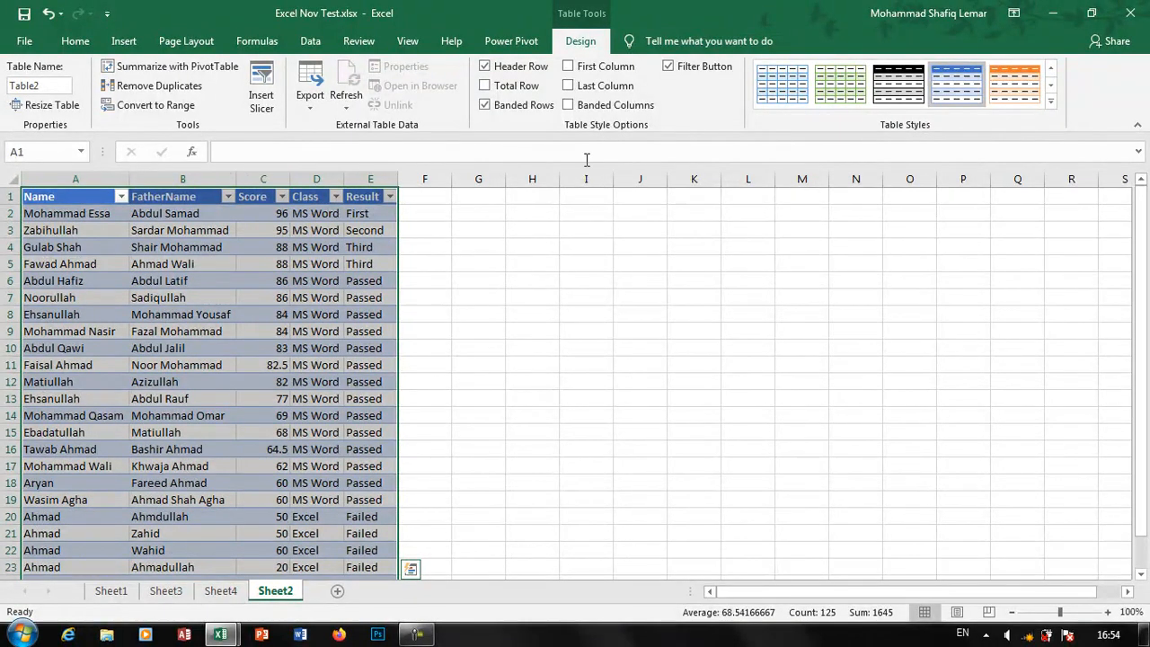
pyautogui.press('ctrl+z')
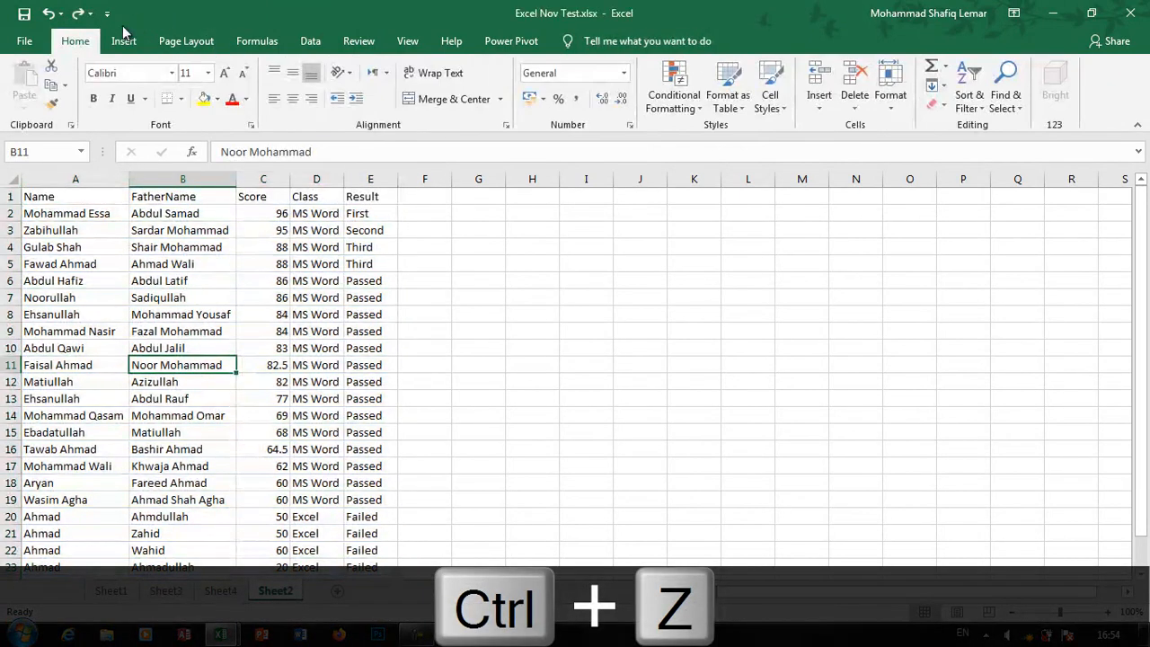
pyautogui.click(122, 40)
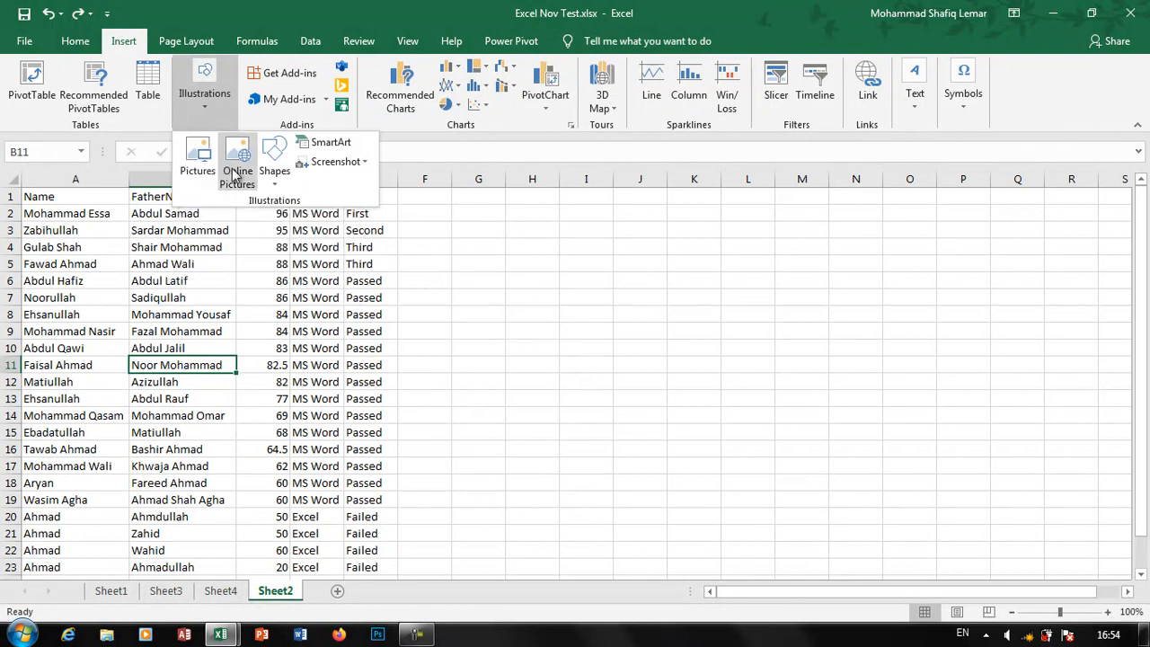
pyautogui.moveTo(274, 171)
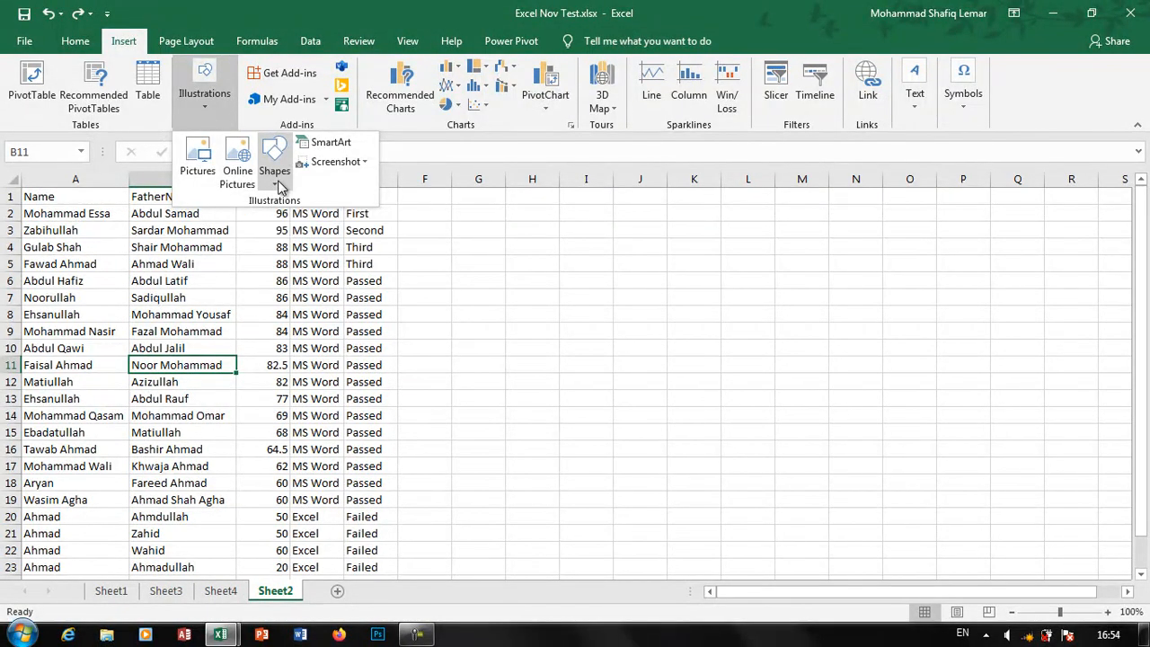
# - Browse the Shapes gallery, close it, and bring up the SmartArt graphic chooser
pyautogui.click(274, 170)
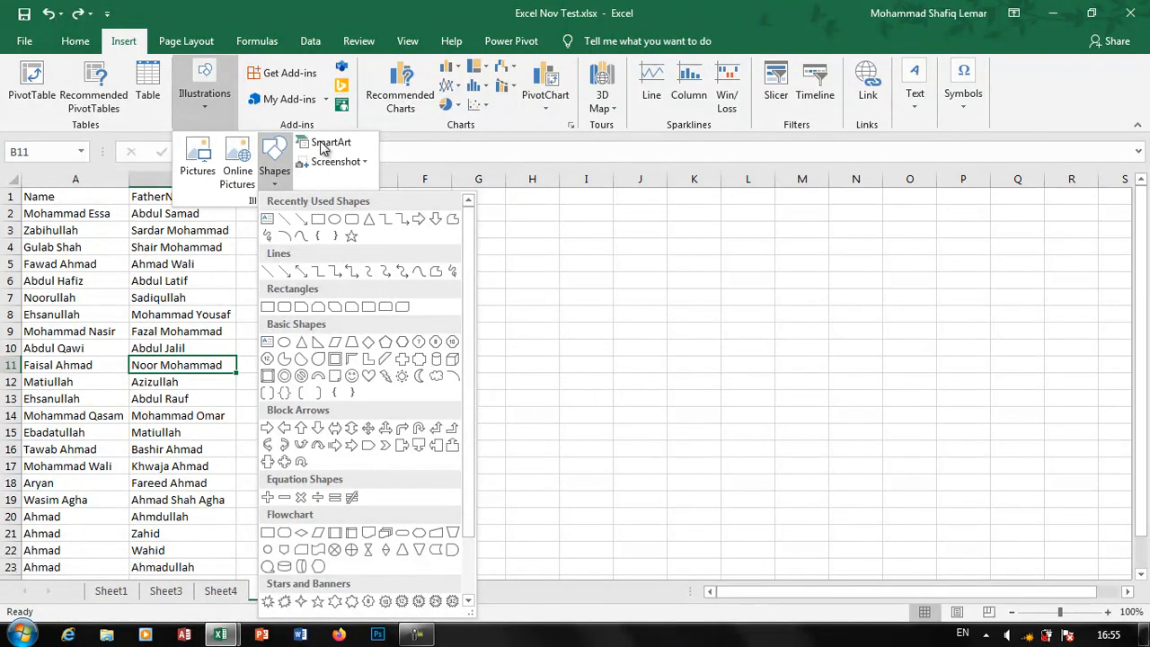
pyautogui.click(277, 590)
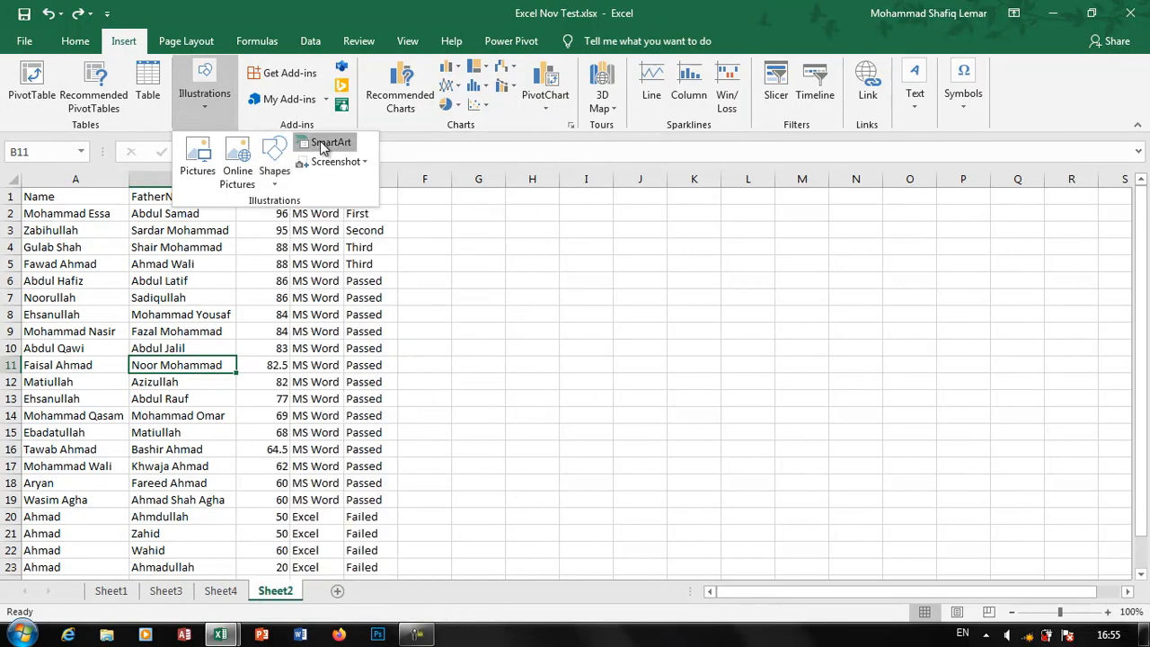
pyautogui.click(332, 142)
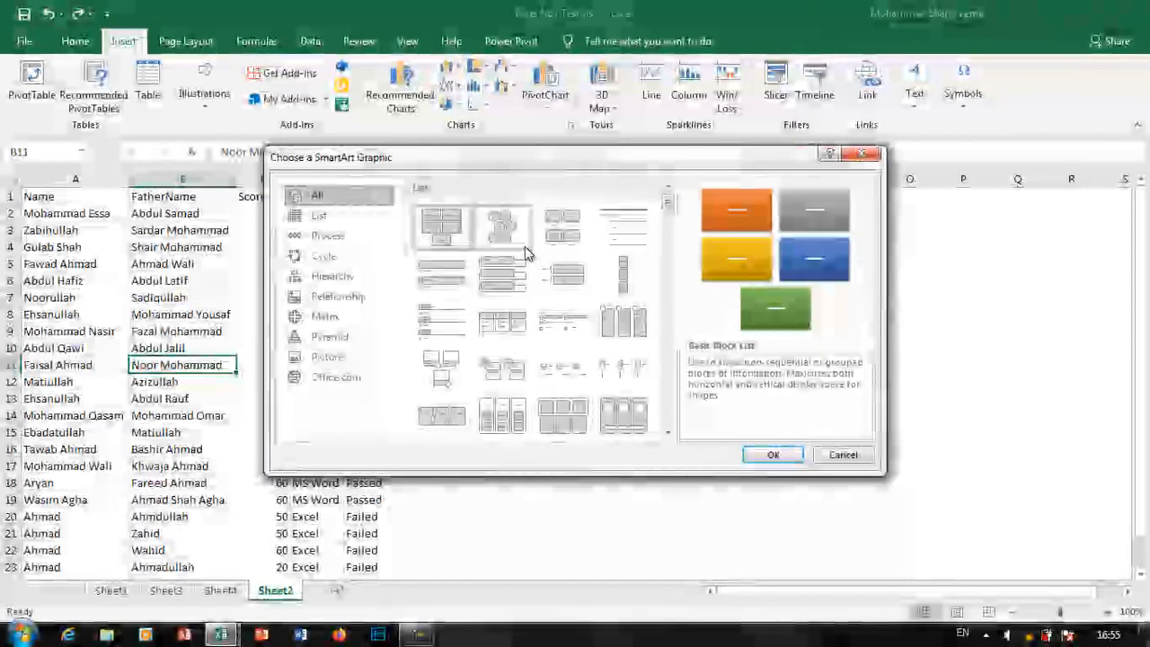
# - Browse the Process, Relationship and Cycle SmartArt categories, then cancel without inserting
pyautogui.click(327, 235)
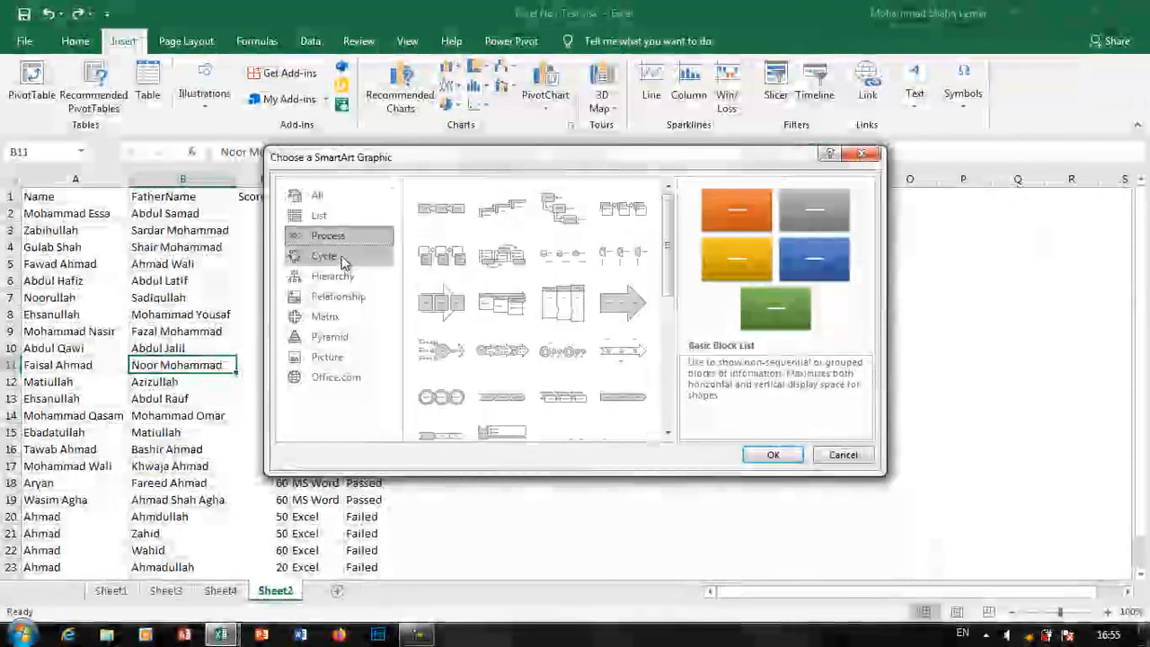
pyautogui.click(338, 297)
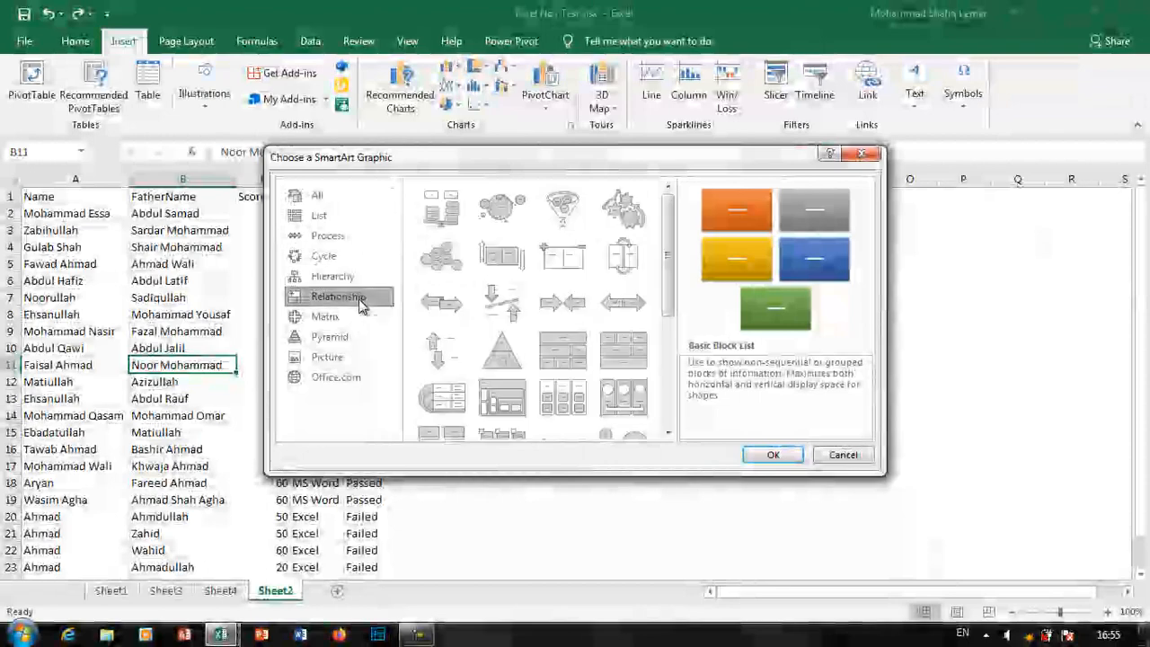
pyautogui.click(324, 256)
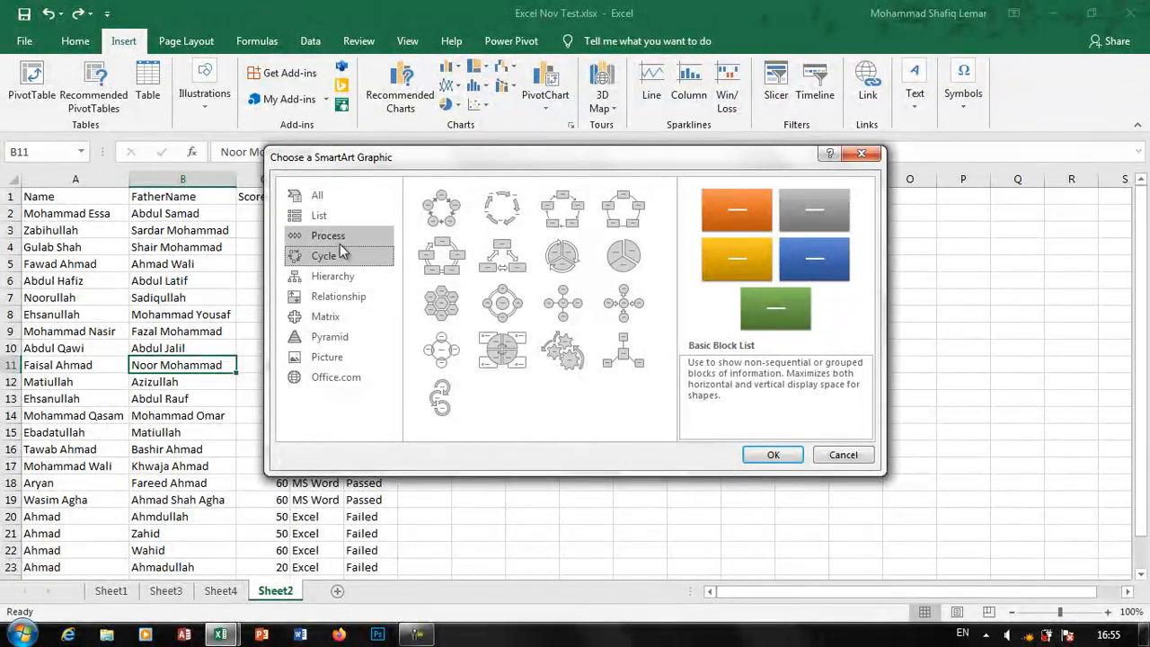
pyautogui.click(323, 255)
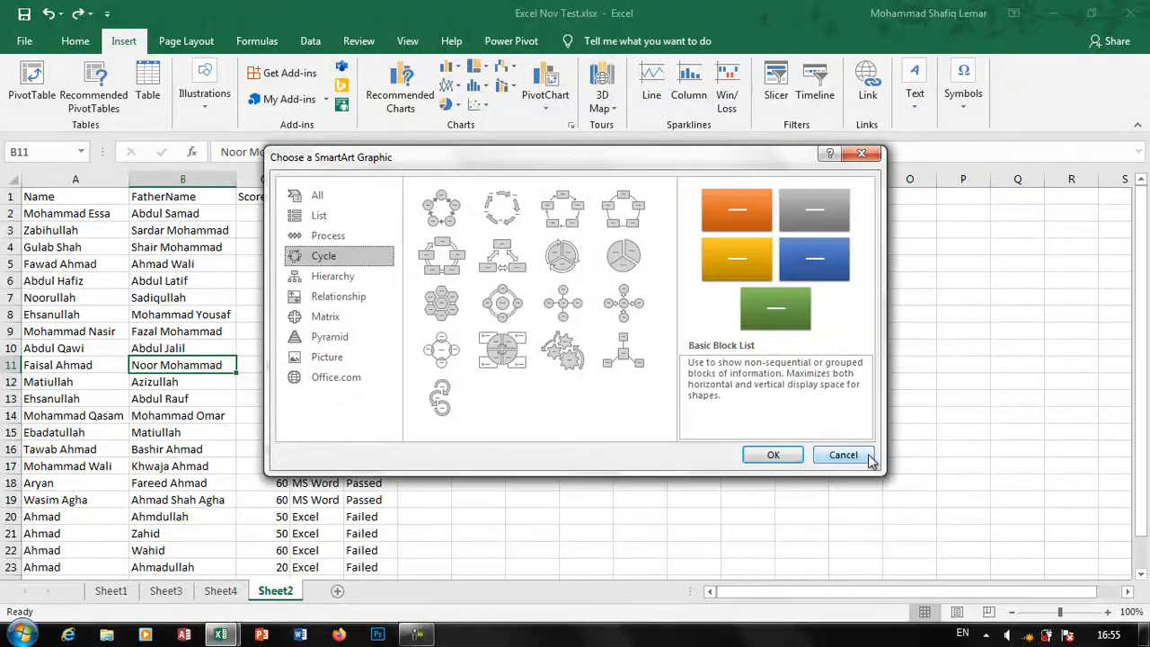
pyautogui.click(843, 455)
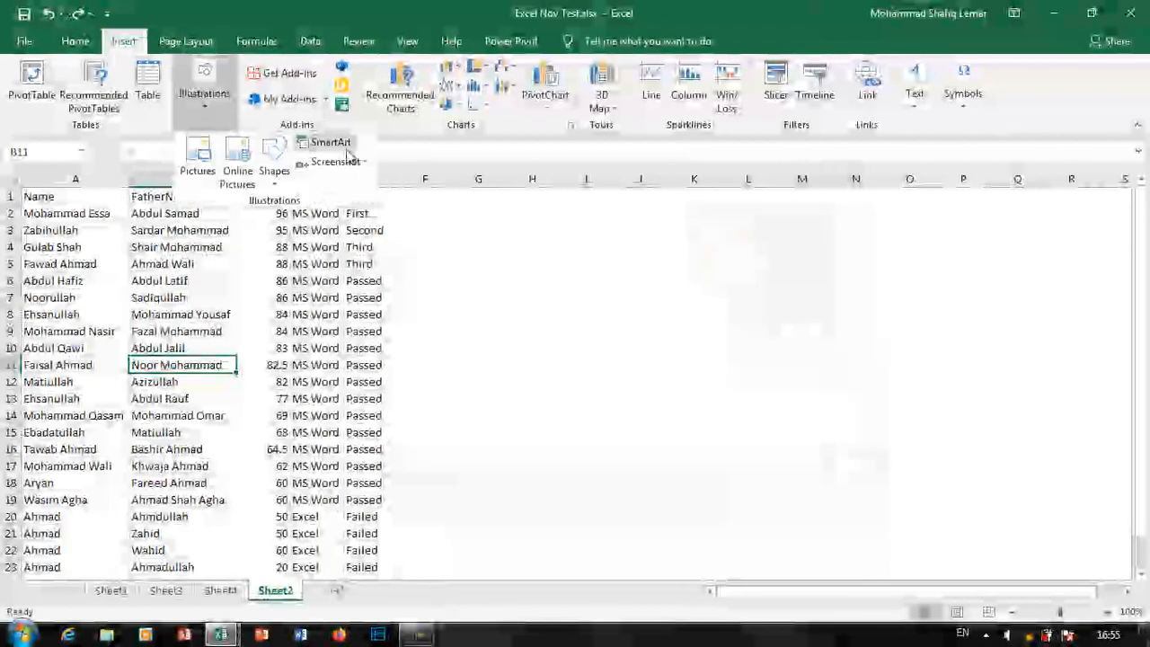
pyautogui.moveTo(333, 161)
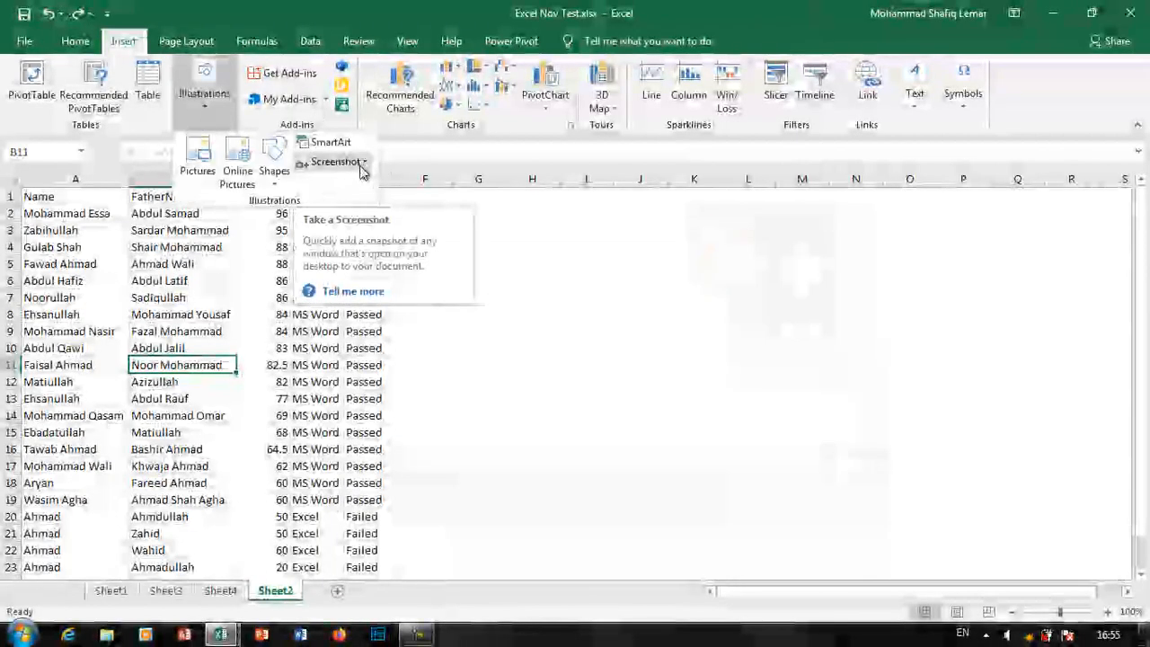
pyautogui.click(363, 162)
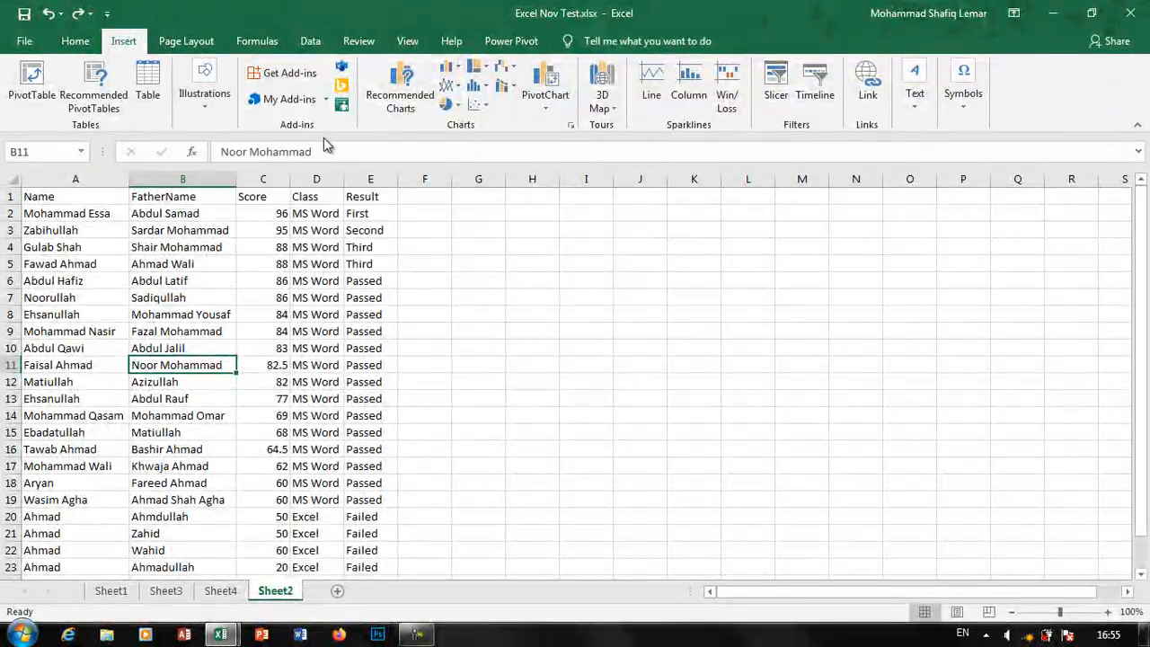
pyautogui.moveTo(302, 135)
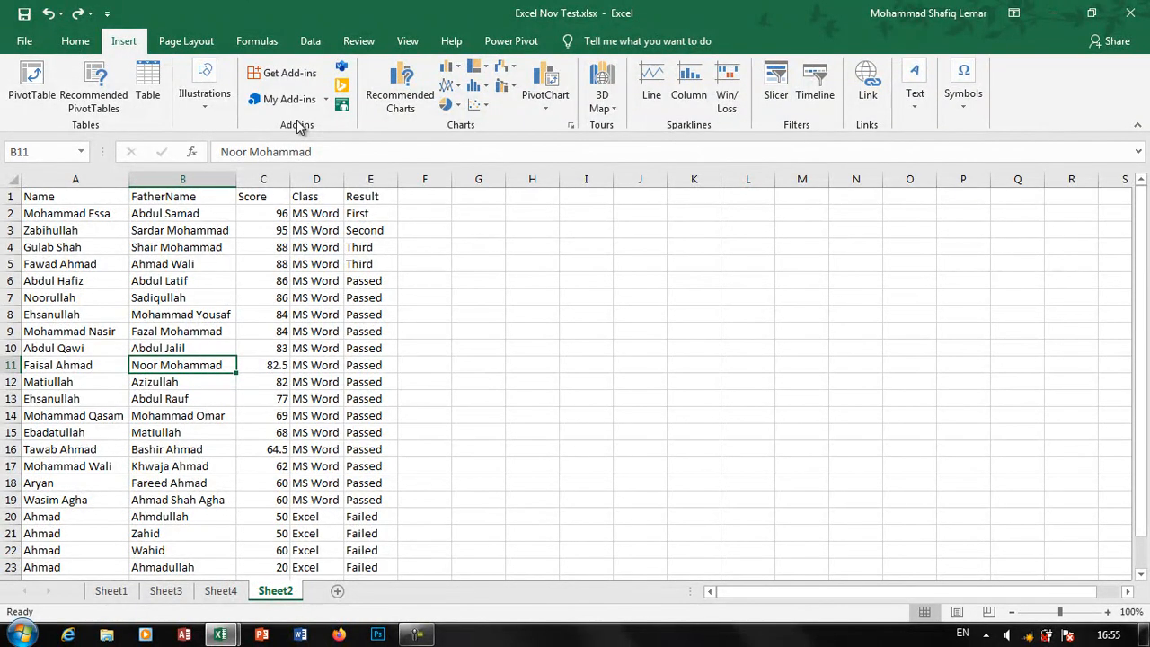
pyautogui.moveTo(1094, 111)
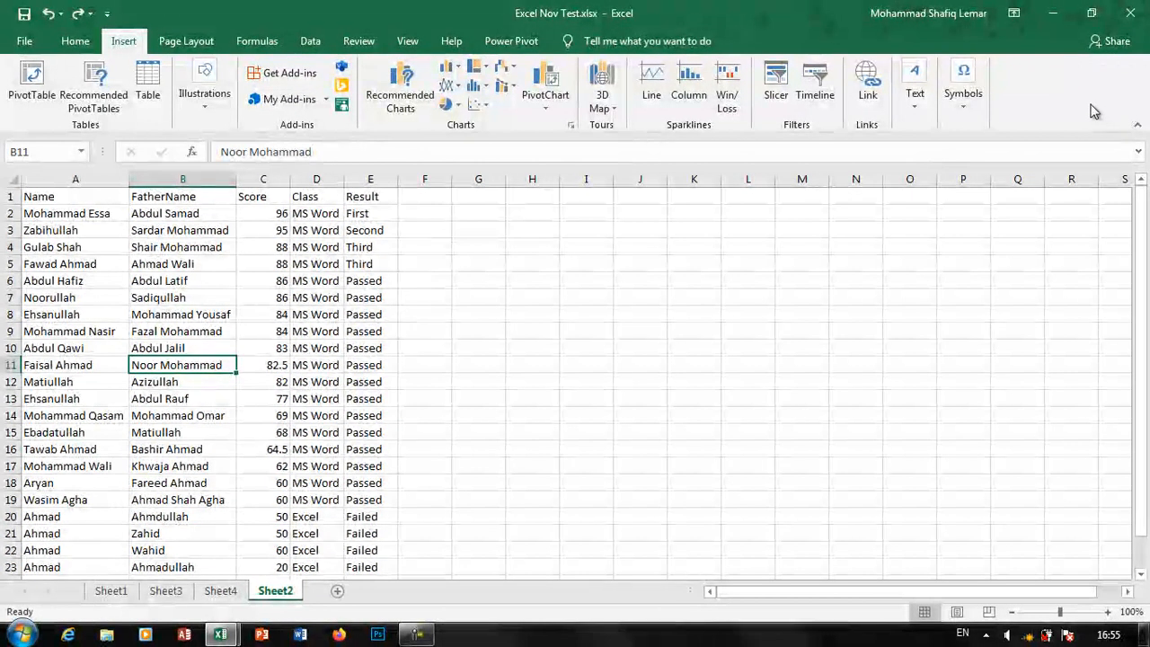
pyautogui.moveTo(305, 158)
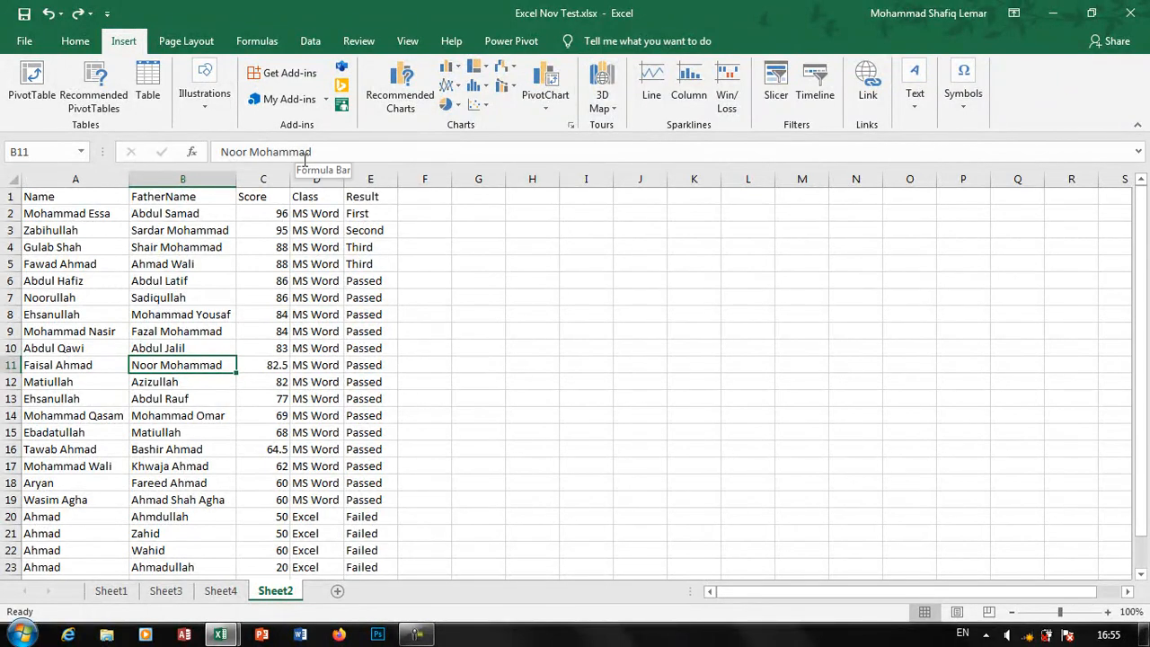